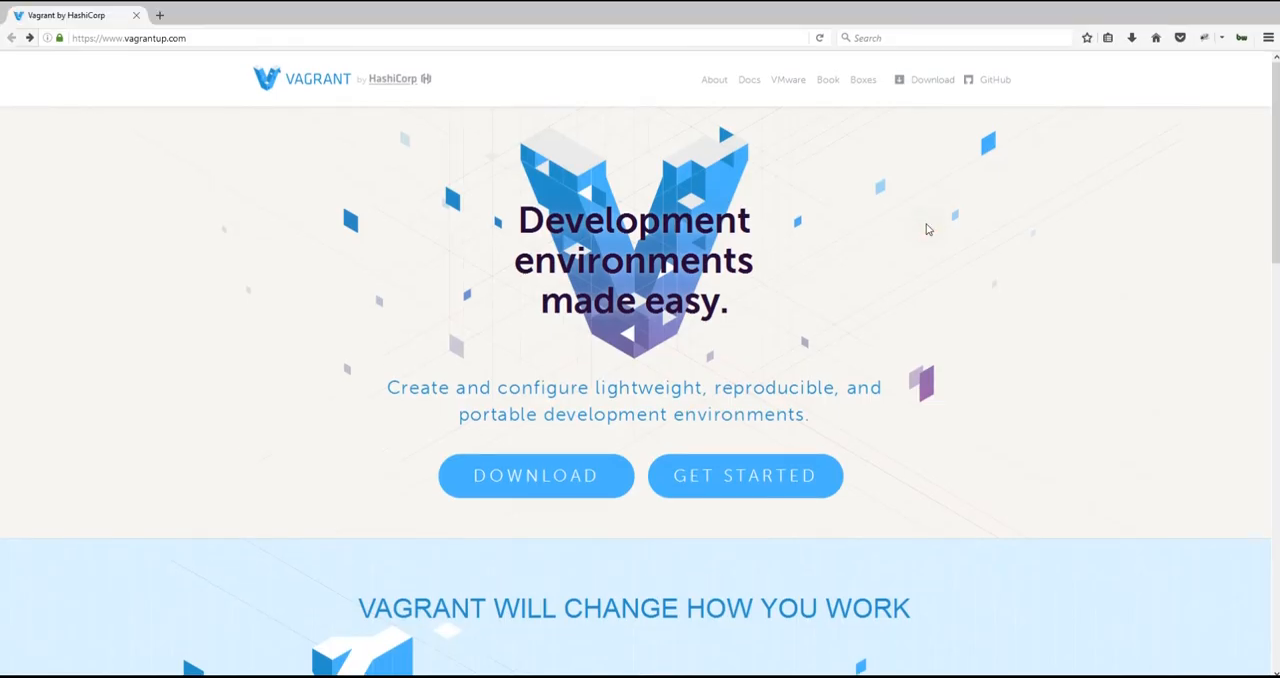
Scroll the Vagrant home page and go to the Boxes catalogue in the top navigation.
{"action": "scroll", "scroll_direction": "down", "scroll_amount": 3}
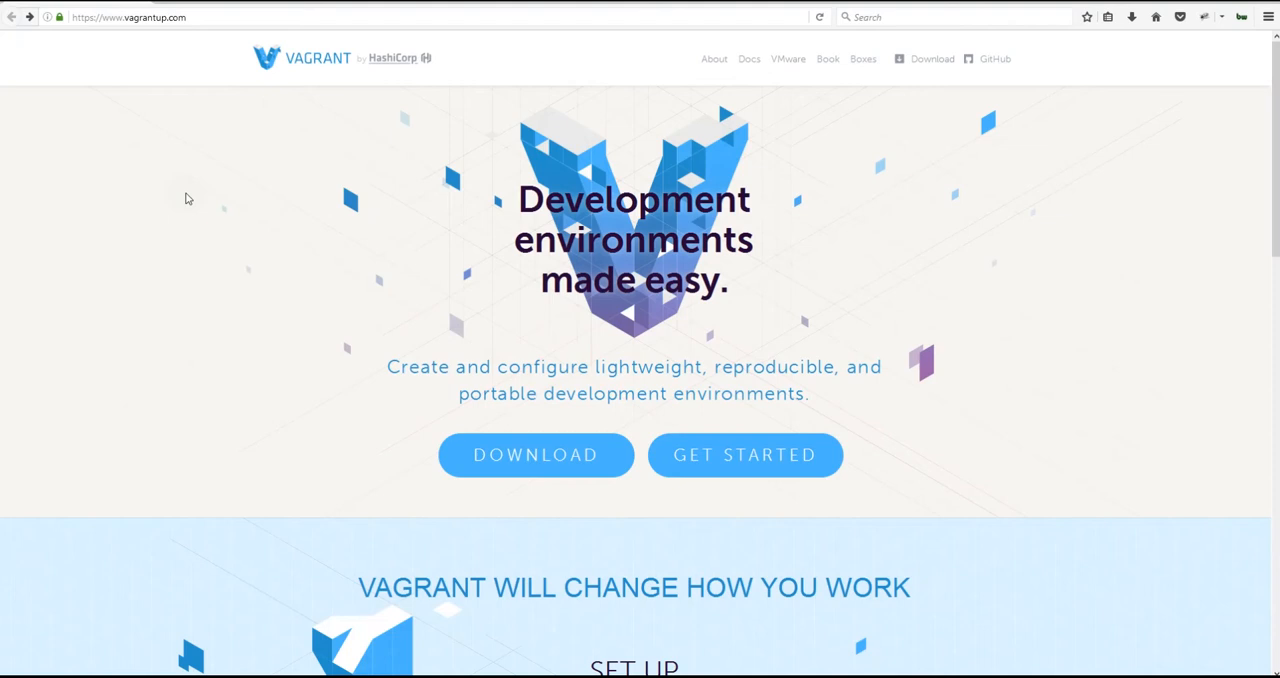
{"action": "left_click", "coordinate": [122, 17]}
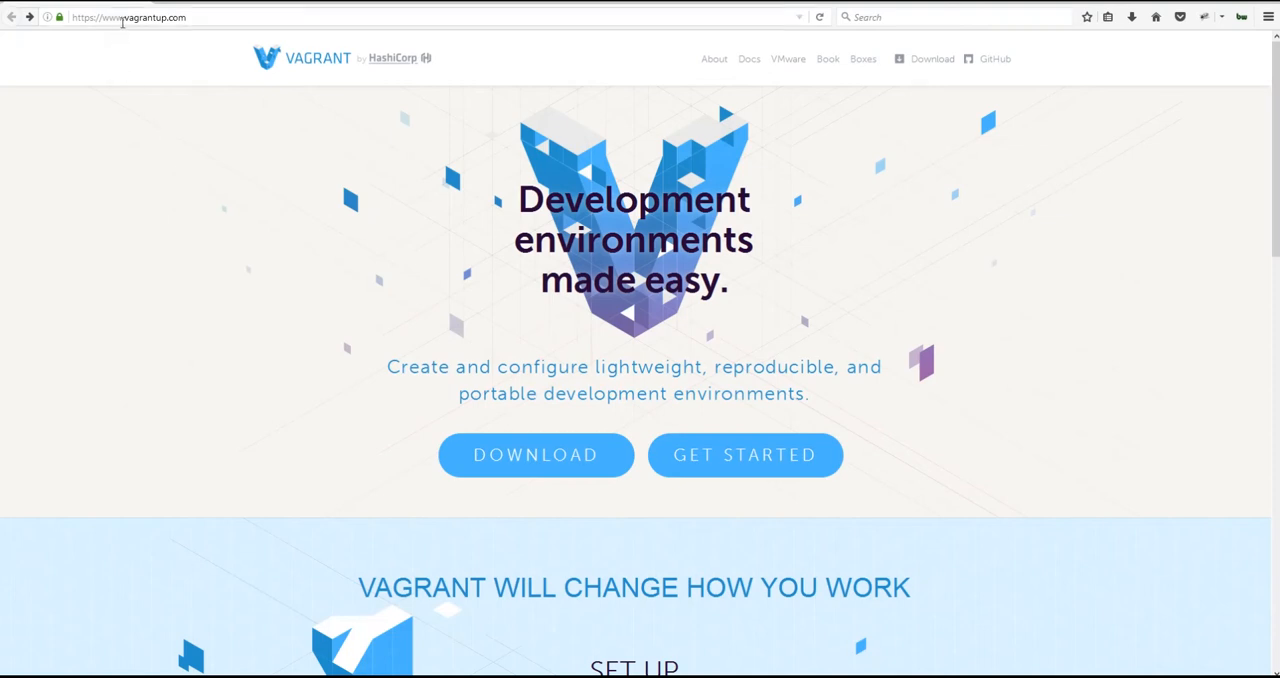
{"action": "mouse_move", "coordinate": [897, 98]}
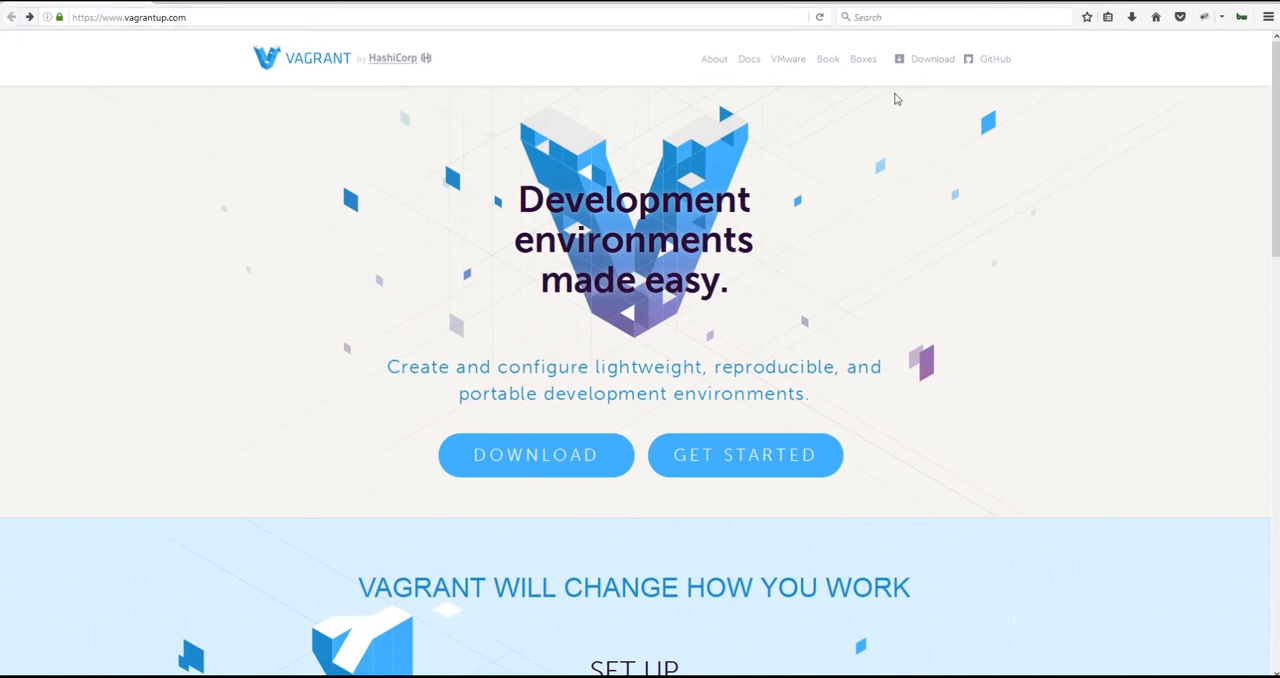
{"action": "left_click", "coordinate": [862, 58]}
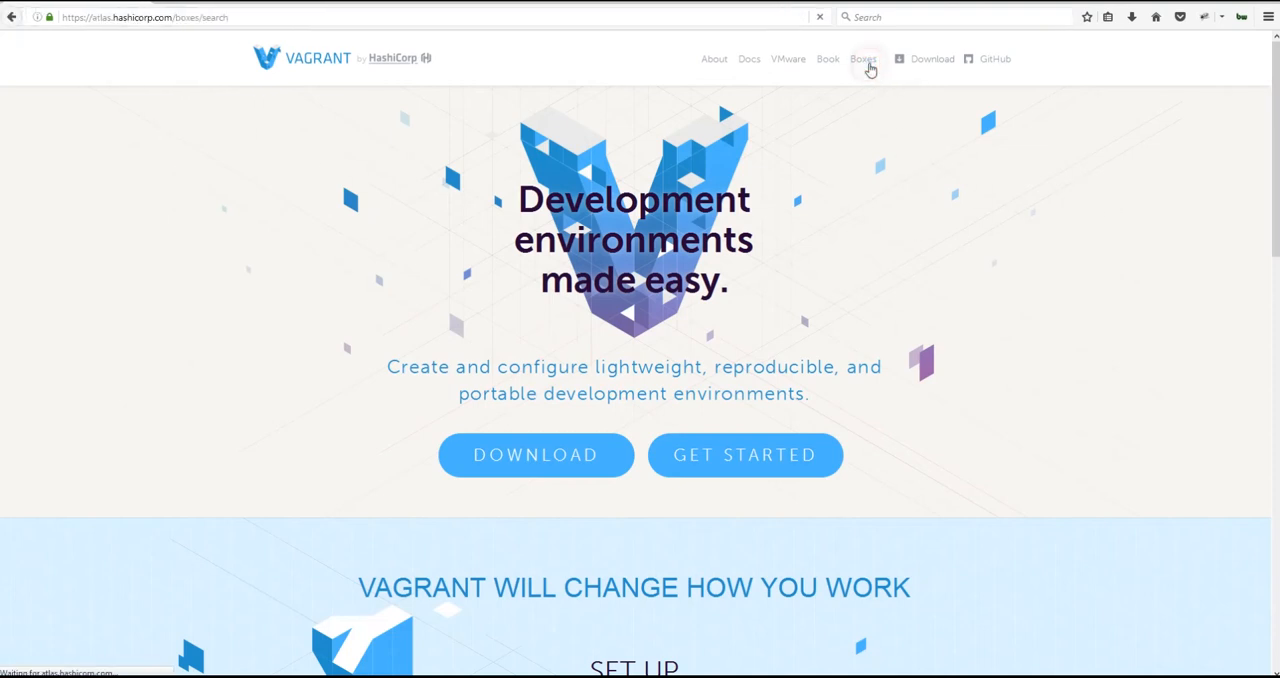
Search Atlas boxes for 'techbytes' and open the techbytes/djangoubuntu result.
{"action": "left_click", "coordinate": [862, 58]}
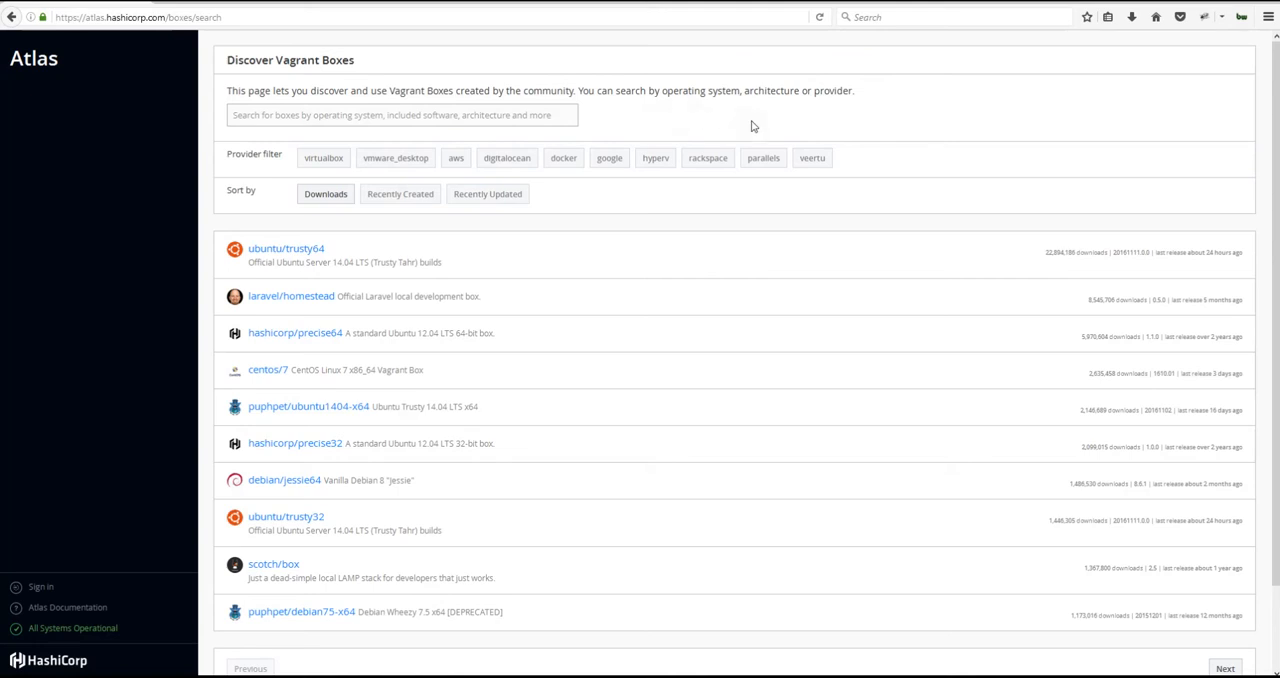
{"action": "mouse_move", "coordinate": [741, 116]}
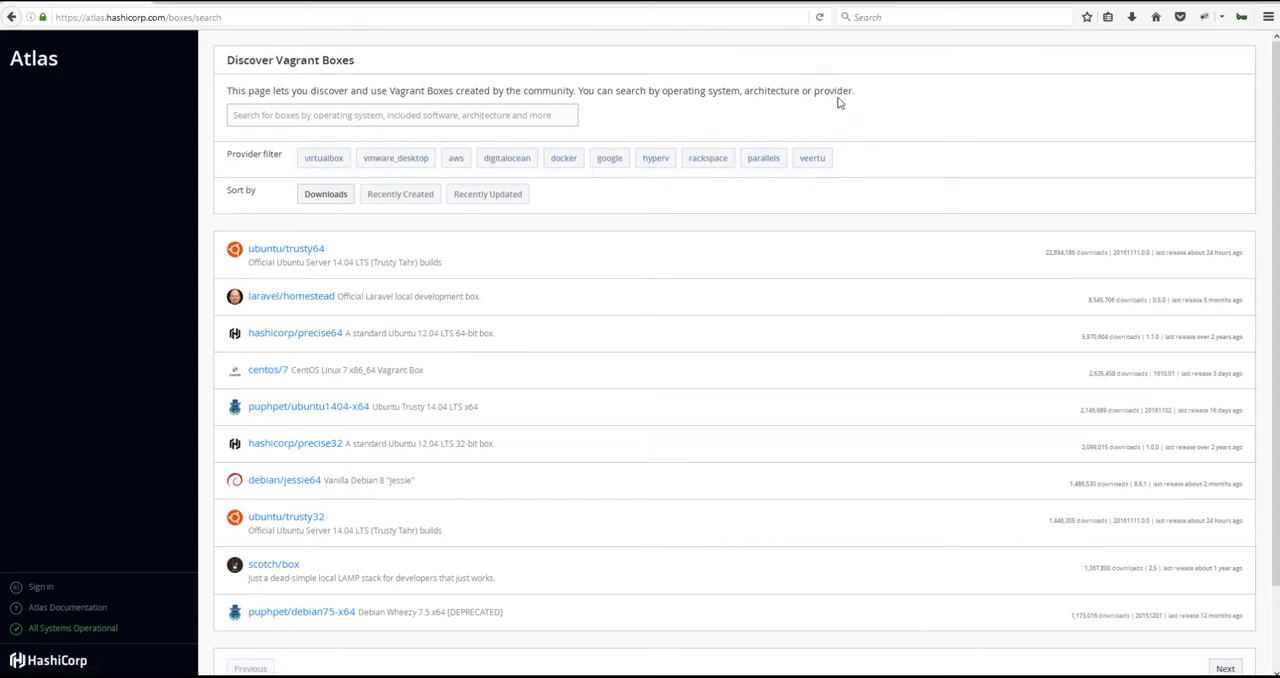
{"action": "left_click", "coordinate": [400, 114]}
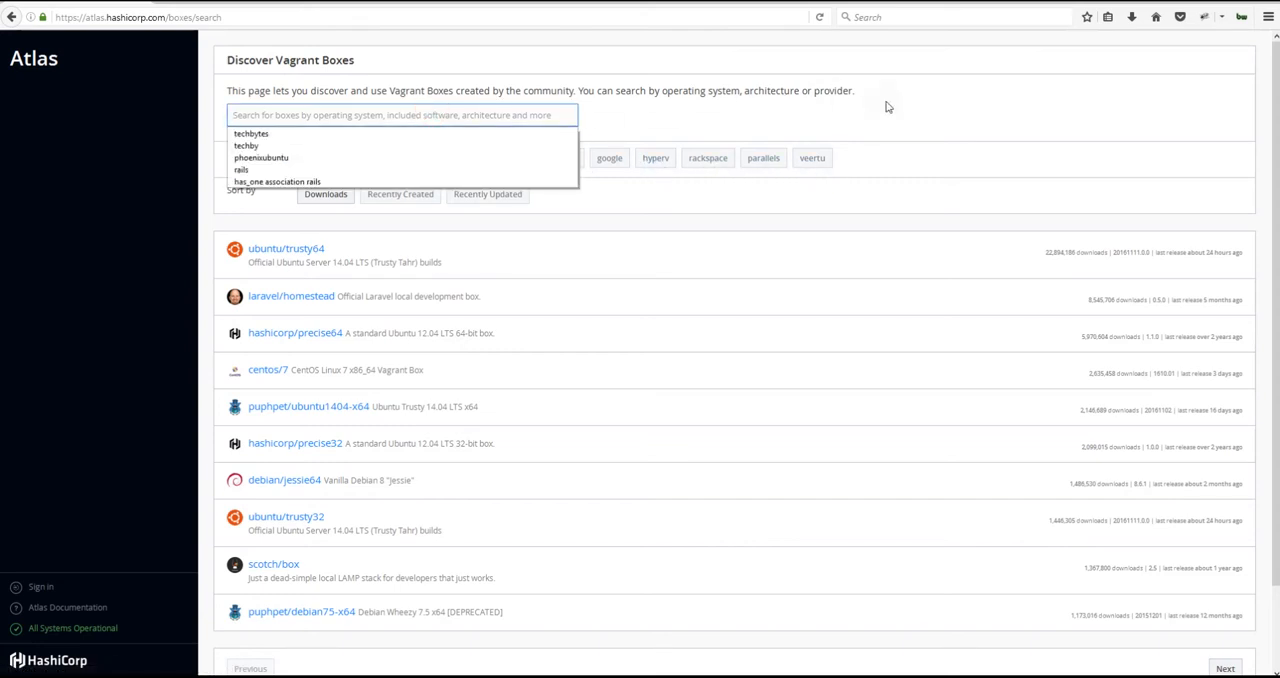
{"action": "type", "text": "techbytes"}
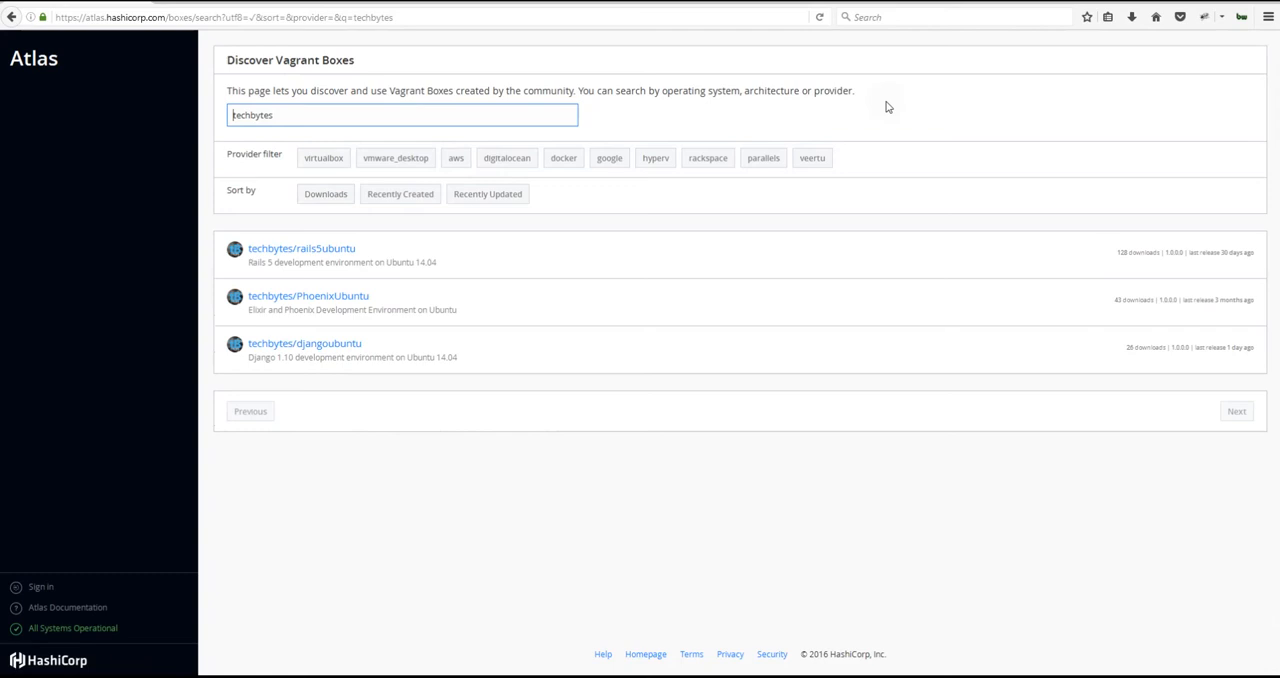
{"action": "mouse_move", "coordinate": [436, 244]}
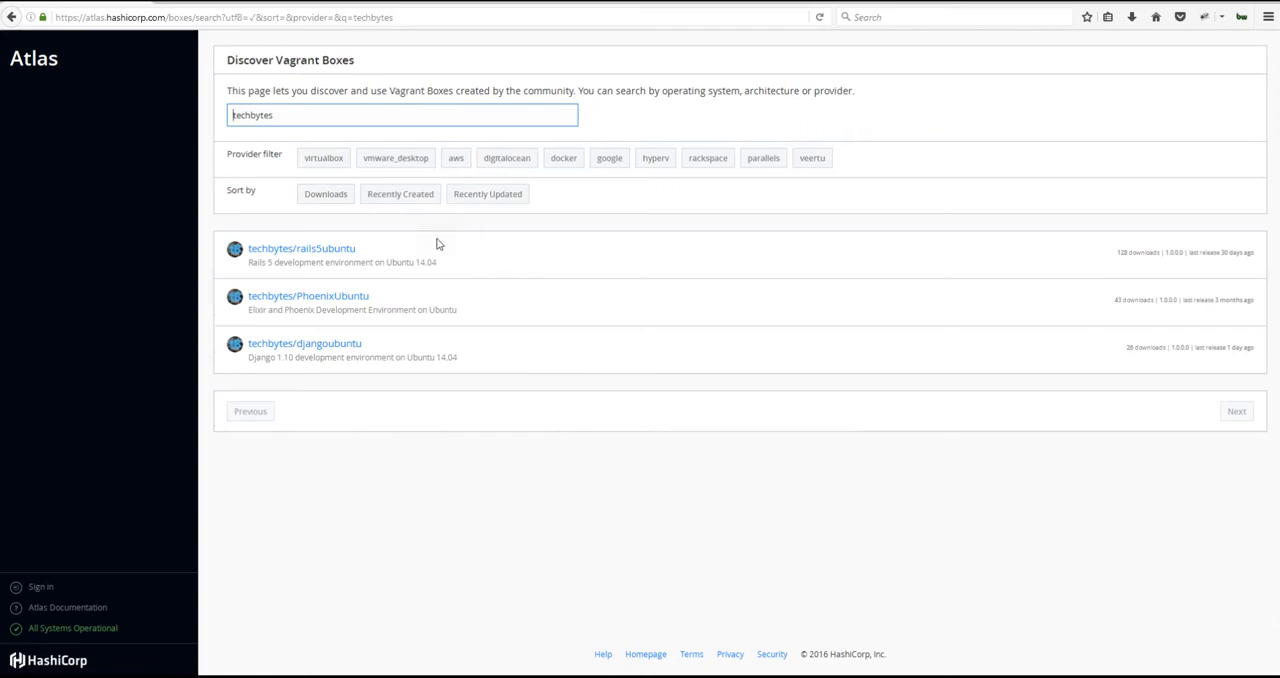
{"action": "mouse_move", "coordinate": [420, 354]}
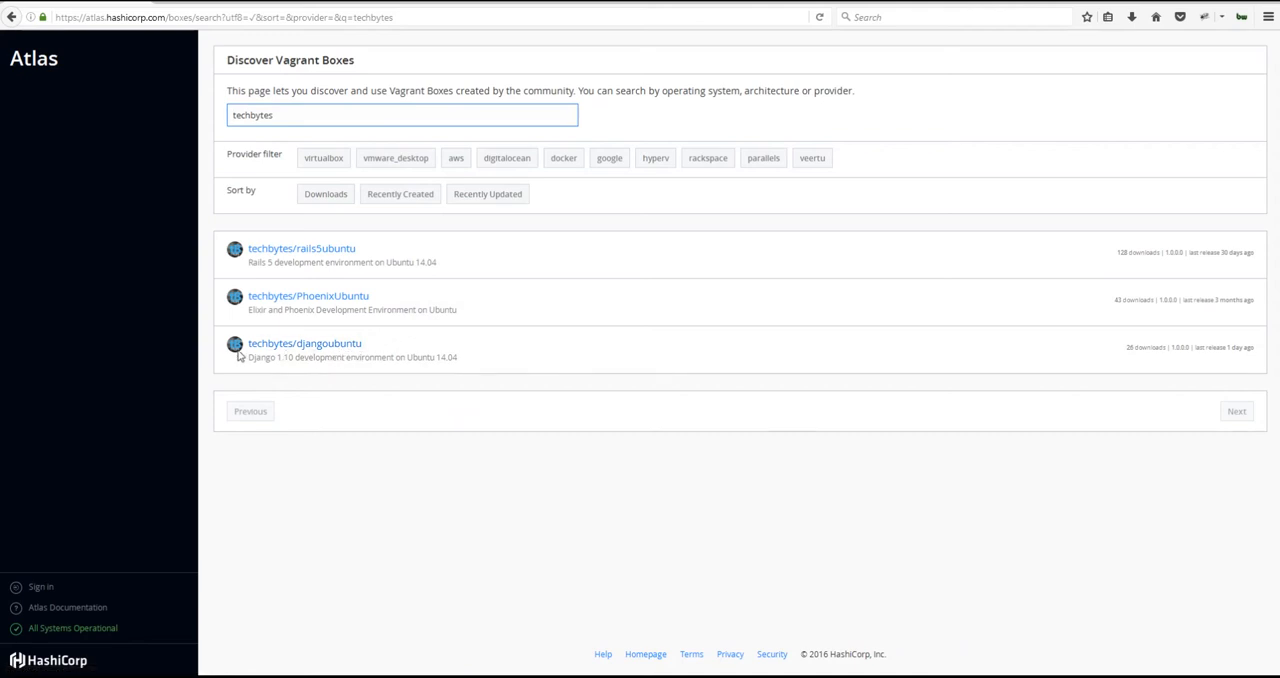
{"action": "mouse_move", "coordinate": [425, 348]}
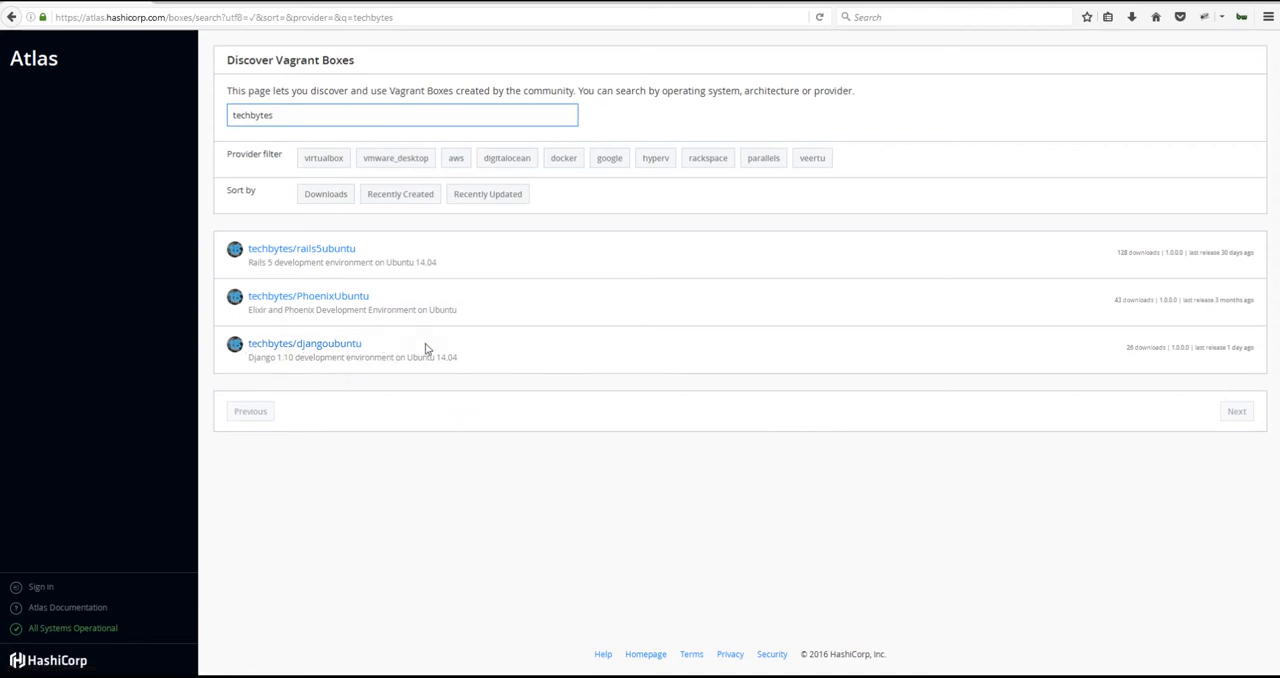
{"action": "mouse_move", "coordinate": [280, 375]}
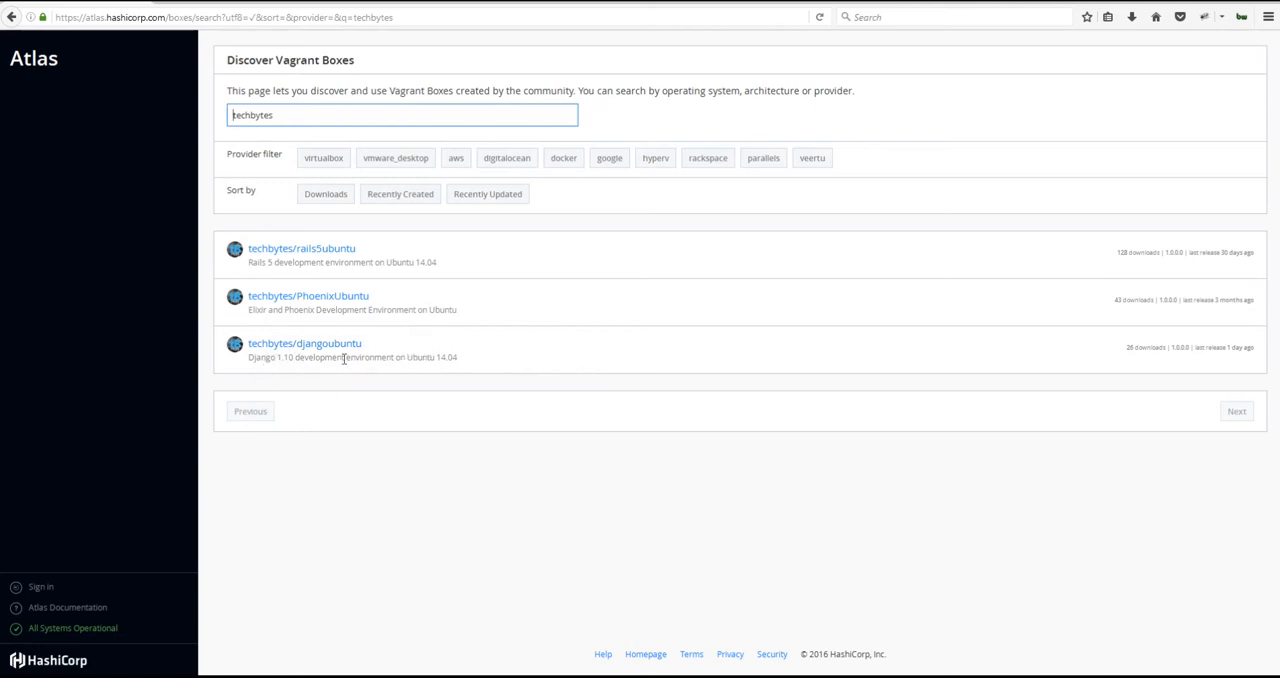
{"action": "mouse_move", "coordinate": [383, 368]}
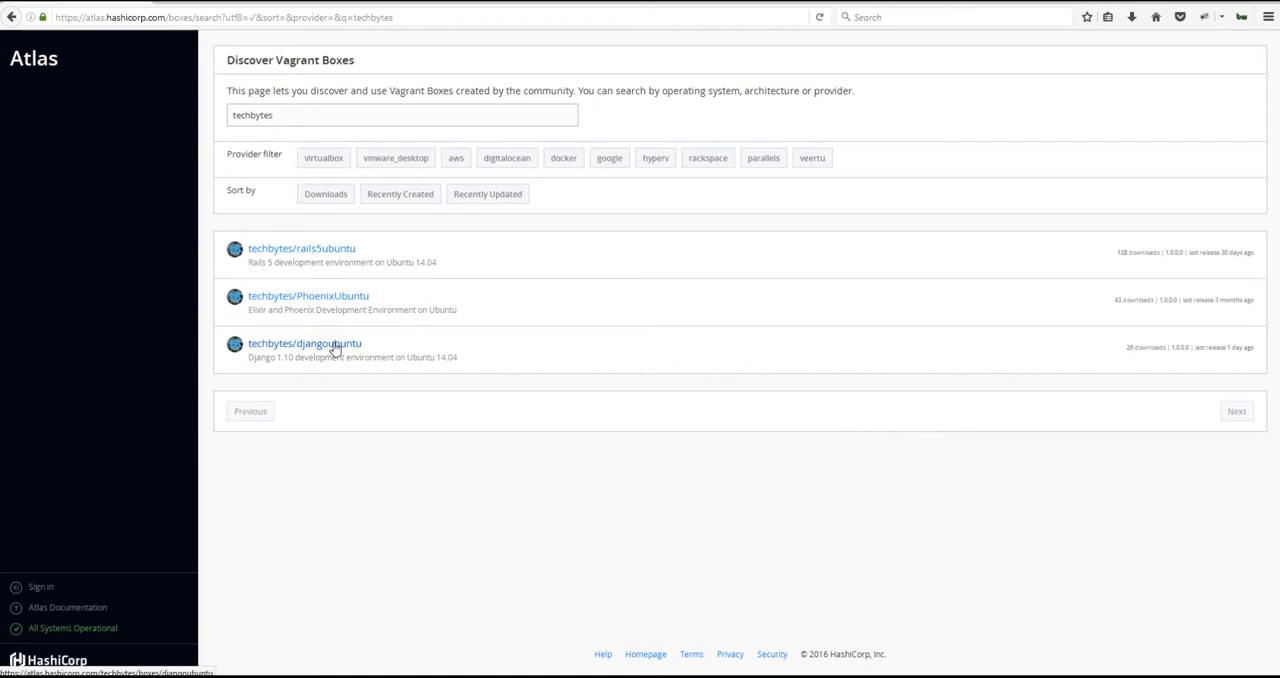
{"action": "left_click", "coordinate": [304, 343]}
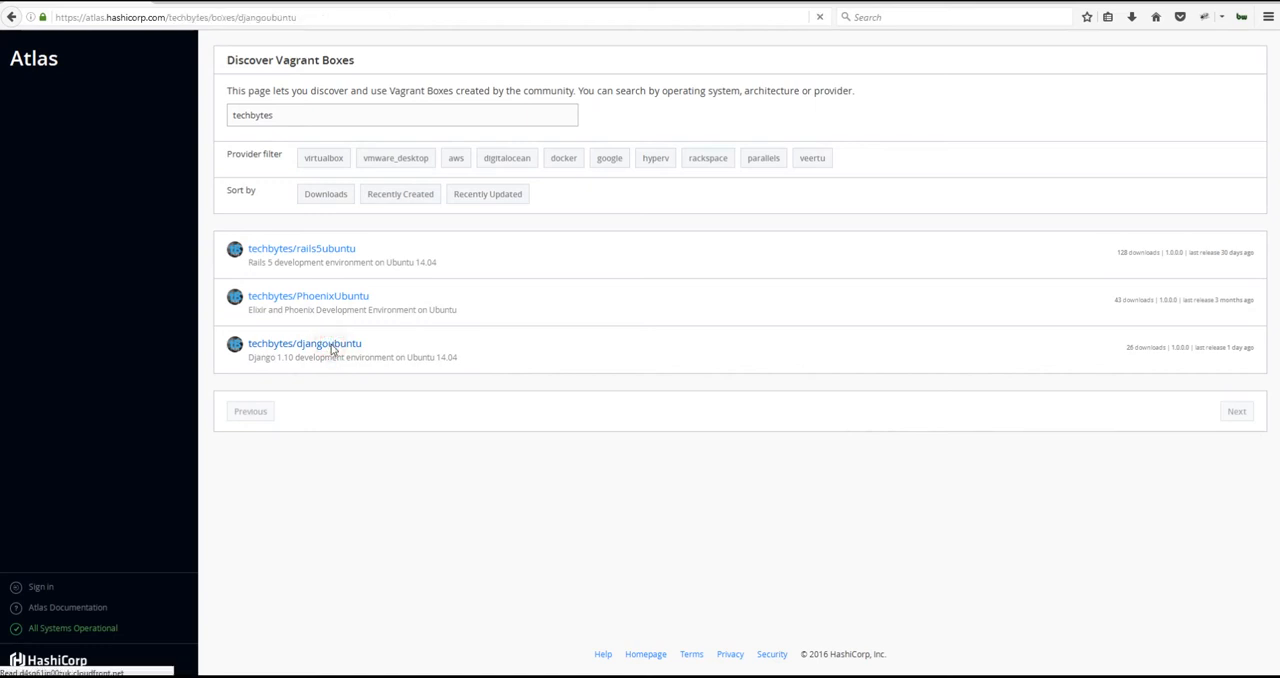
Scroll the techbytes/djangoubuntu page to read its contents and vagrant init instructions.
{"action": "left_click", "coordinate": [304, 343]}
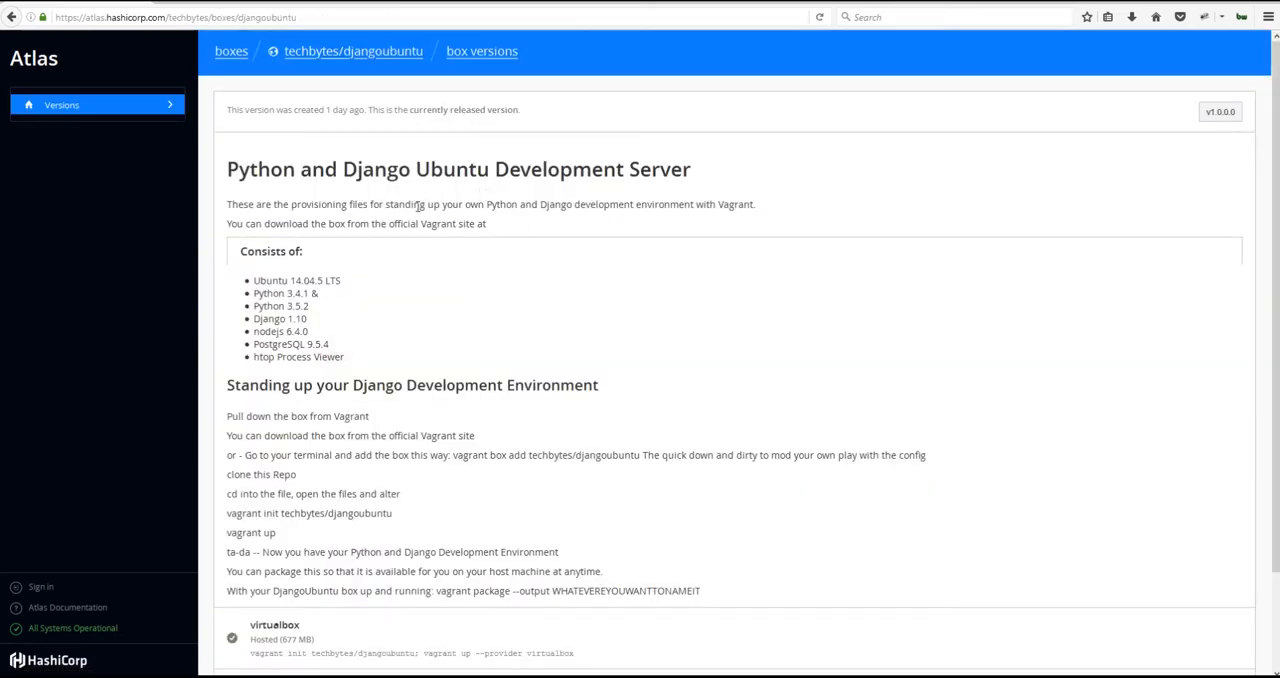
{"action": "scroll", "scroll_direction": "down", "scroll_amount": 3}
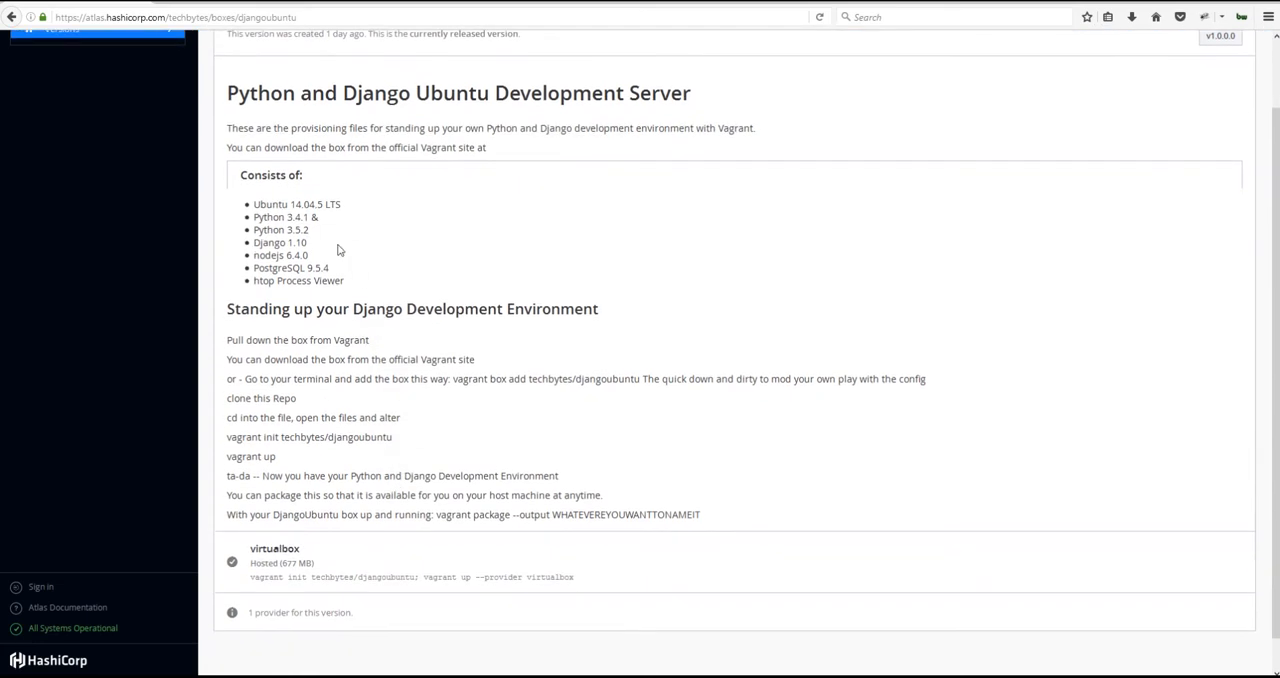
{"action": "mouse_move", "coordinate": [512, 471]}
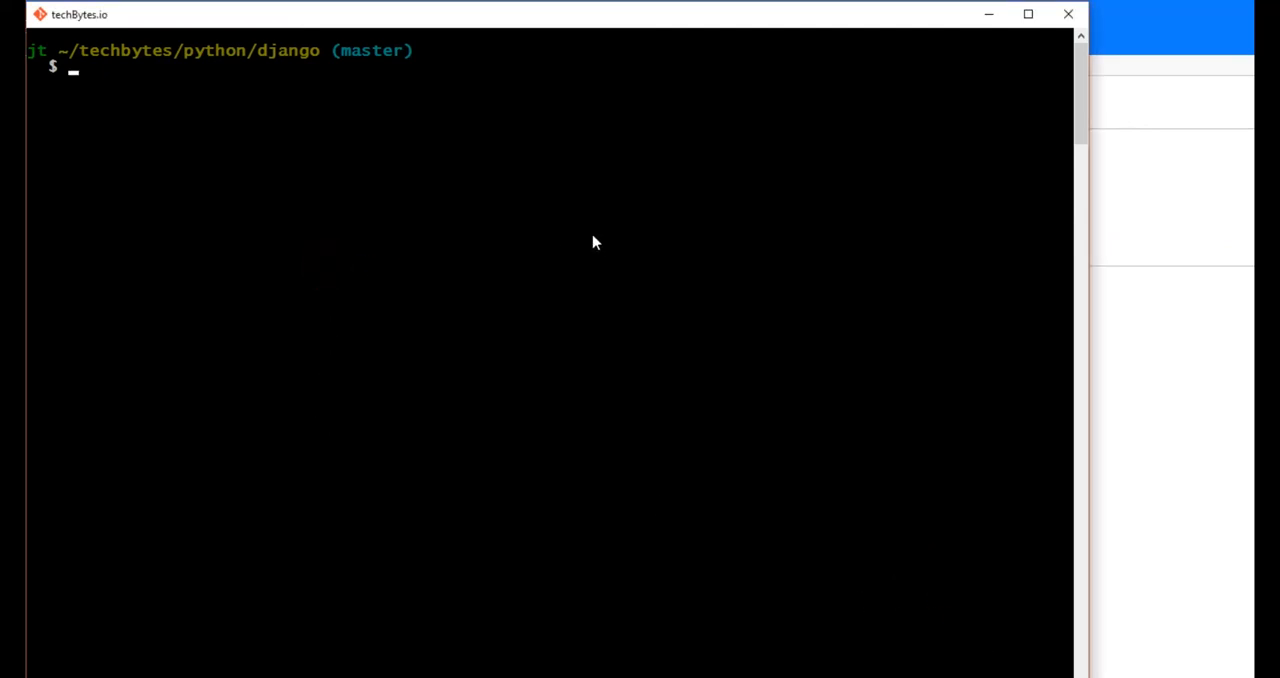
{"action": "mouse_move", "coordinate": [538, 204]}
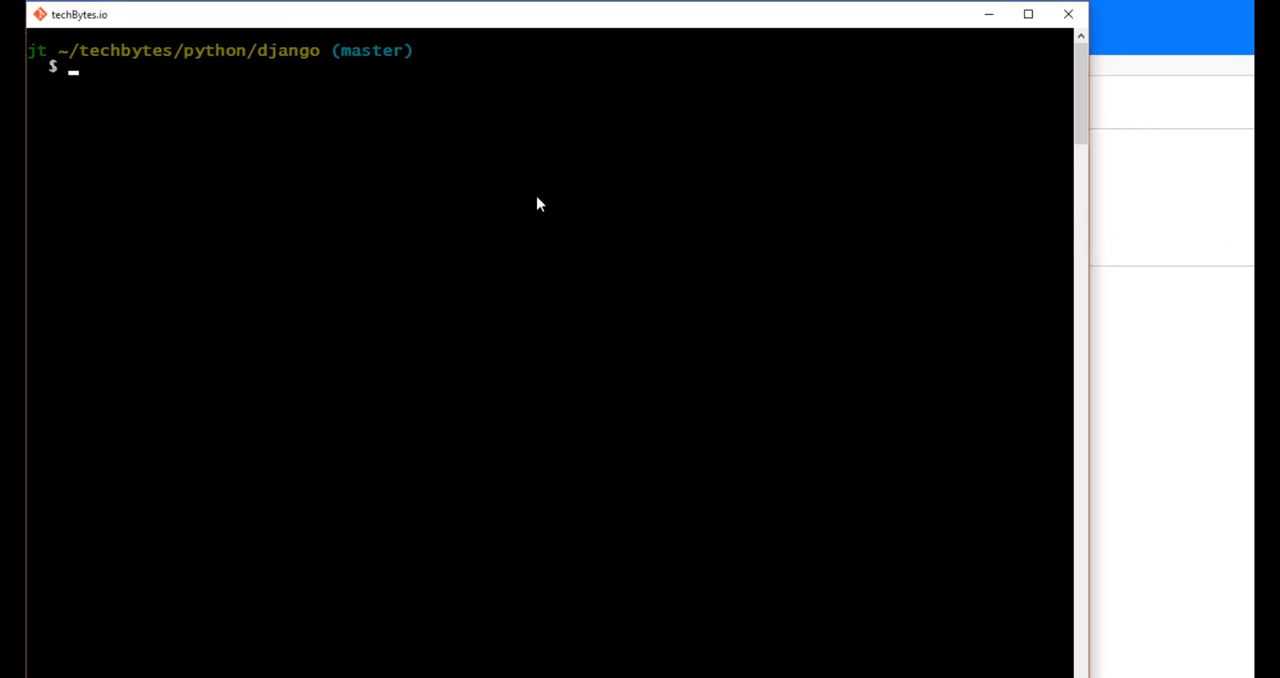
{"action": "mouse_move", "coordinate": [308, 165]}
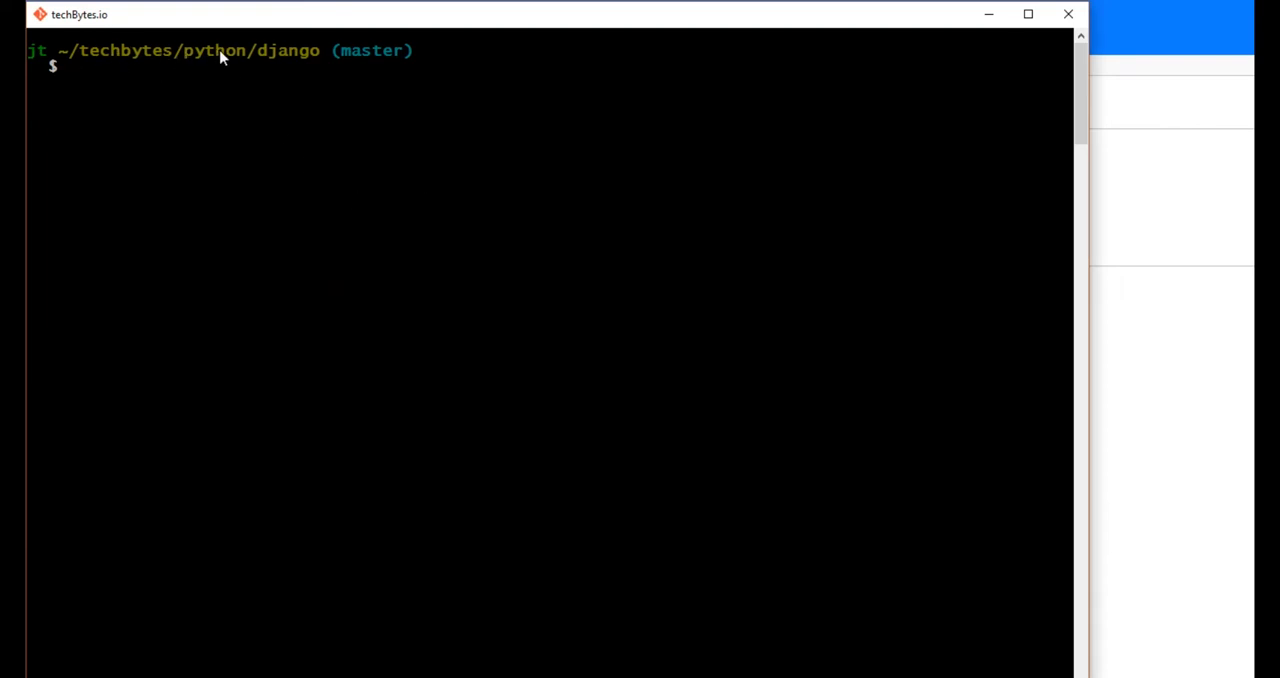
{"action": "mouse_move", "coordinate": [259, 89]}
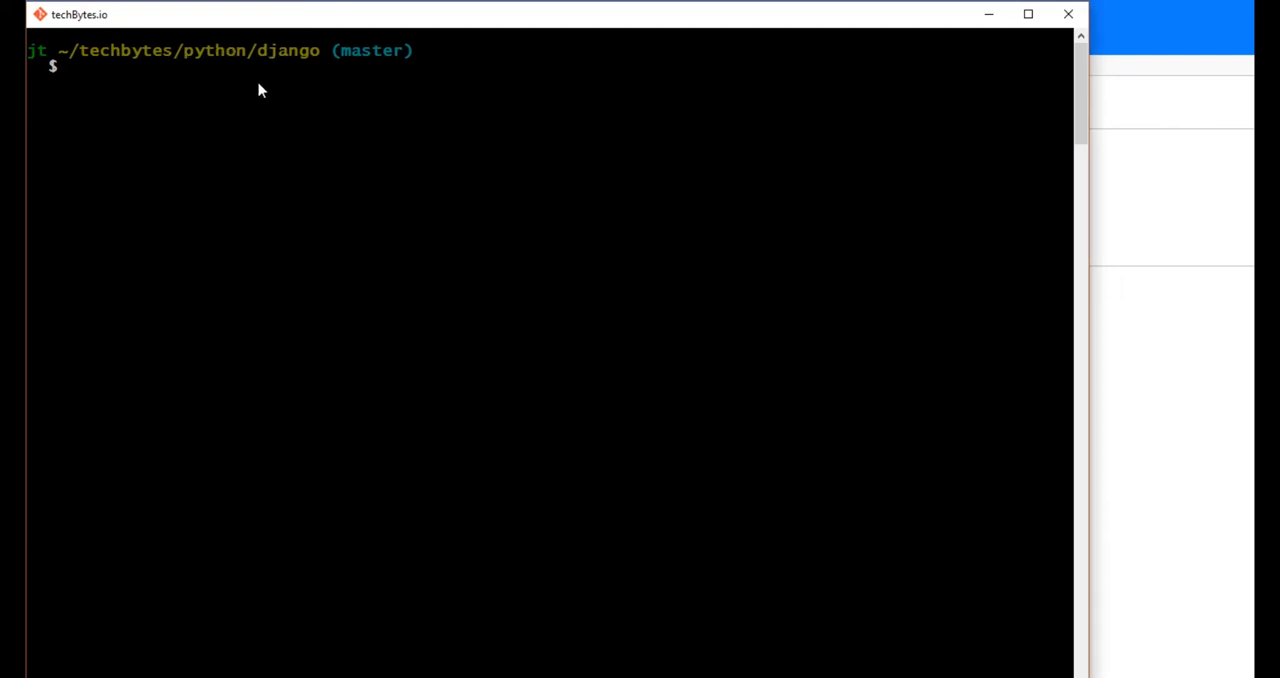
{"action": "mouse_move", "coordinate": [285, 150]}
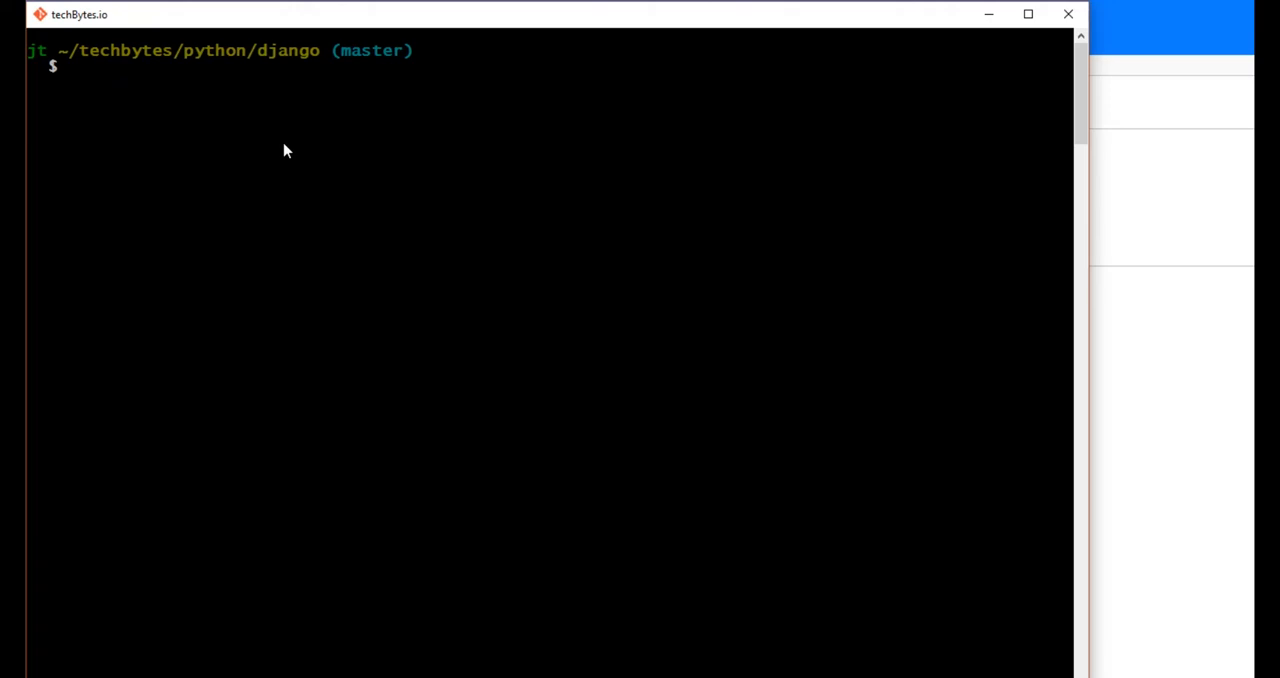
Run 'django-admin startproject vagranty' and cd into the vagranty folder.
{"action": "type", "text": "django"}
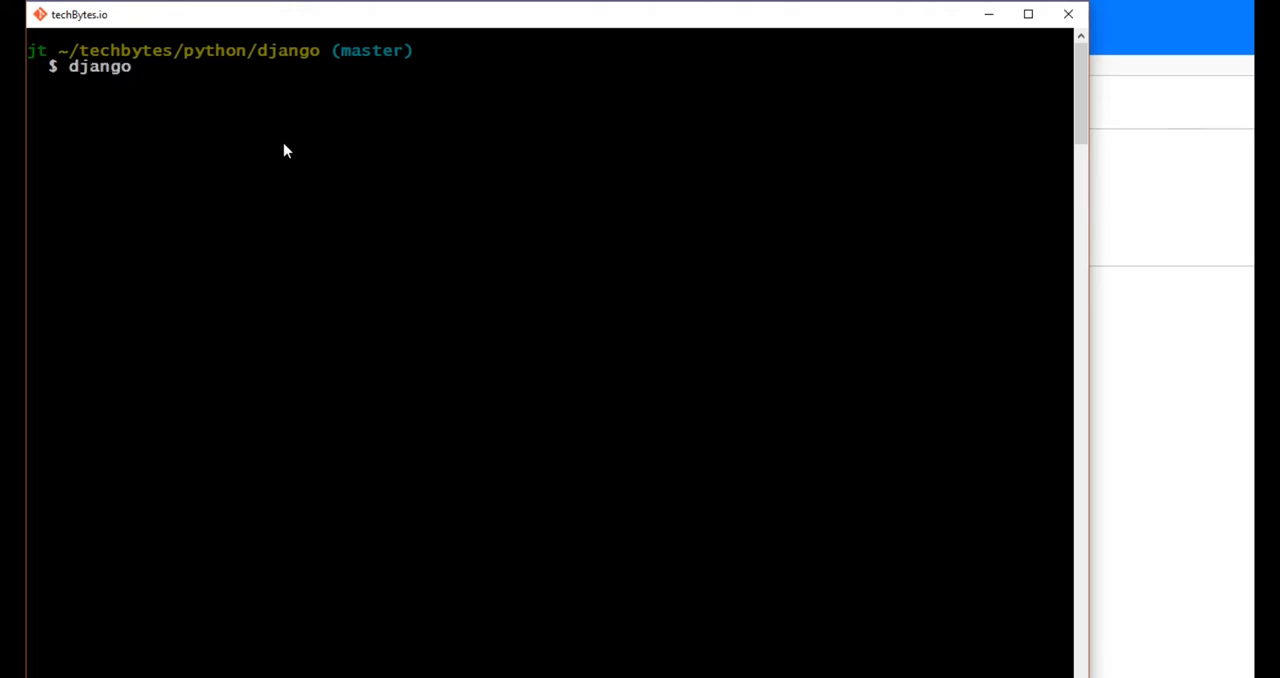
{"action": "type", "text": "-admin"}
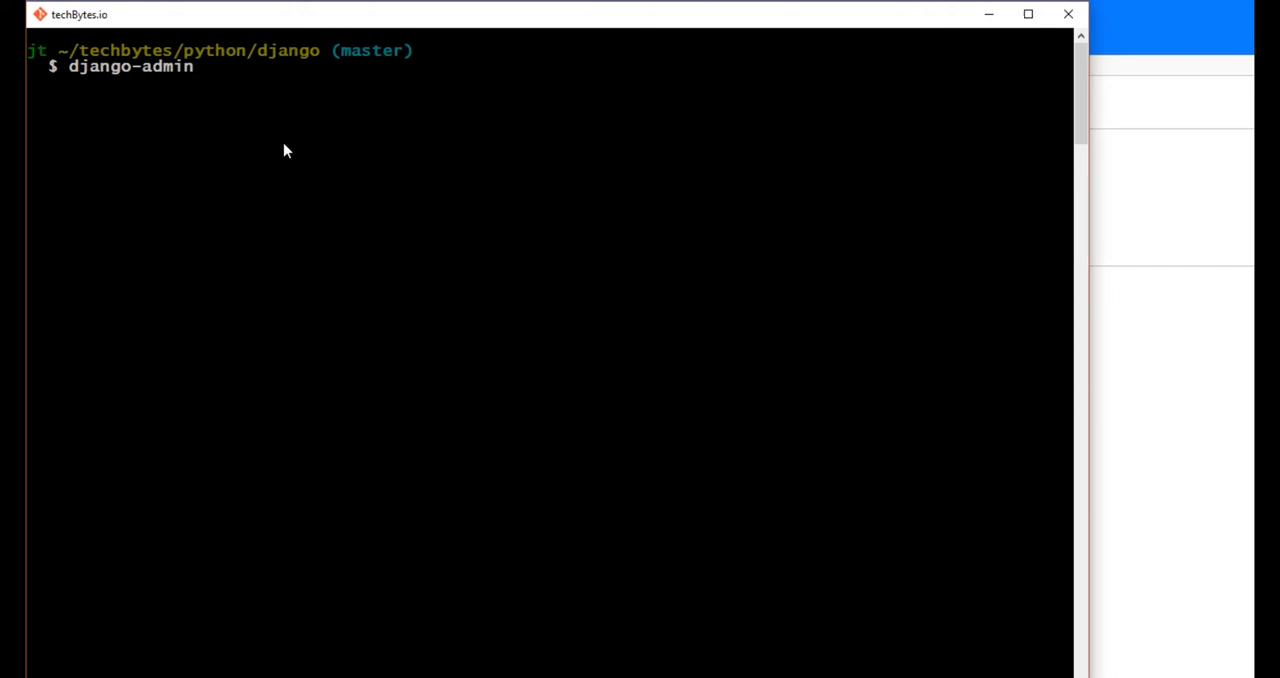
{"action": "type", "text": "startproject"}
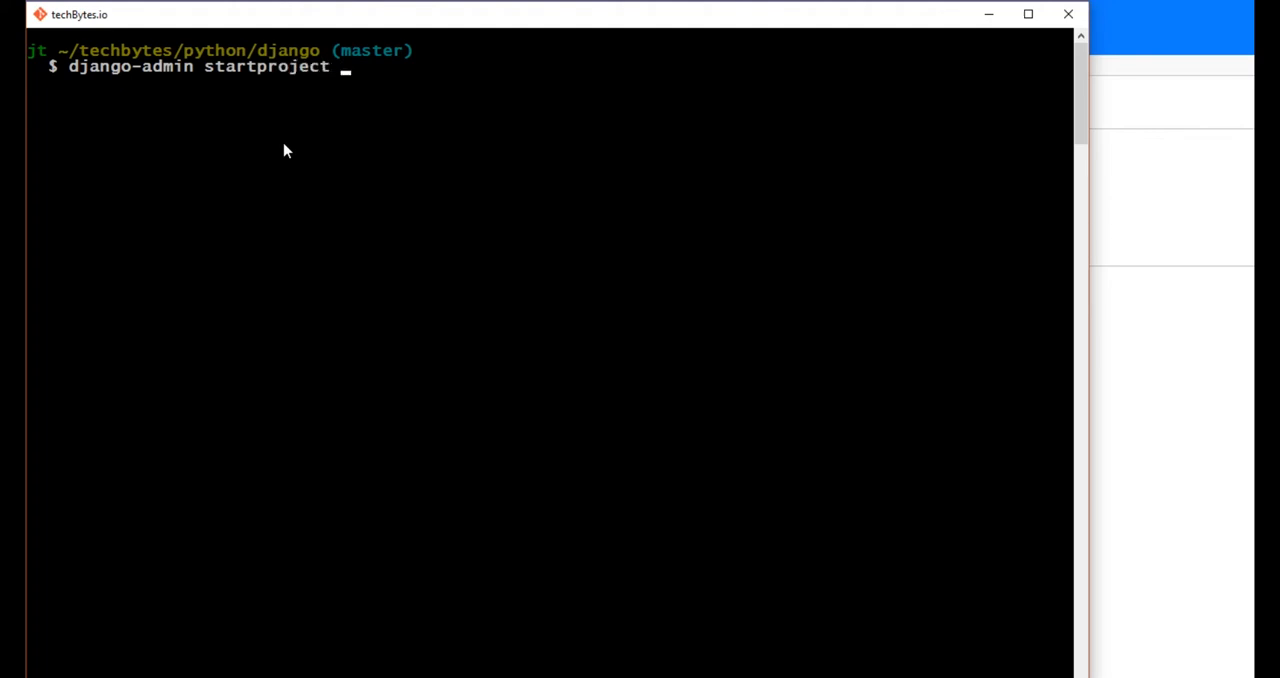
{"action": "type", "text": "vag"}
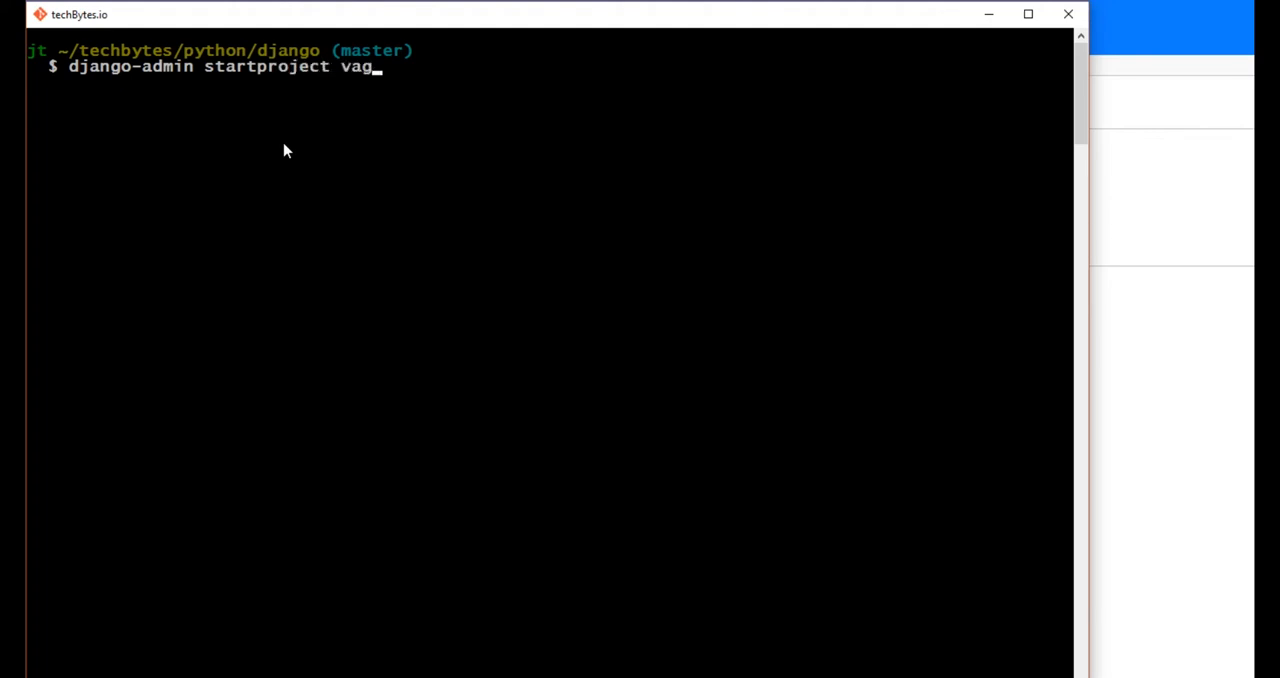
{"action": "type", "text": "ranty"}
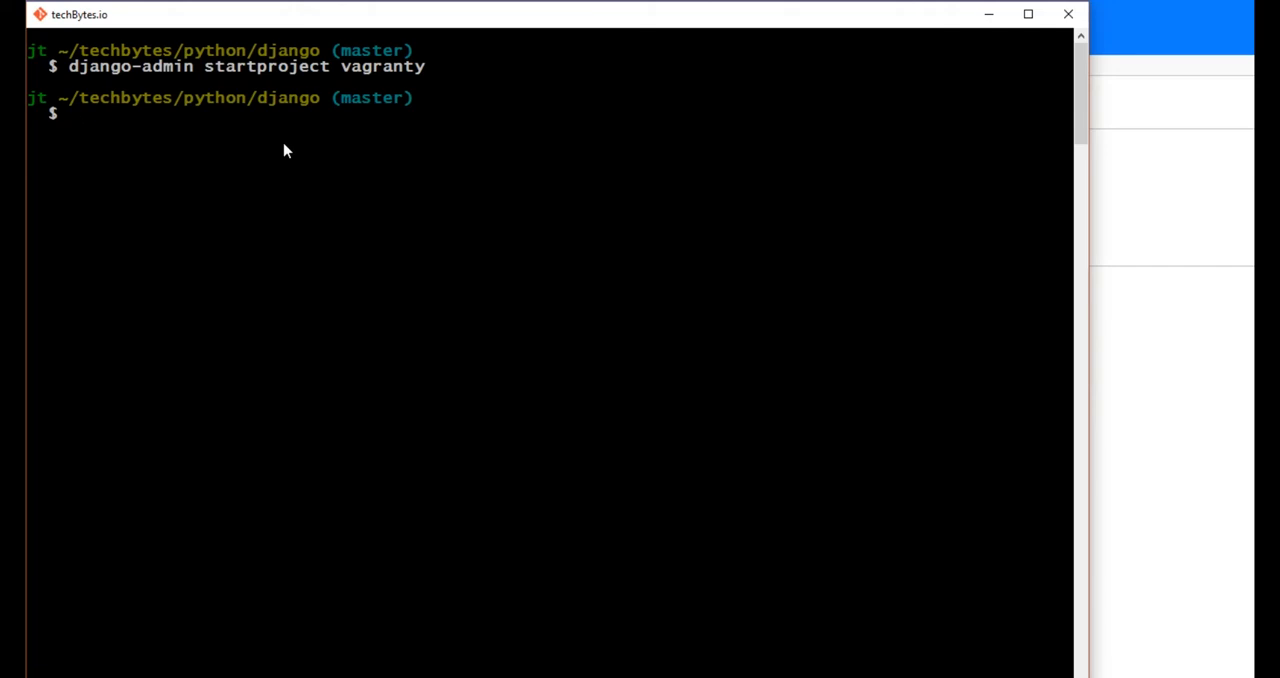
{"action": "type", "text": "cd vagranty/"}
{"action": "type", "text": "ls"}
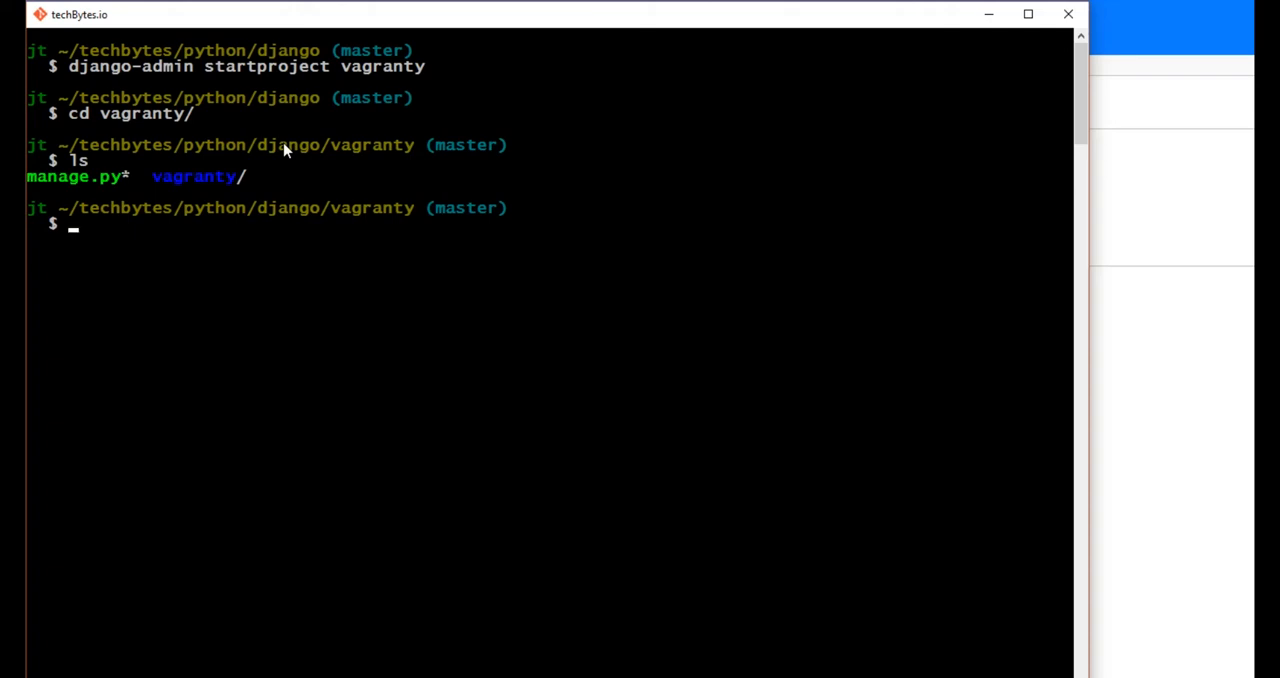
Run 'vagrant init techbytes/djangoubuntu', list the folder, and open it with 'code'.
{"action": "type", "text": "va"}
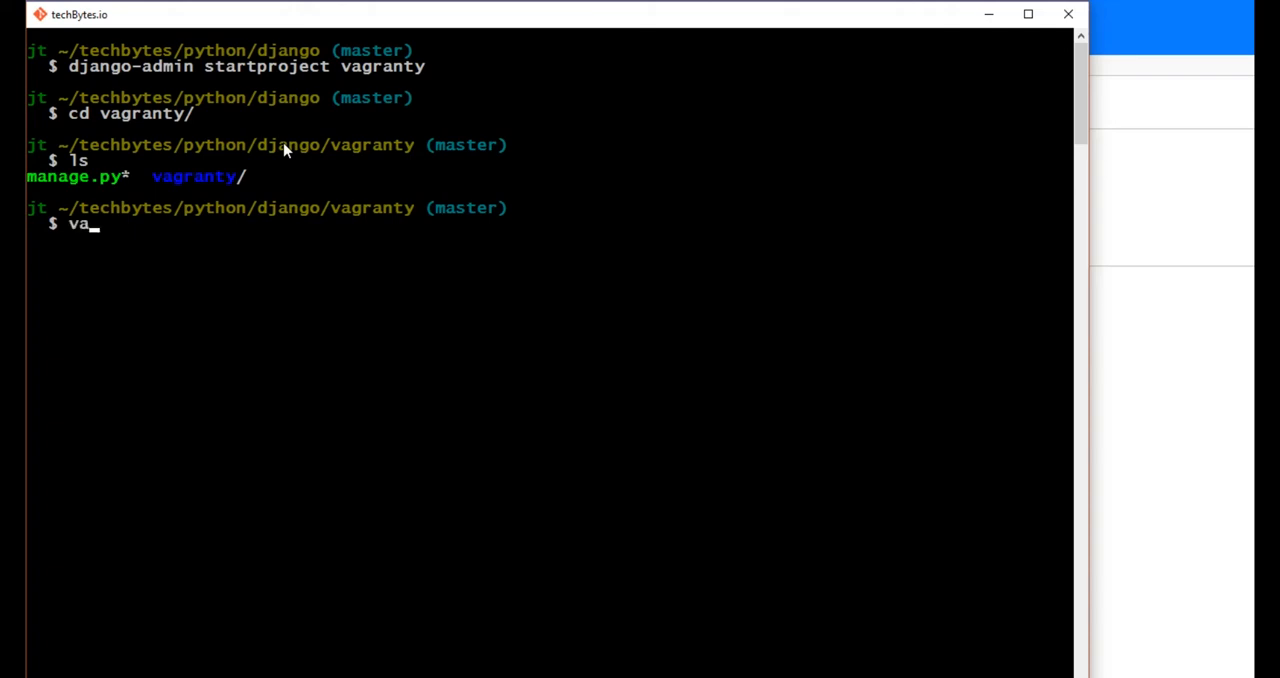
{"action": "type", "text": "gra"}
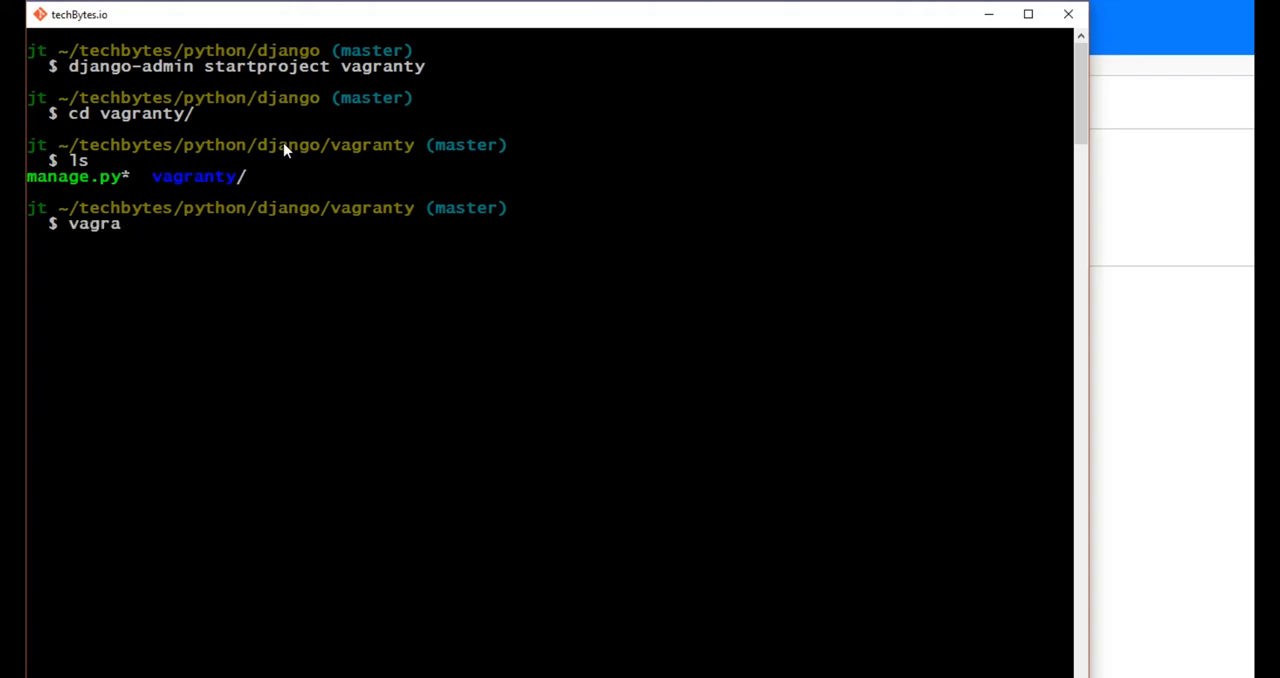
{"action": "type", "text": "nt init tech"}
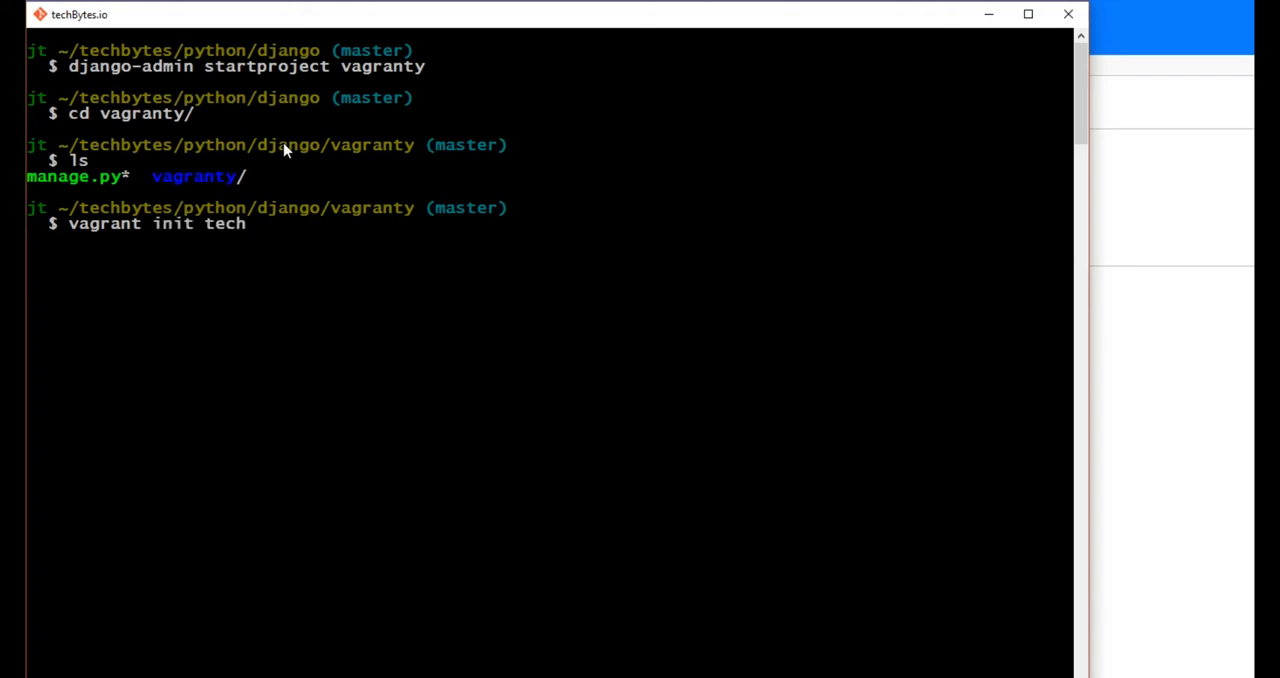
{"action": "type", "text": "bytes/"}
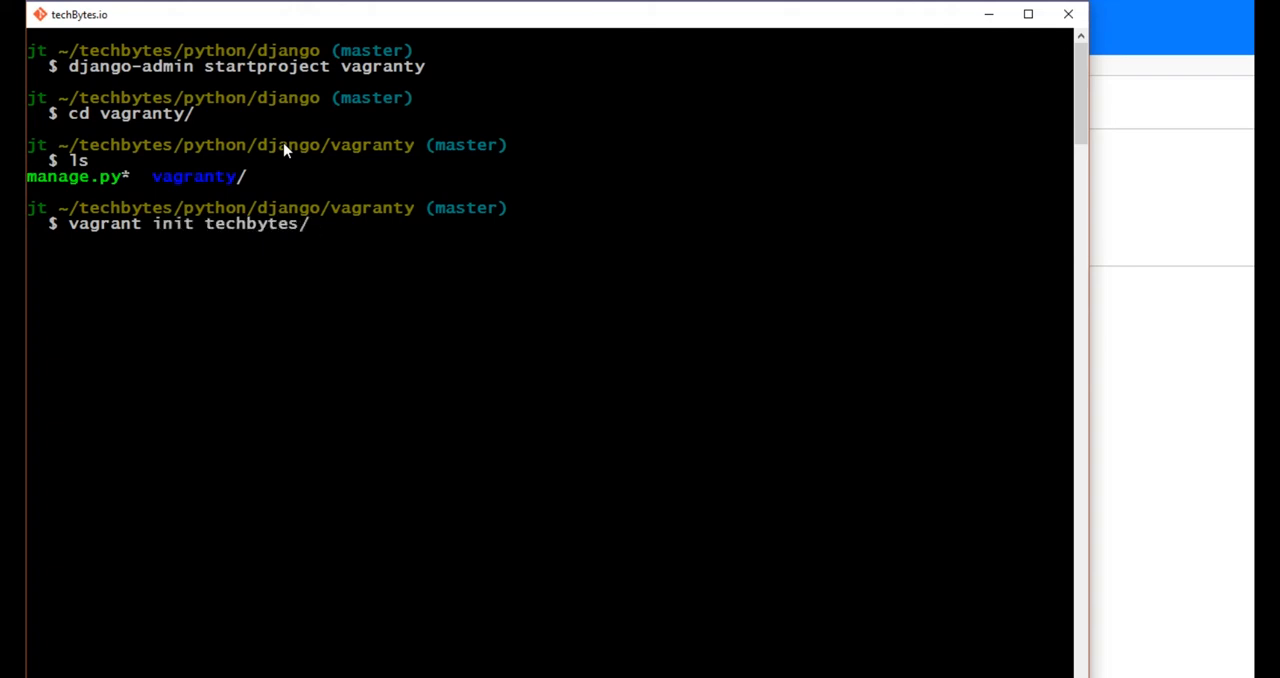
{"action": "type", "text": "djangou"}
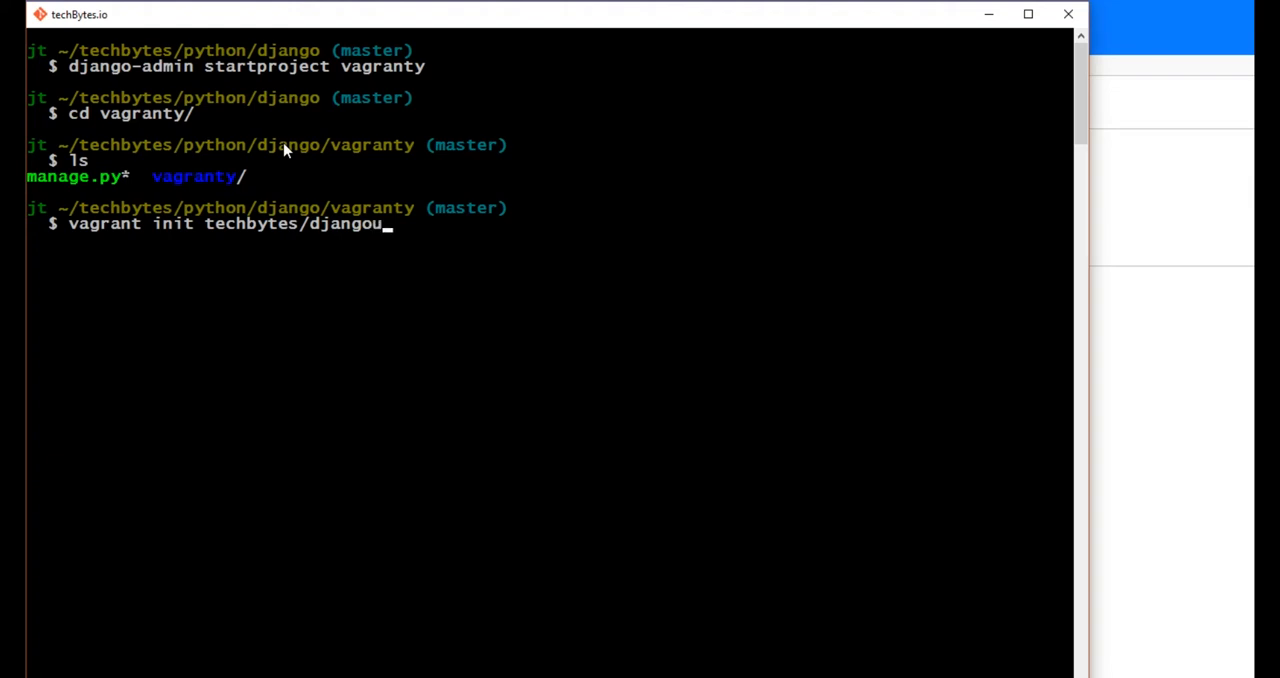
{"action": "type", "text": "buntu"}
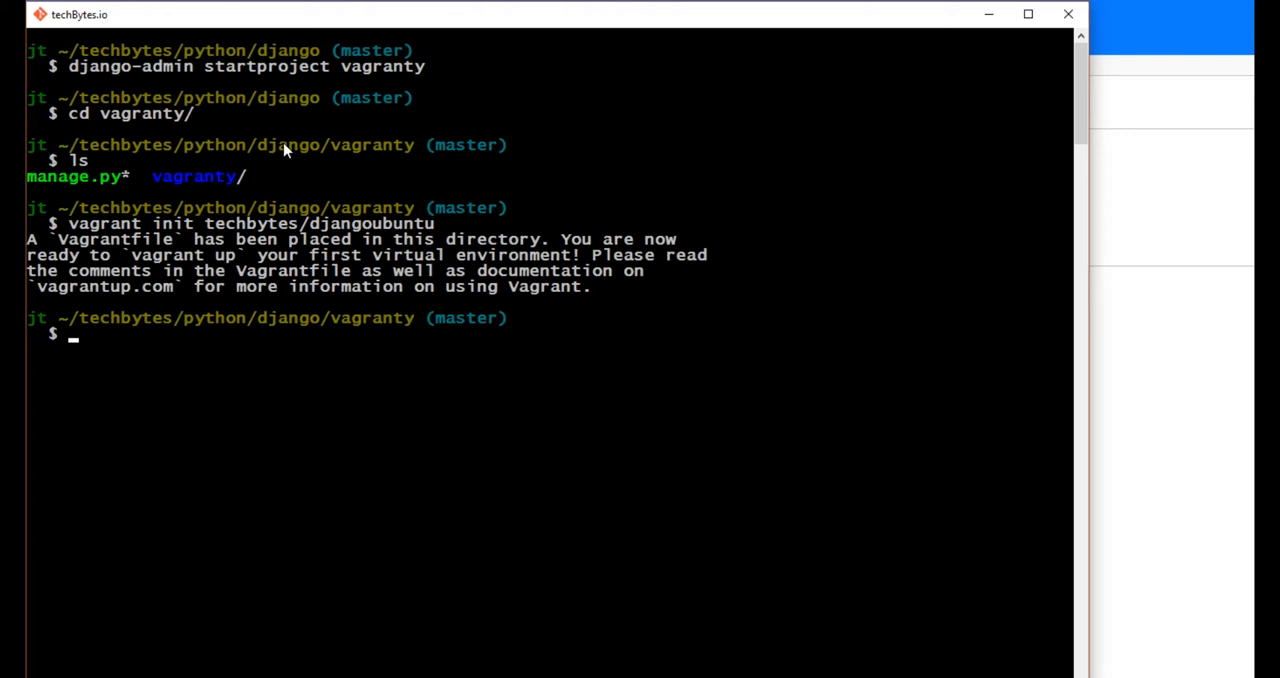
{"action": "type", "text": "ls"}
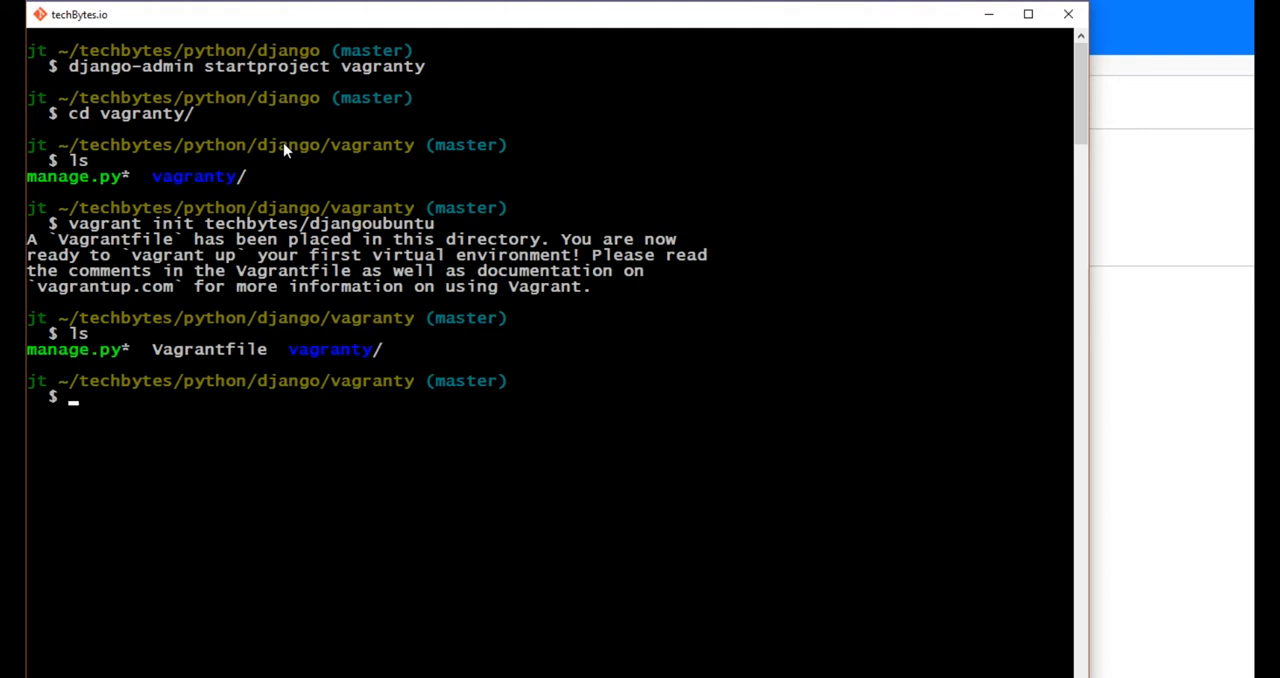
{"action": "type", "text": "code"}
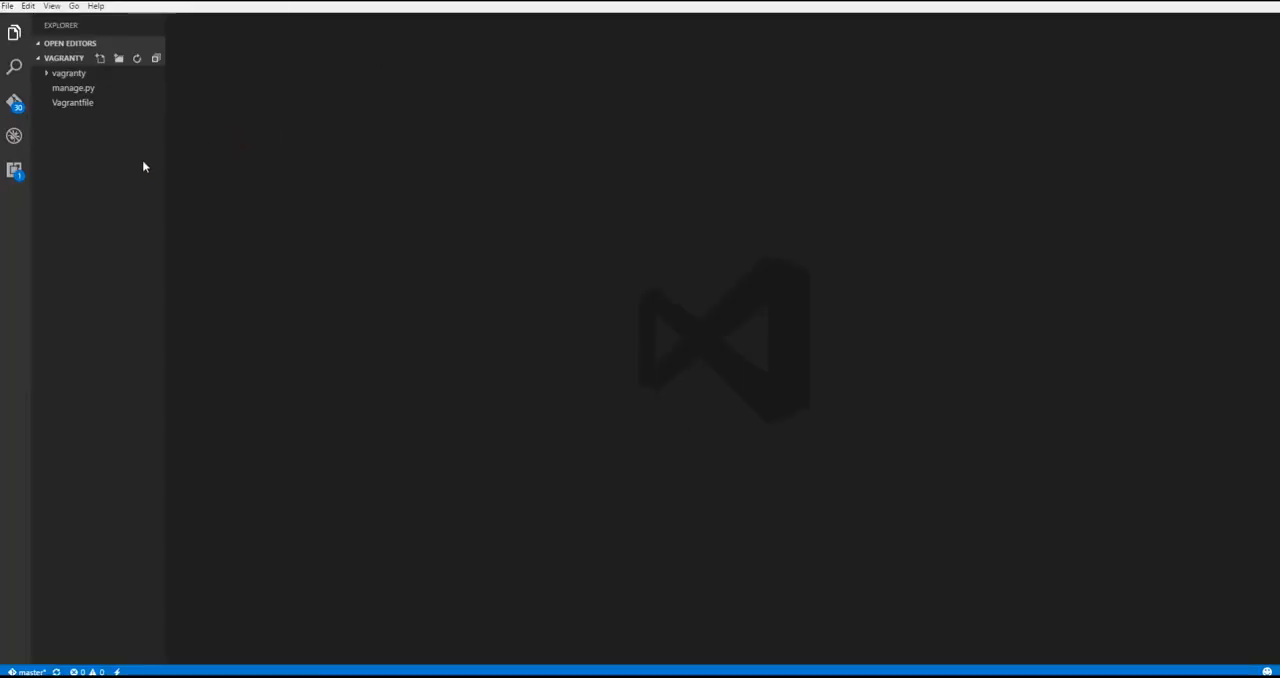
Expand and collapse the vagranty folder in Explorer, then open Vagrantfile.
{"action": "left_click", "coordinate": [68, 73]}
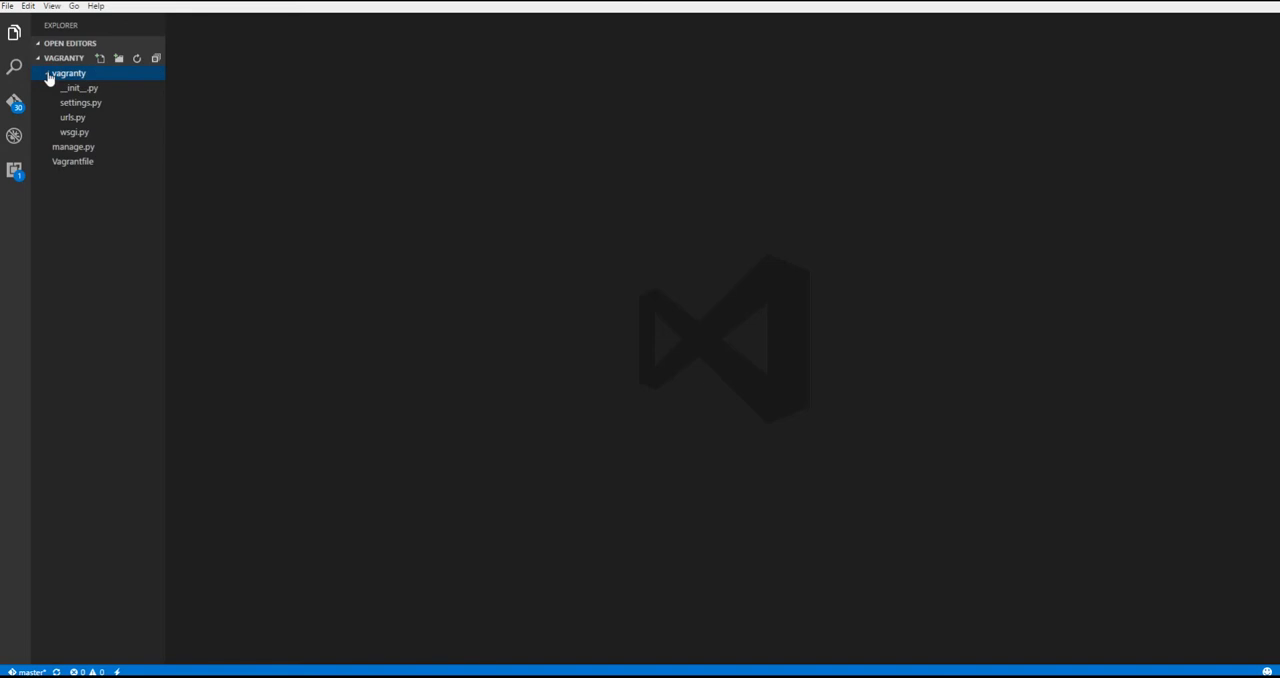
{"action": "left_click", "coordinate": [68, 72]}
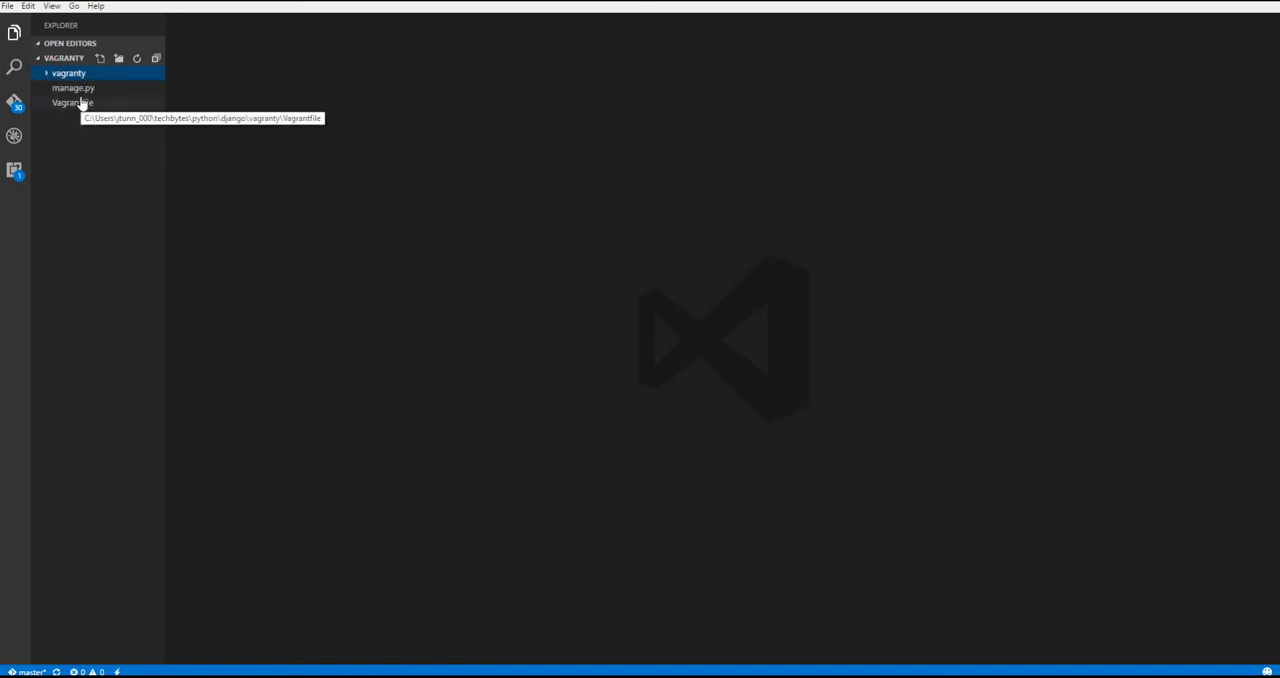
{"action": "mouse_move", "coordinate": [86, 104]}
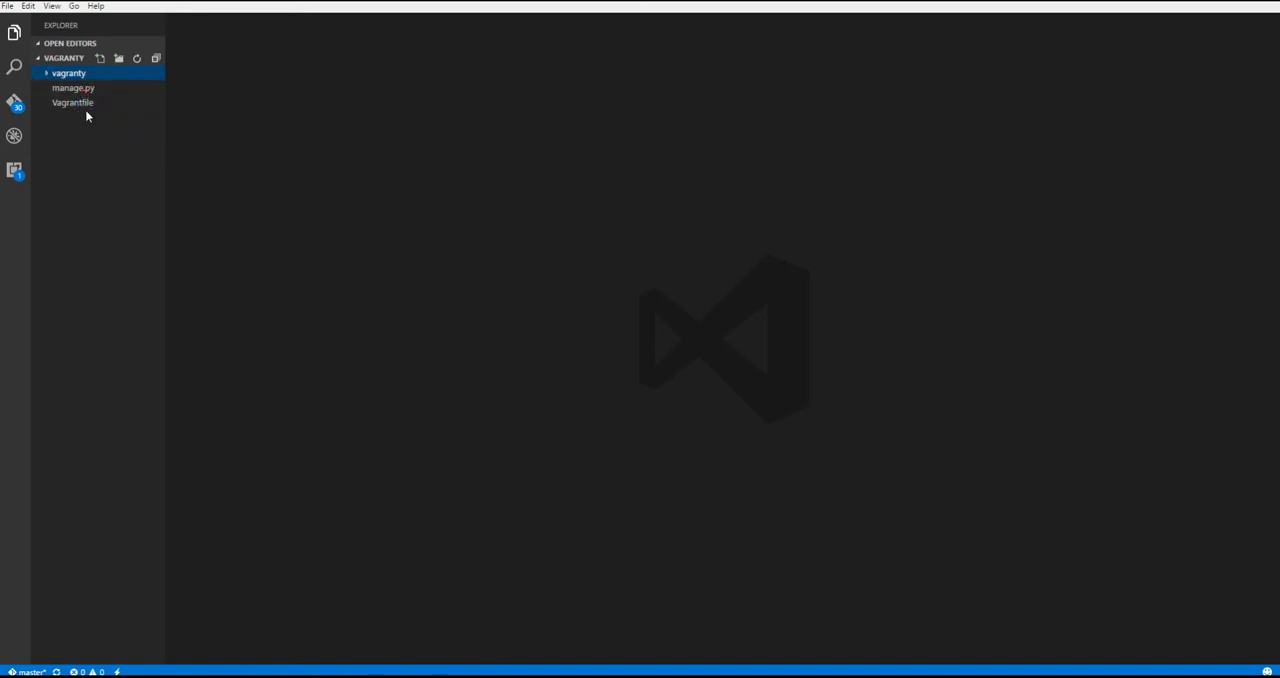
{"action": "left_click", "coordinate": [72, 103]}
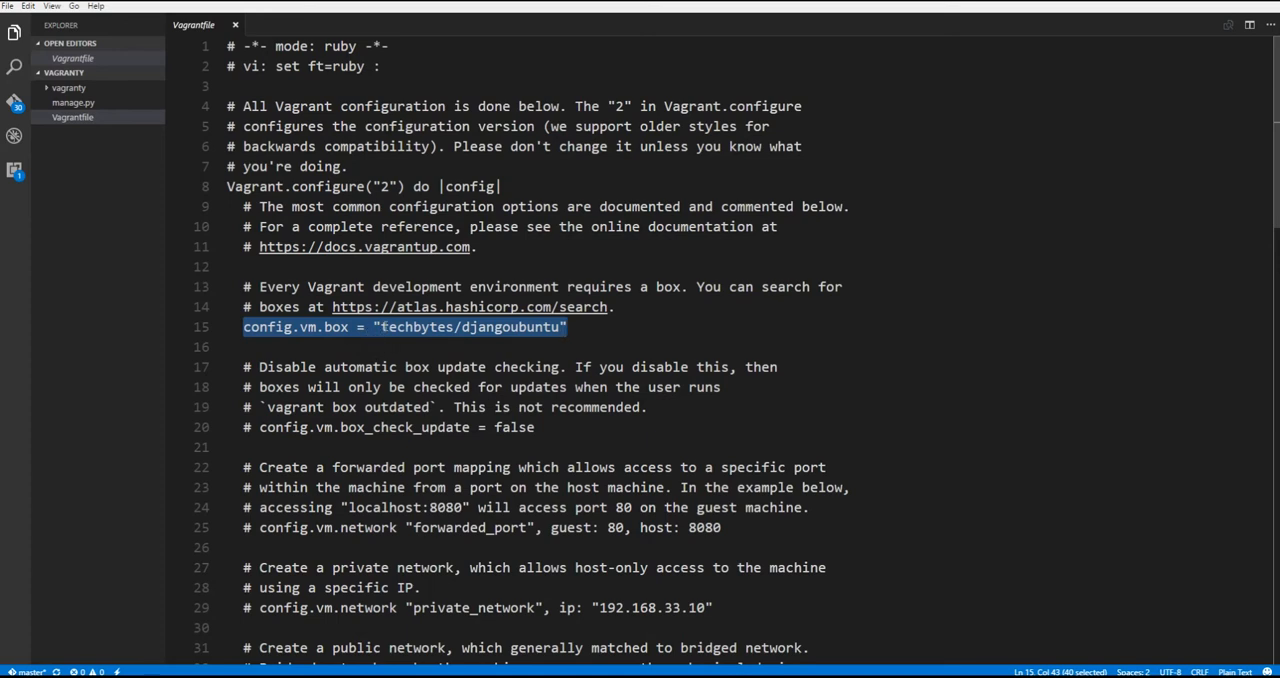
Uncomment the forwarded port and private network lines, setting the IP to 55.55.55.5.
{"action": "left_click", "coordinate": [568, 367]}
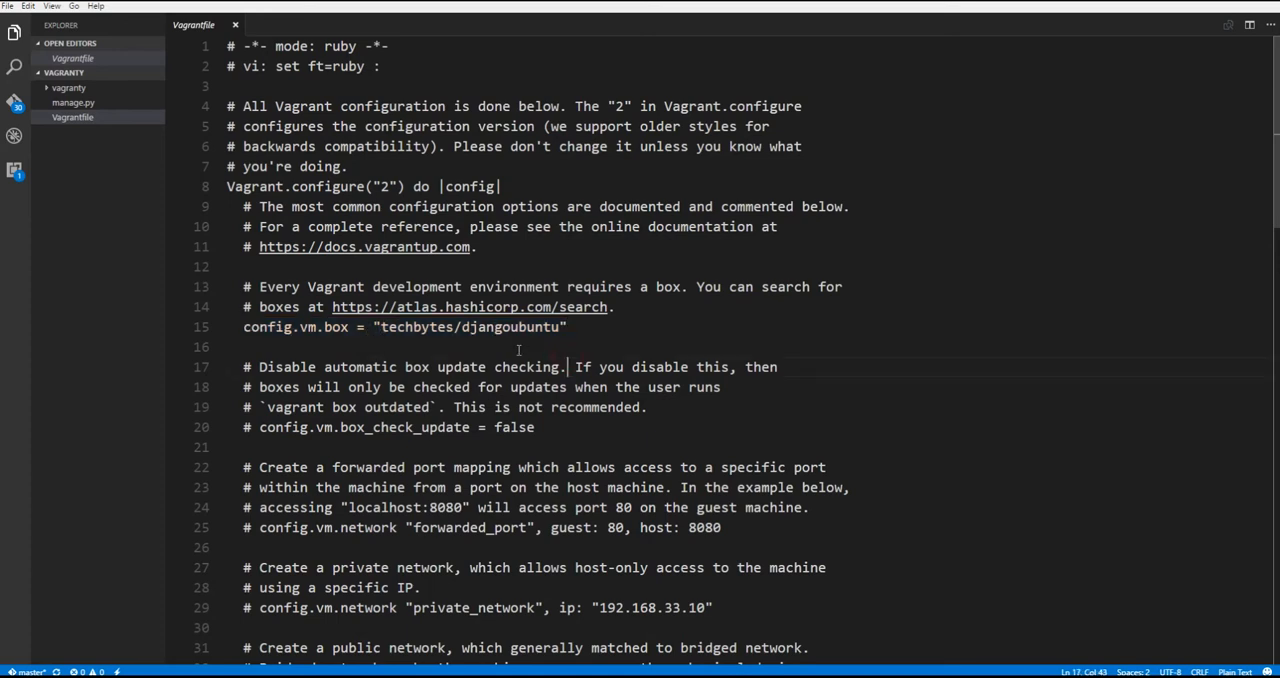
{"action": "scroll", "scroll_direction": "down", "scroll_amount": 3}
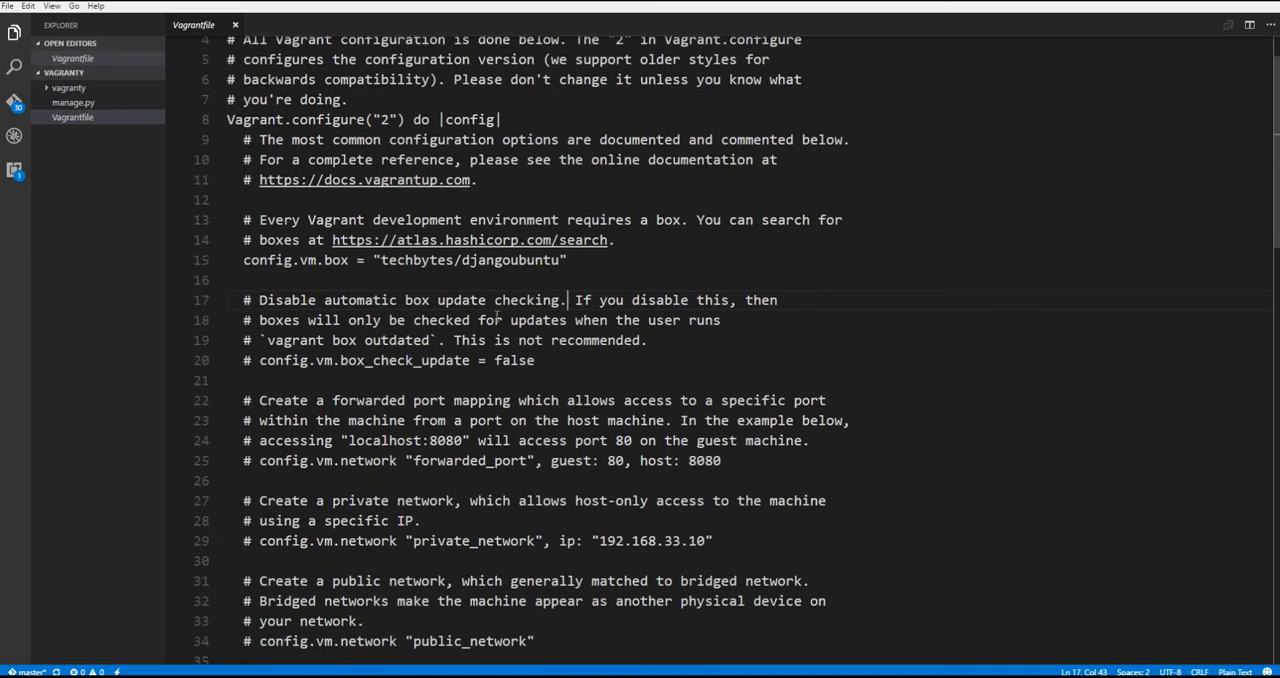
{"action": "scroll", "scroll_direction": "down", "scroll_amount": 3}
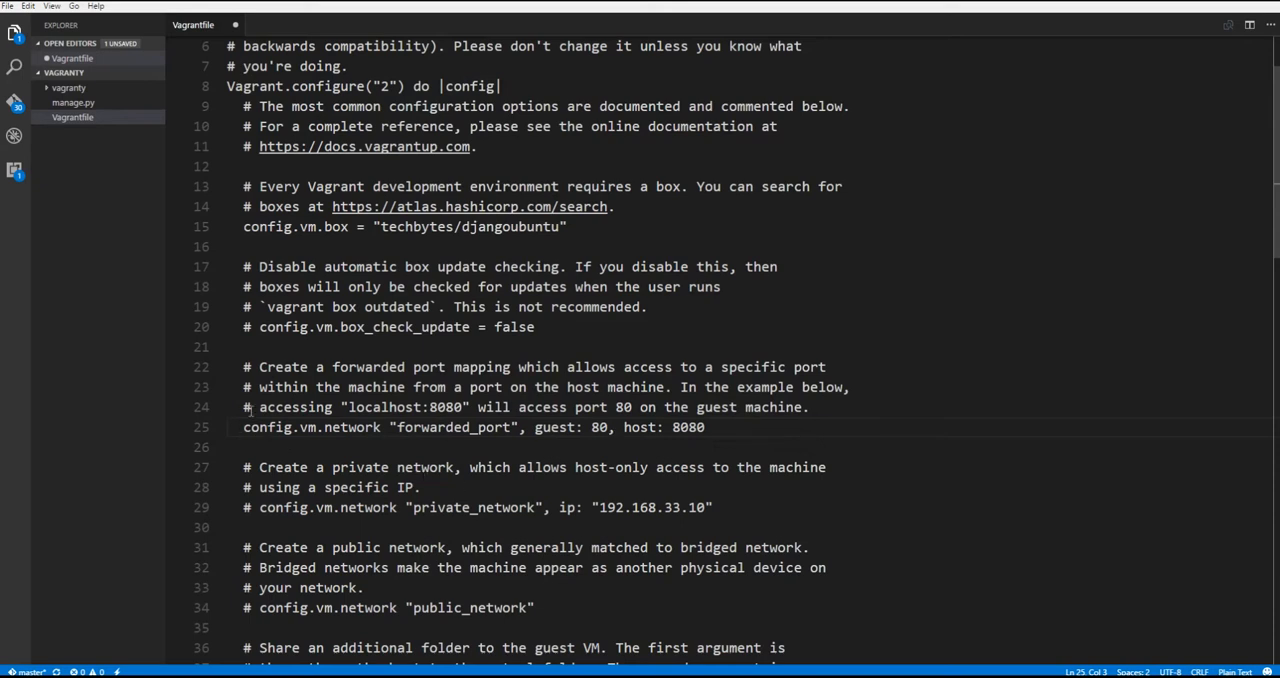
{"action": "mouse_move", "coordinate": [418, 437]}
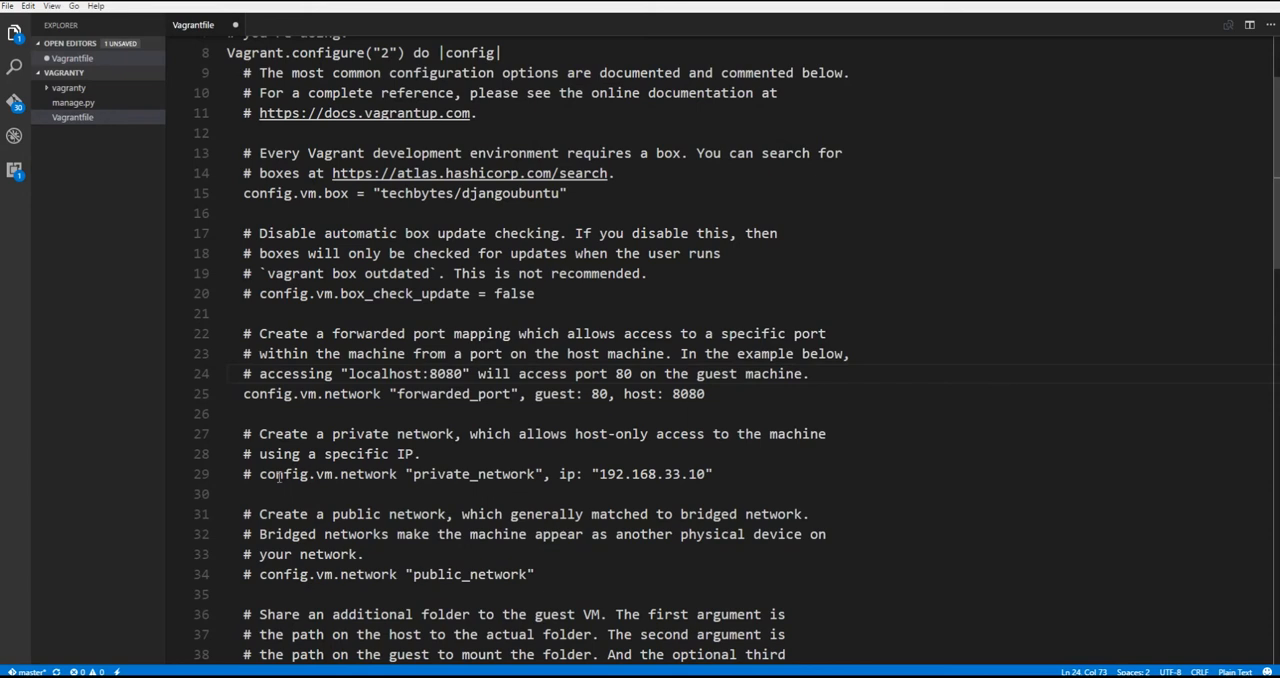
{"action": "scroll", "scroll_direction": "down", "scroll_amount": 3}
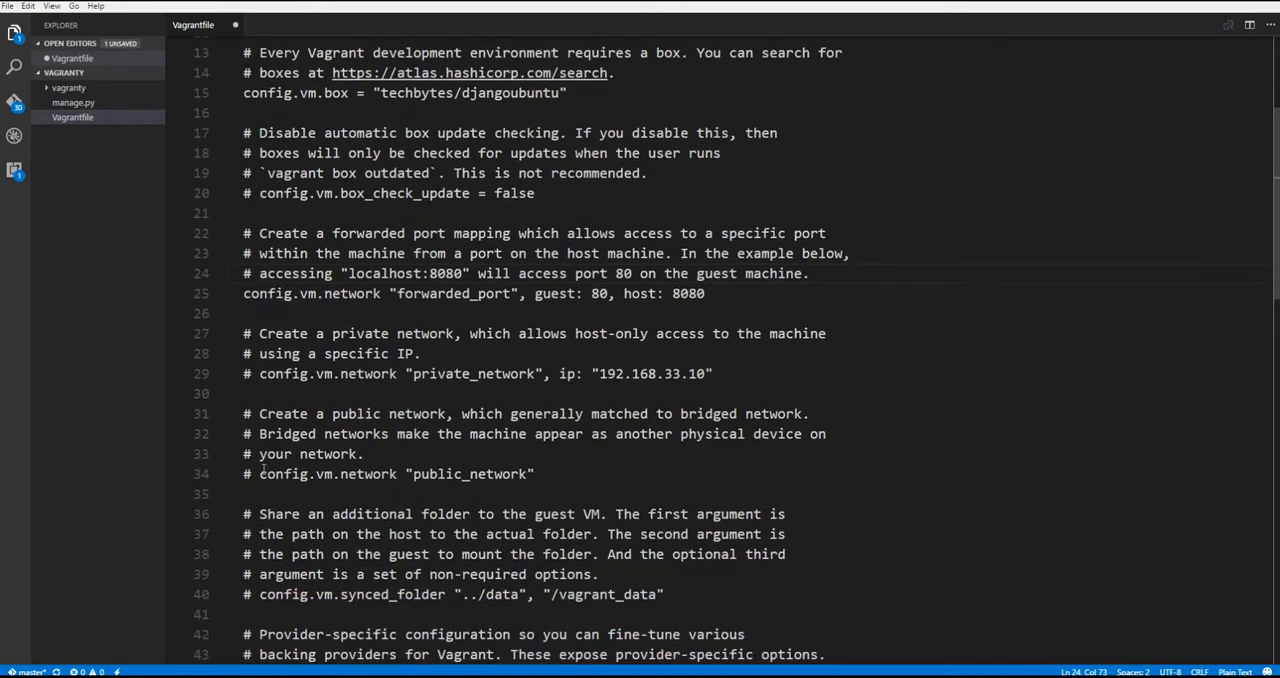
{"action": "mouse_move", "coordinate": [458, 382]}
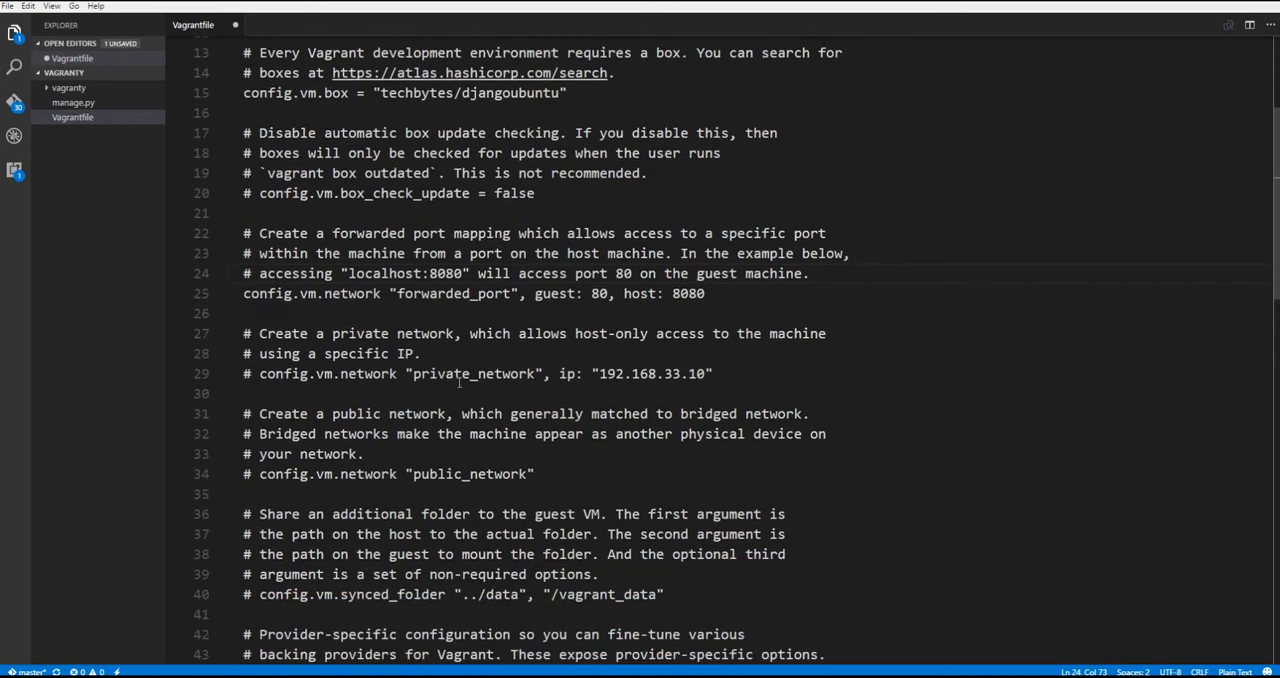
{"action": "left_click", "coordinate": [256, 373]}
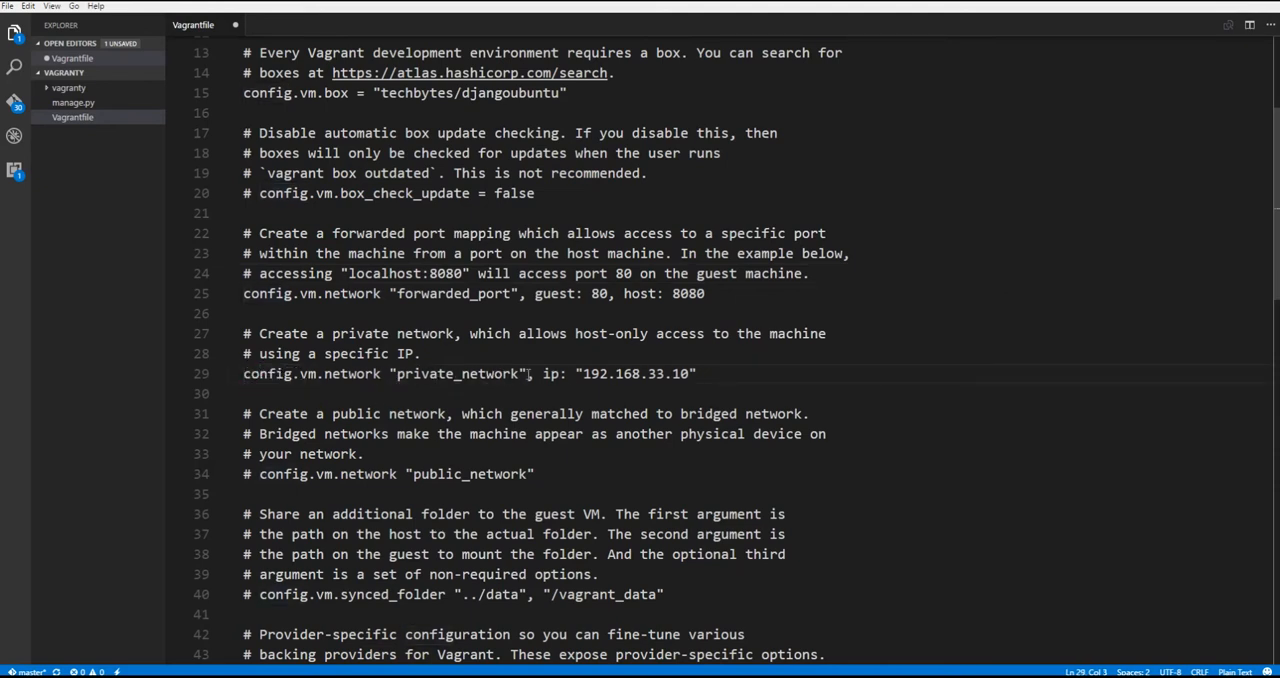
{"action": "left_click", "coordinate": [690, 373]}
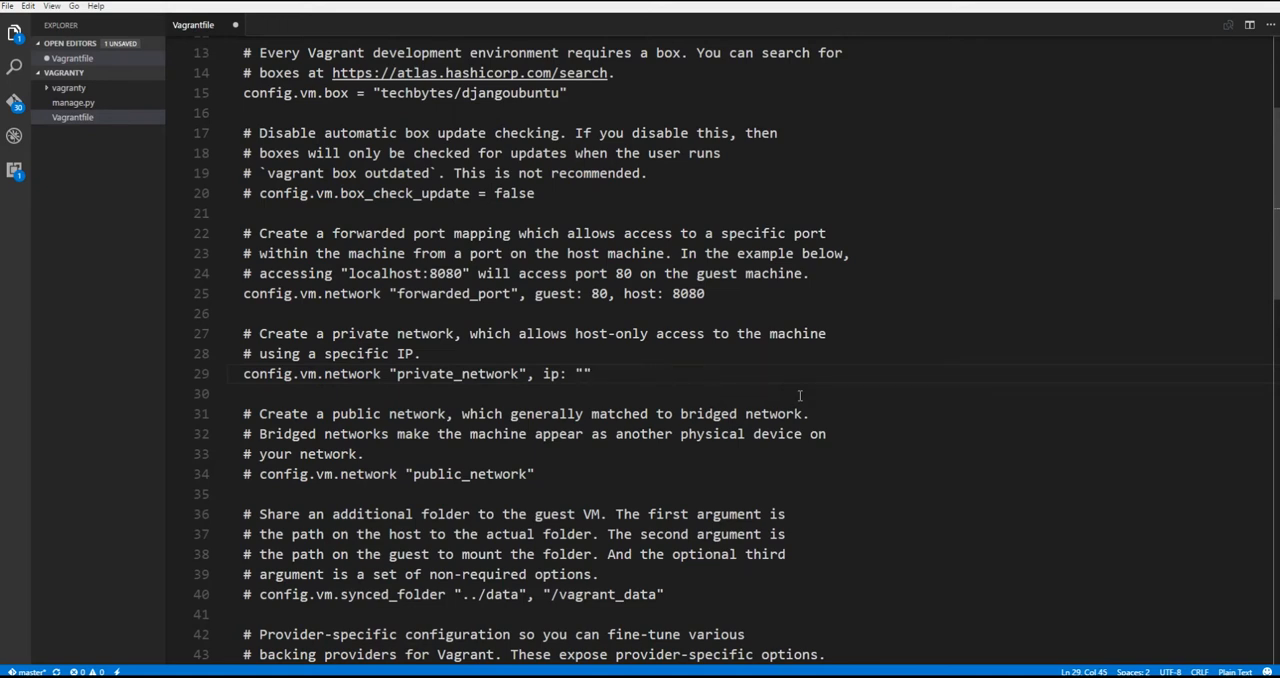
{"action": "type", "text": "55.555"}
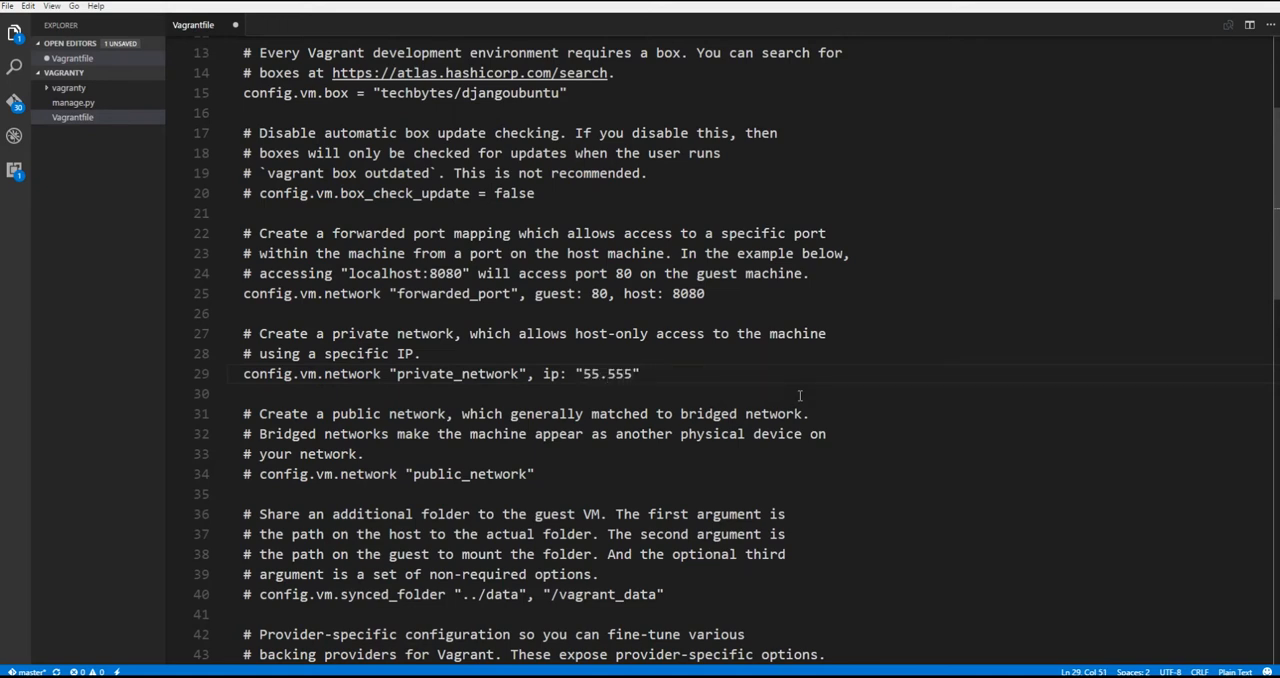
{"action": "type", "text": "55.55.55."}
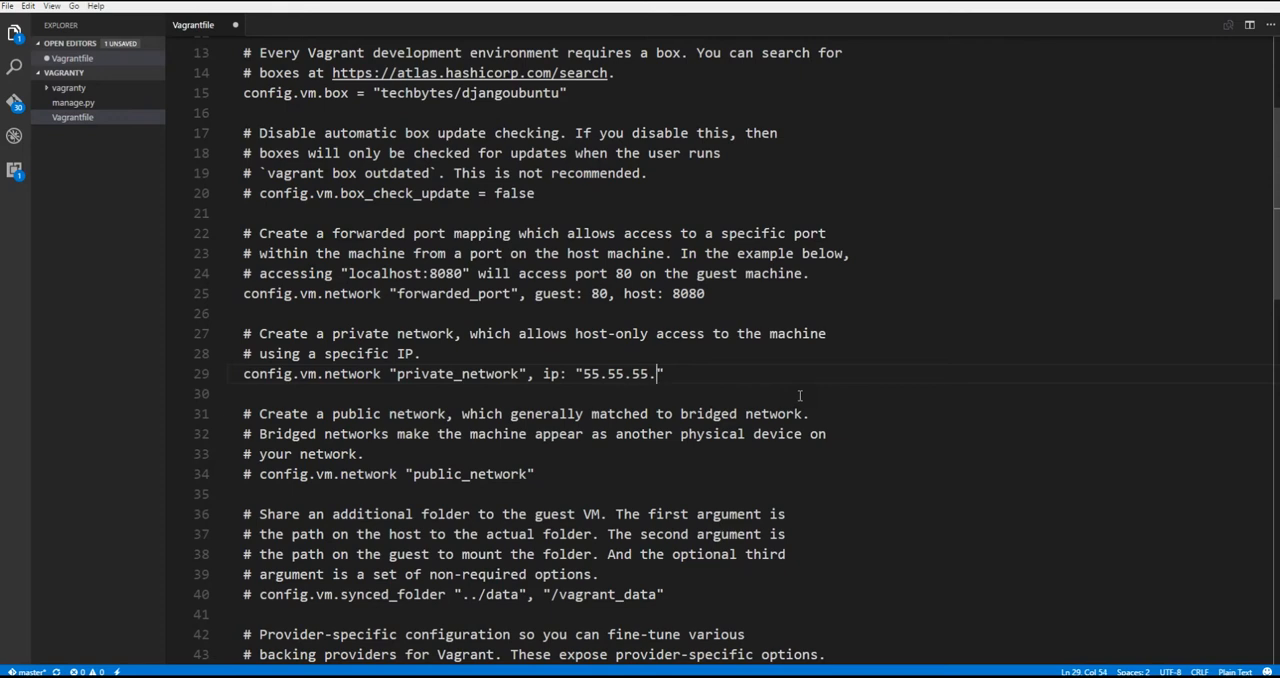
{"action": "type", "text": "5"}
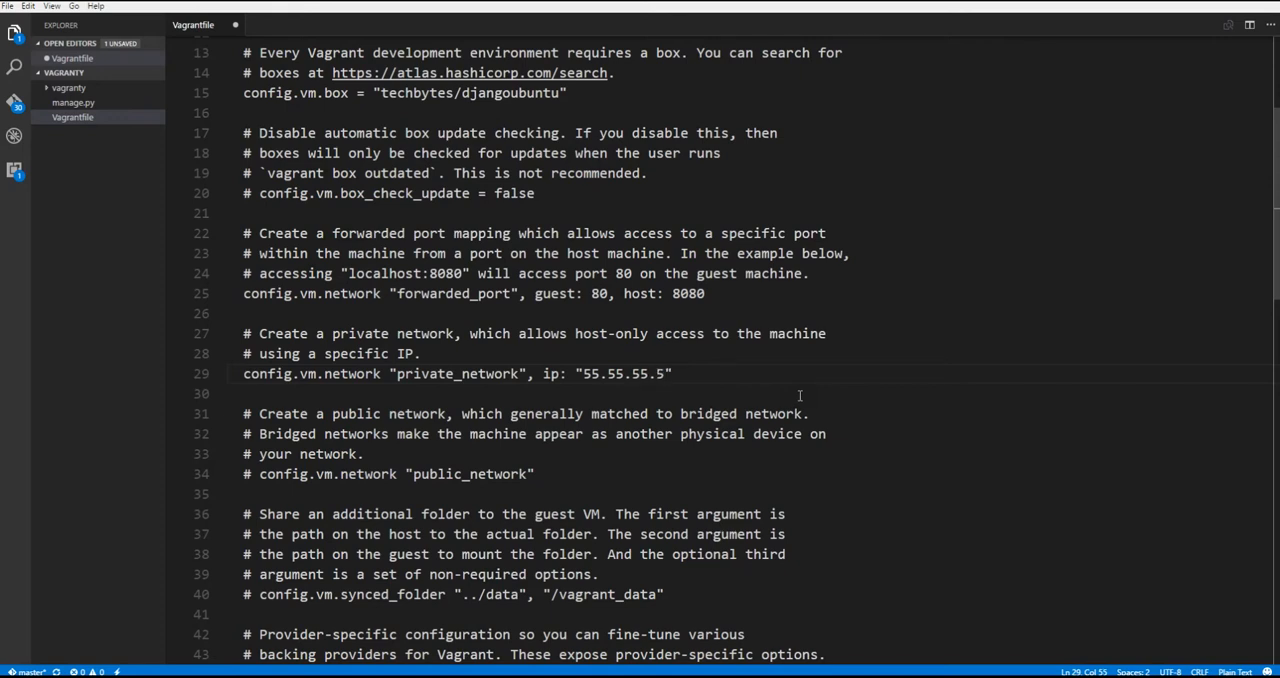
{"action": "mouse_move", "coordinate": [843, 343]}
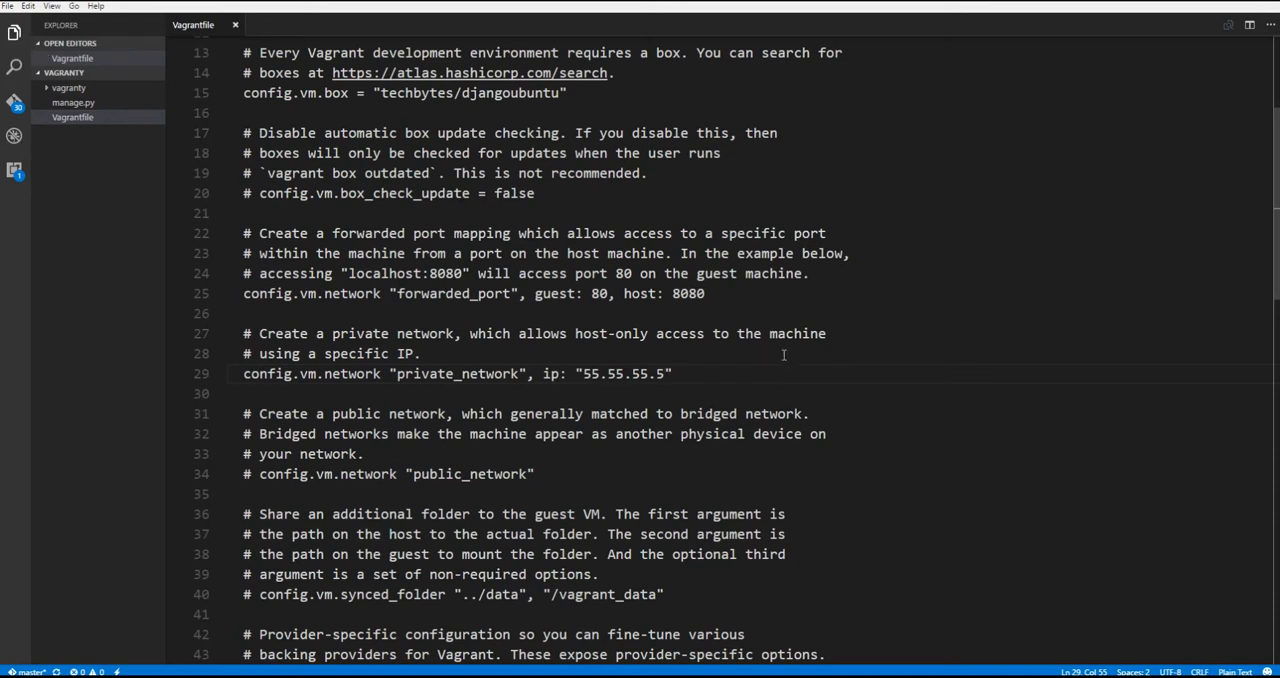
{"action": "mouse_move", "coordinate": [709, 393]}
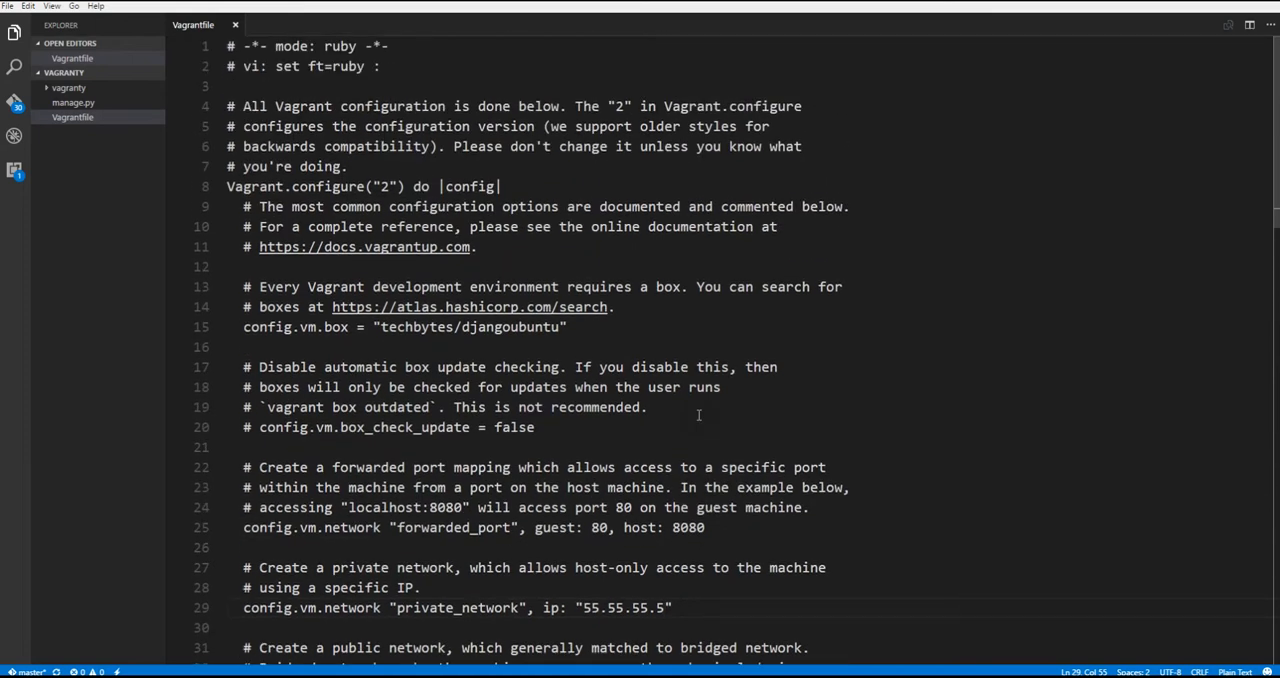
{"action": "mouse_move", "coordinate": [578, 517]}
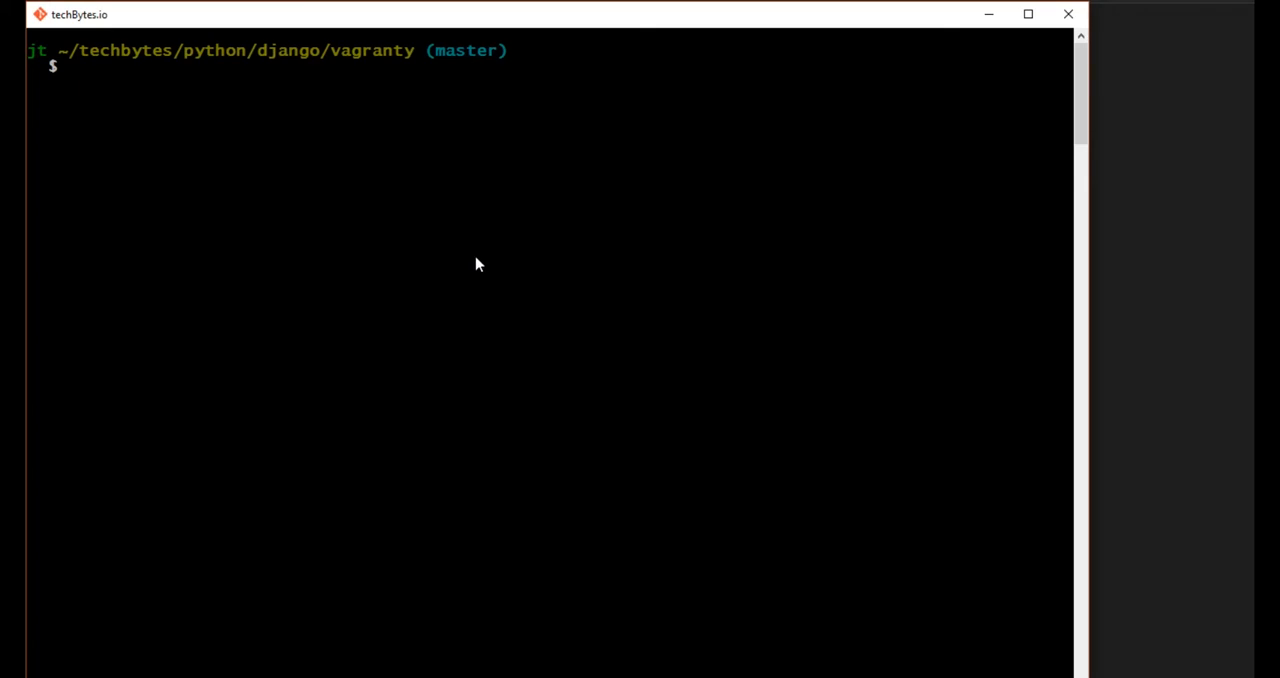
{"action": "mouse_move", "coordinate": [424, 265]}
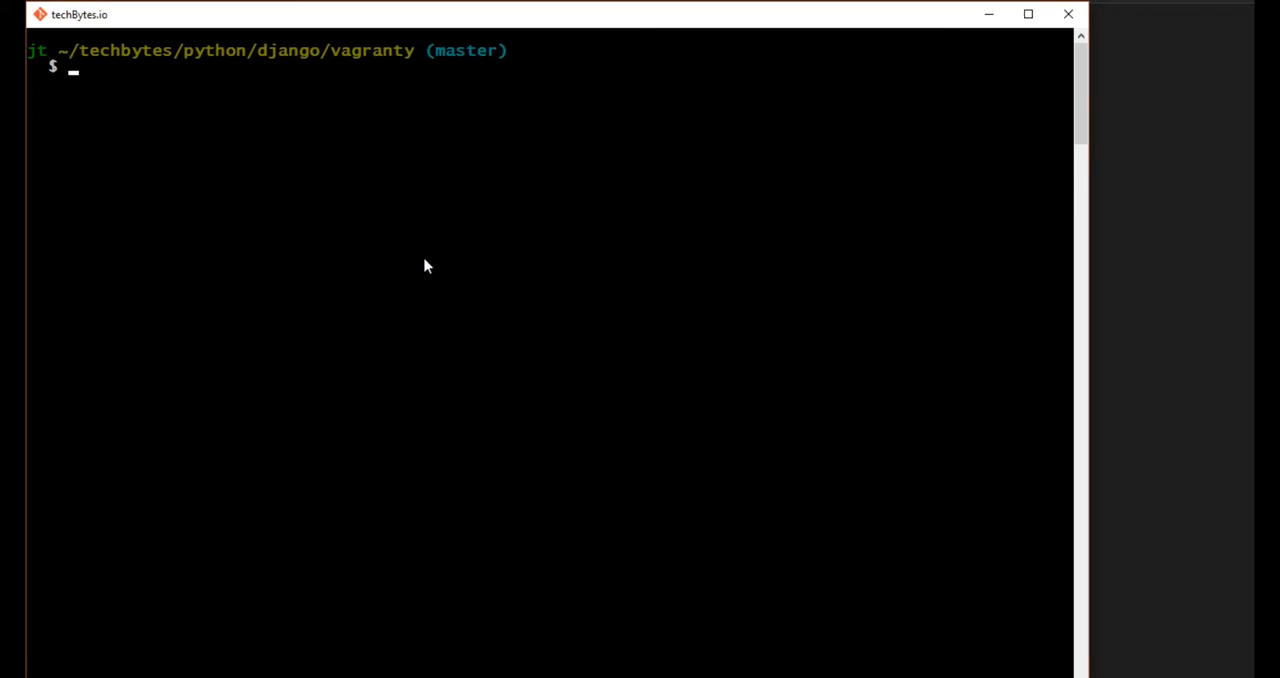
List the project files and run 'vagrant up' to boot the djangoubuntu VM.
{"action": "type", "text": "ls"}
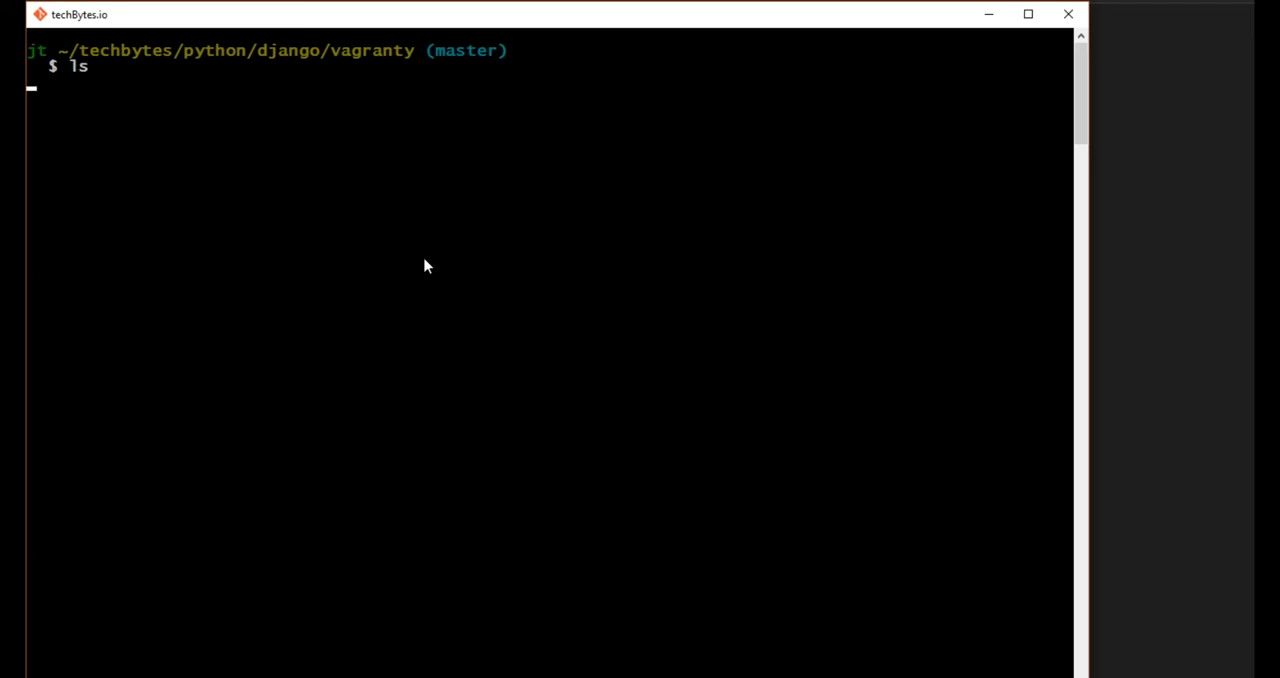
{"action": "key", "text": "Return"}
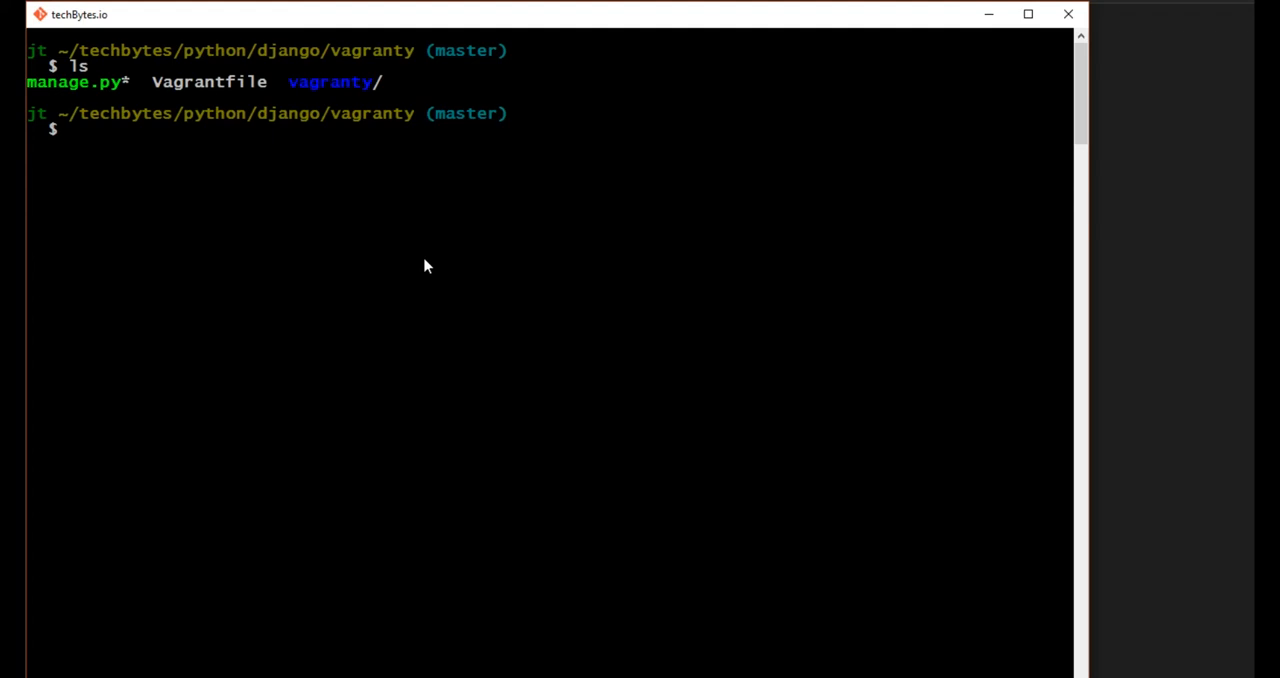
{"action": "type", "text": "vagrant up"}
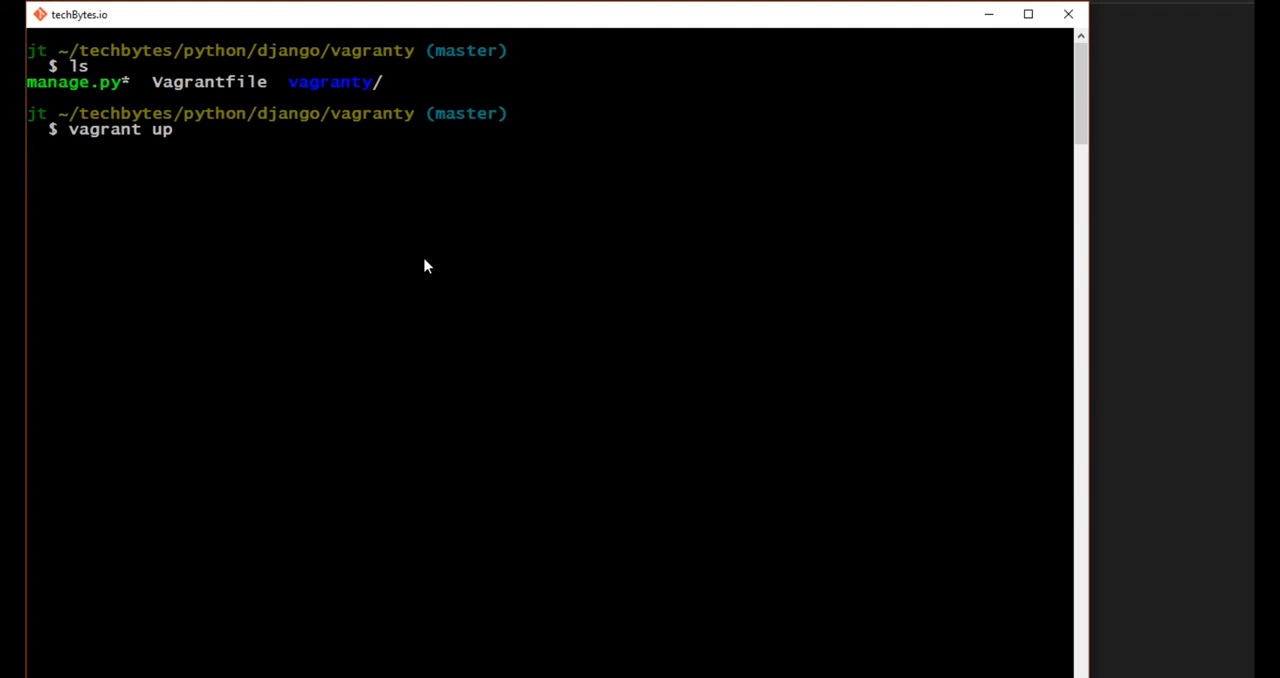
{"action": "key", "text": "enter"}
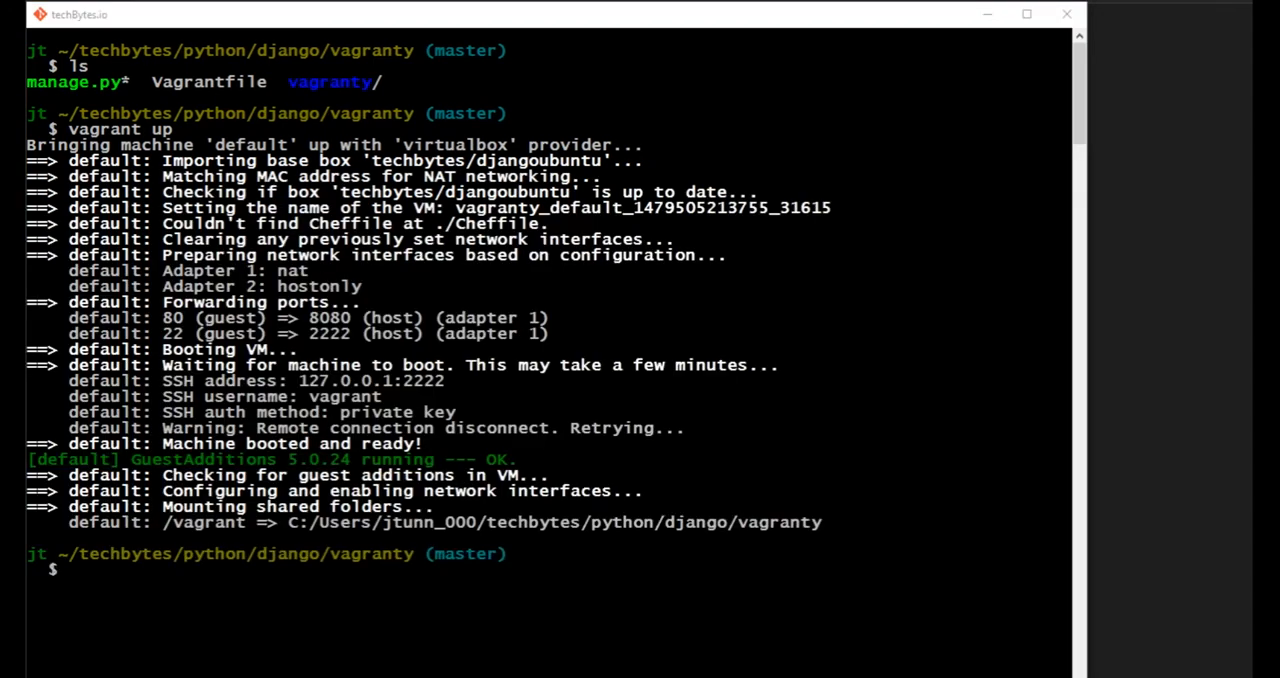
{"action": "mouse_move", "coordinate": [728, 578]}
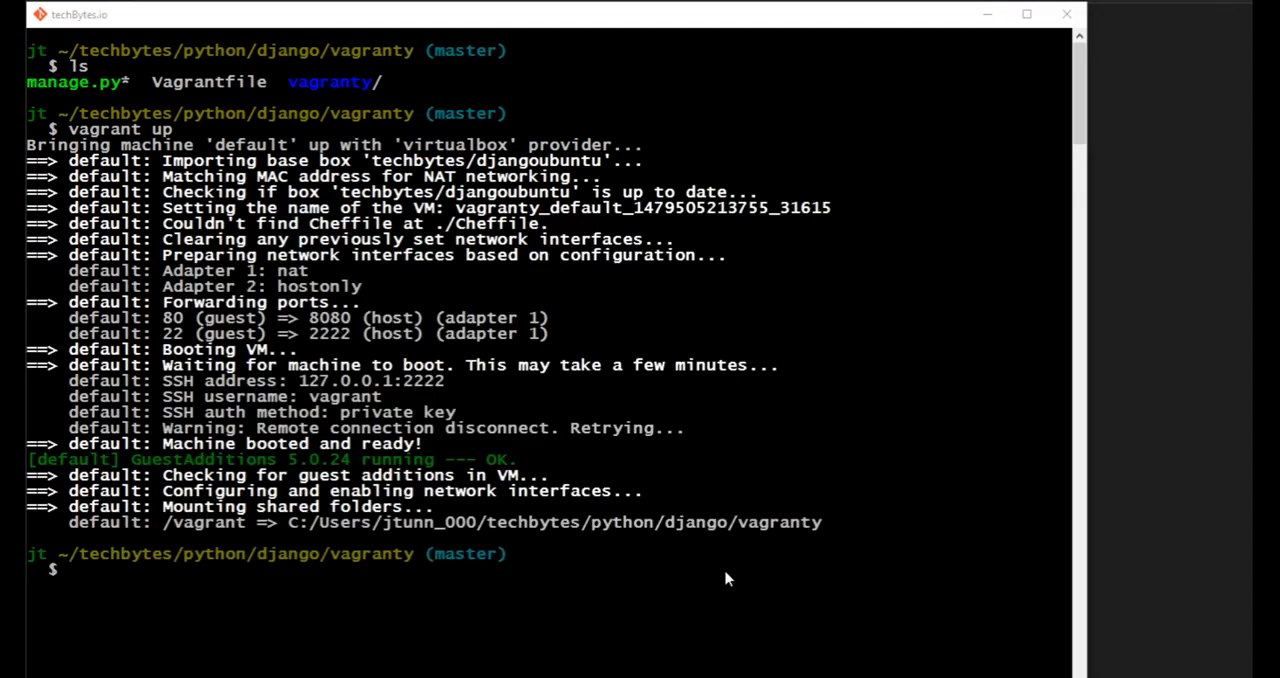
{"action": "scroll", "scroll_direction": "down", "scroll_amount": 3}
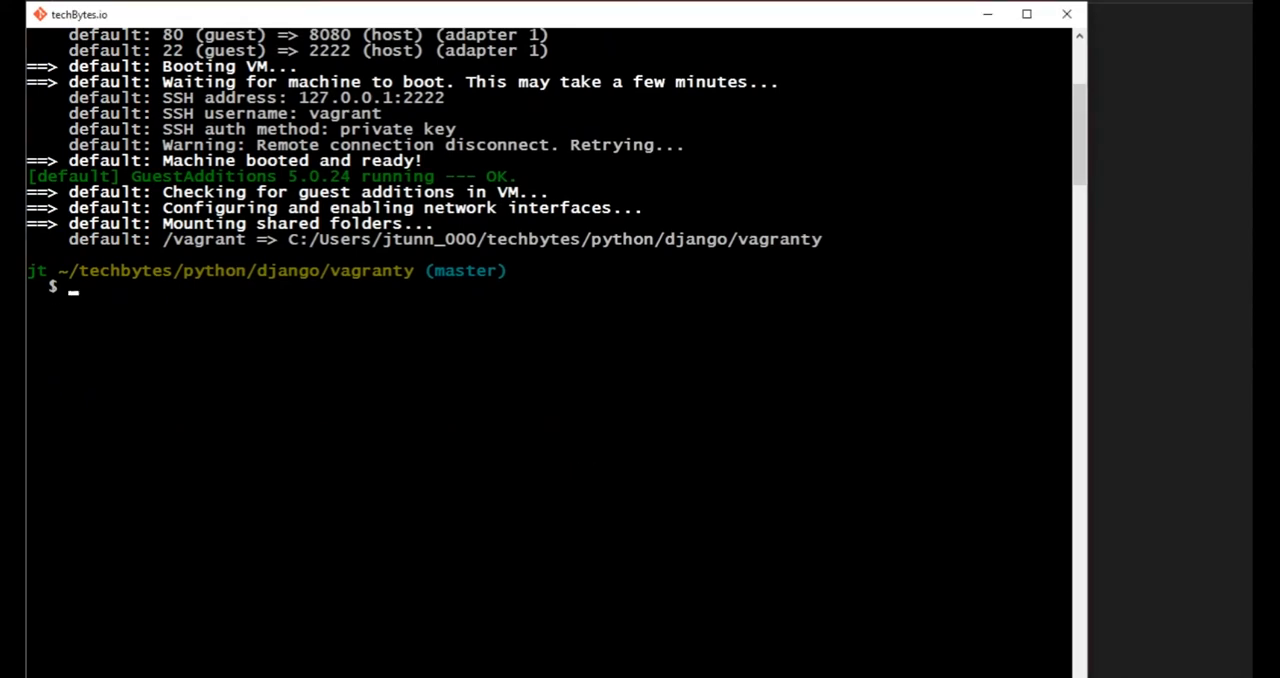
SSH into the VM and confirm 'django-admin --version' reports 1.10.3.
{"action": "type", "text": "vagrant"}
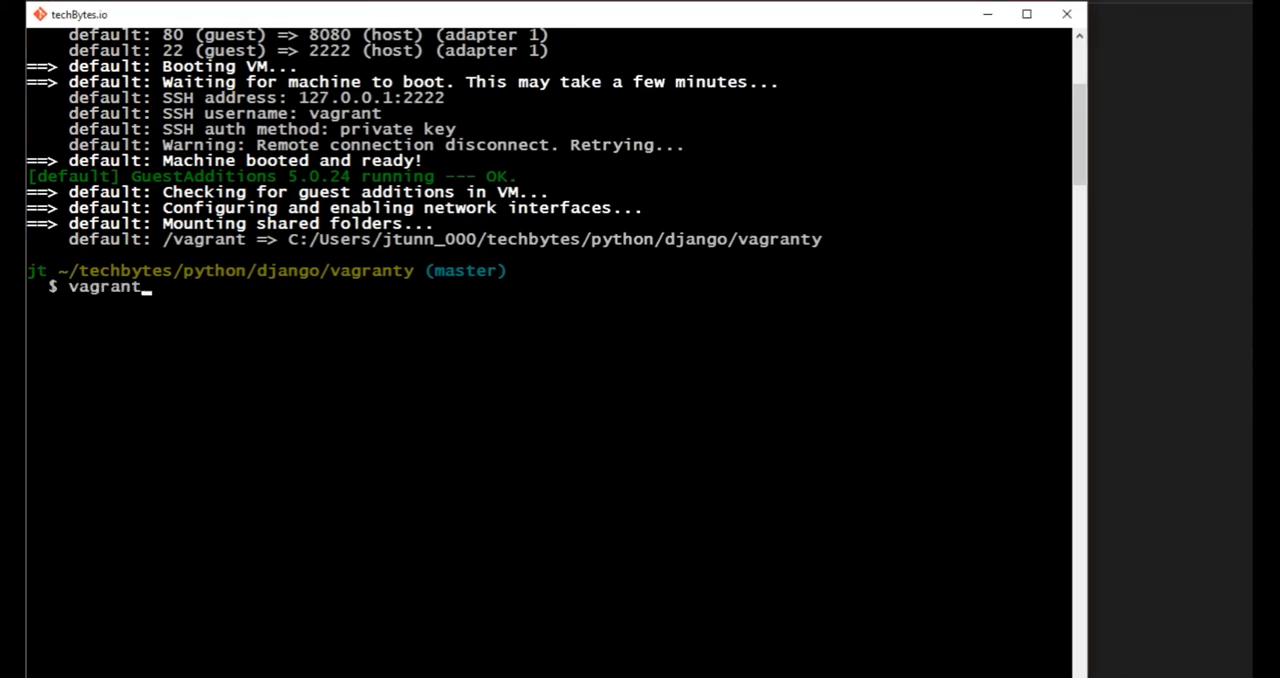
{"action": "type", "text": "ssh"}
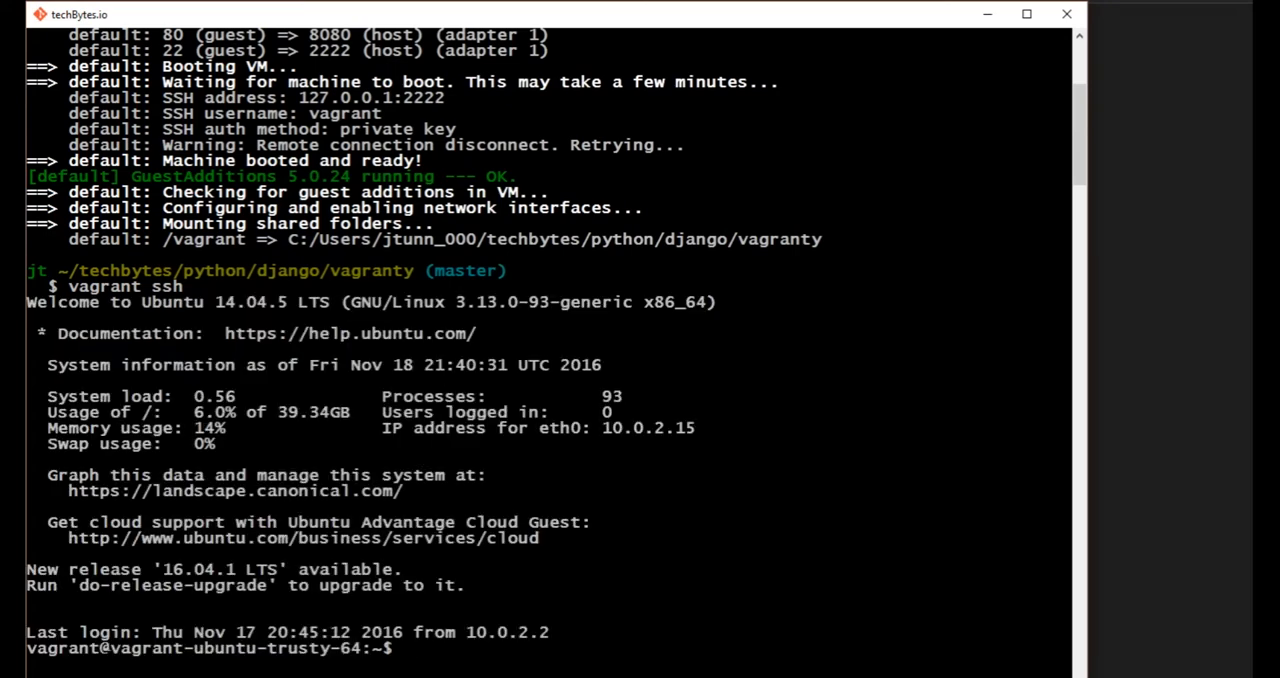
{"action": "scroll", "scroll_direction": "down", "scroll_amount": 3}
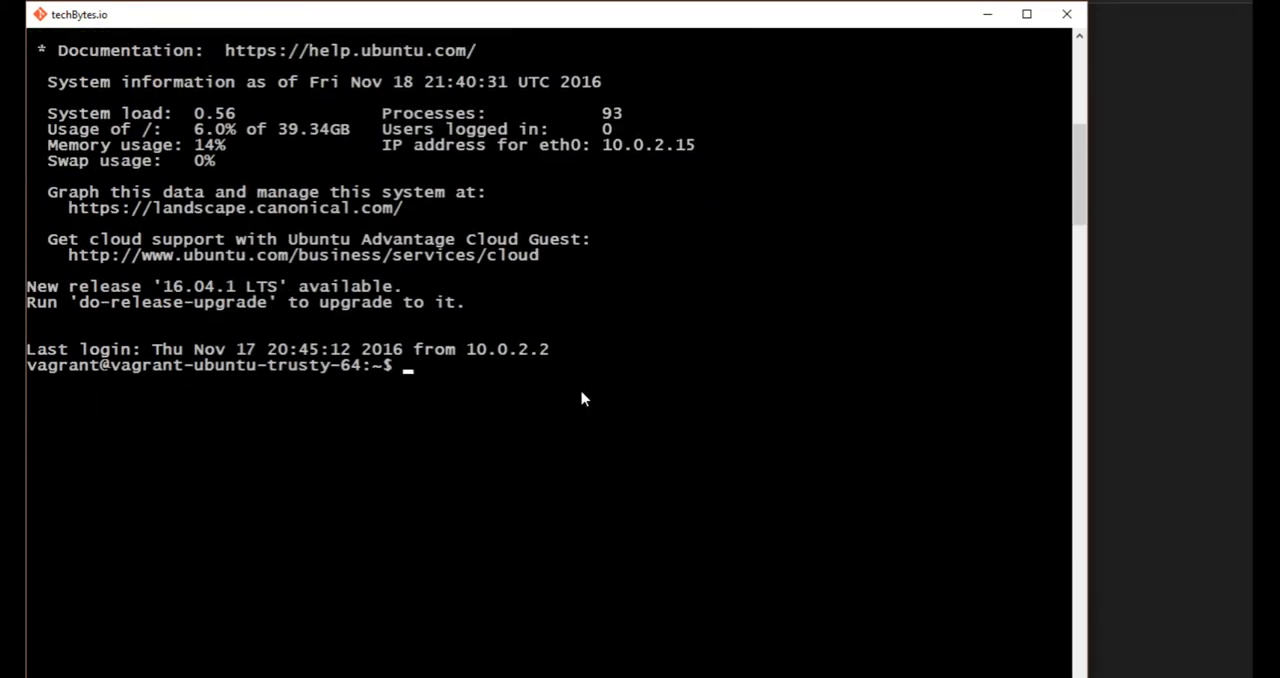
{"action": "type", "text": "d"}
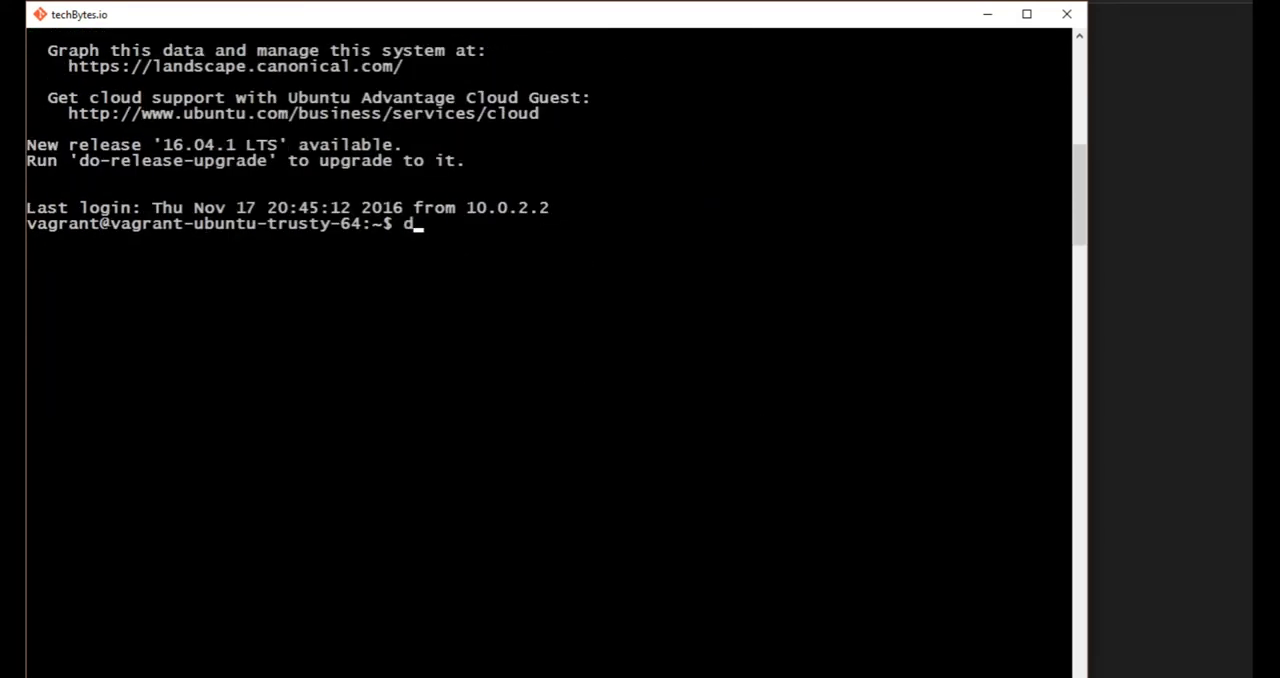
{"action": "type", "text": "jango"}
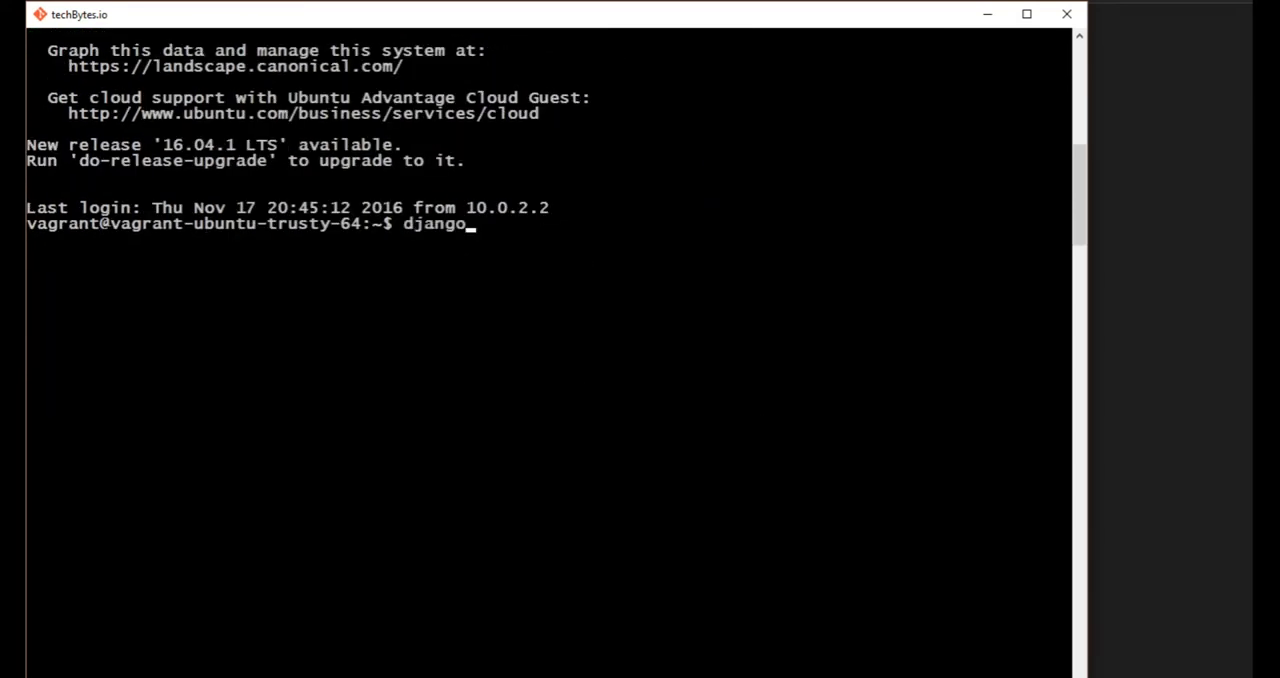
{"action": "type", "text": "-admin"}
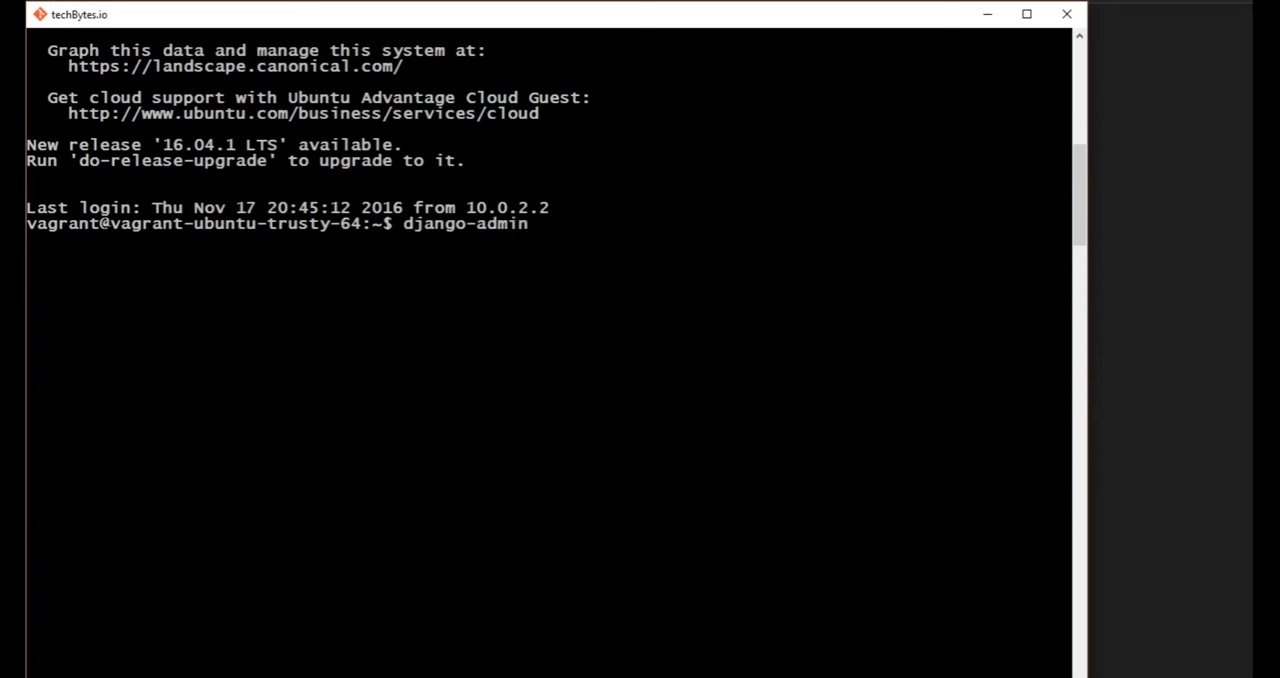
{"action": "type", "text": "--version"}
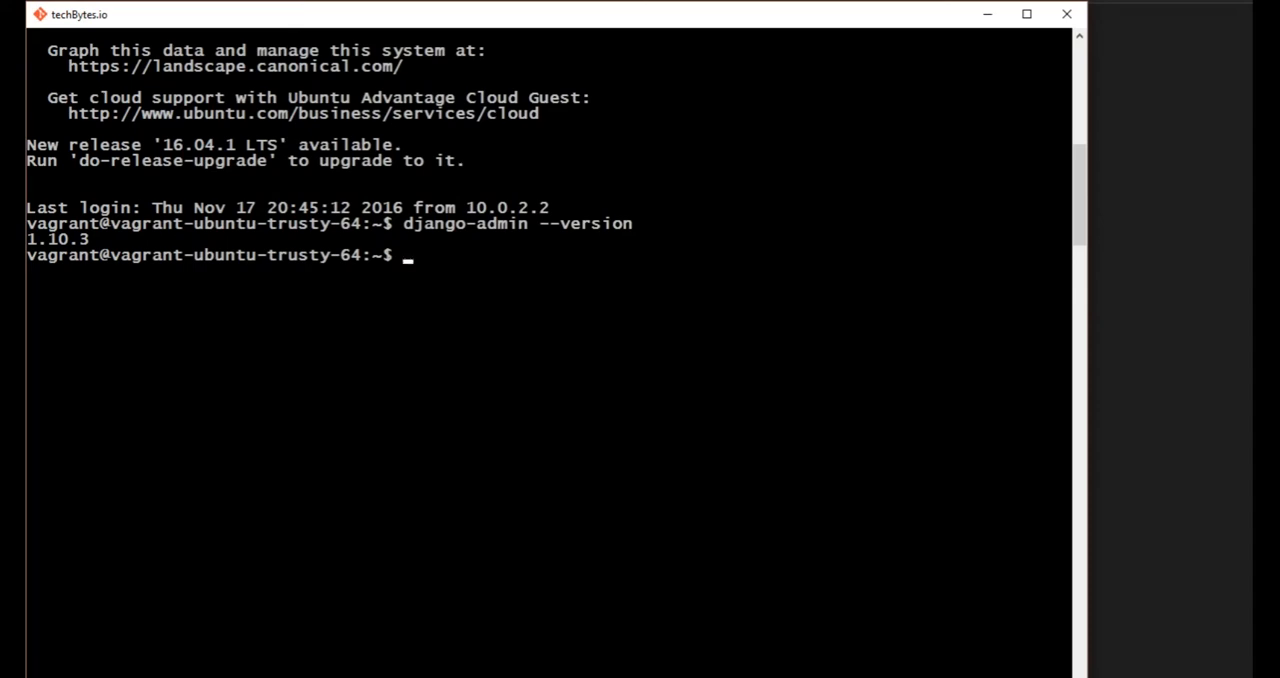
Change into the shared /vagrant directory.
{"action": "type", "text": "cd"}
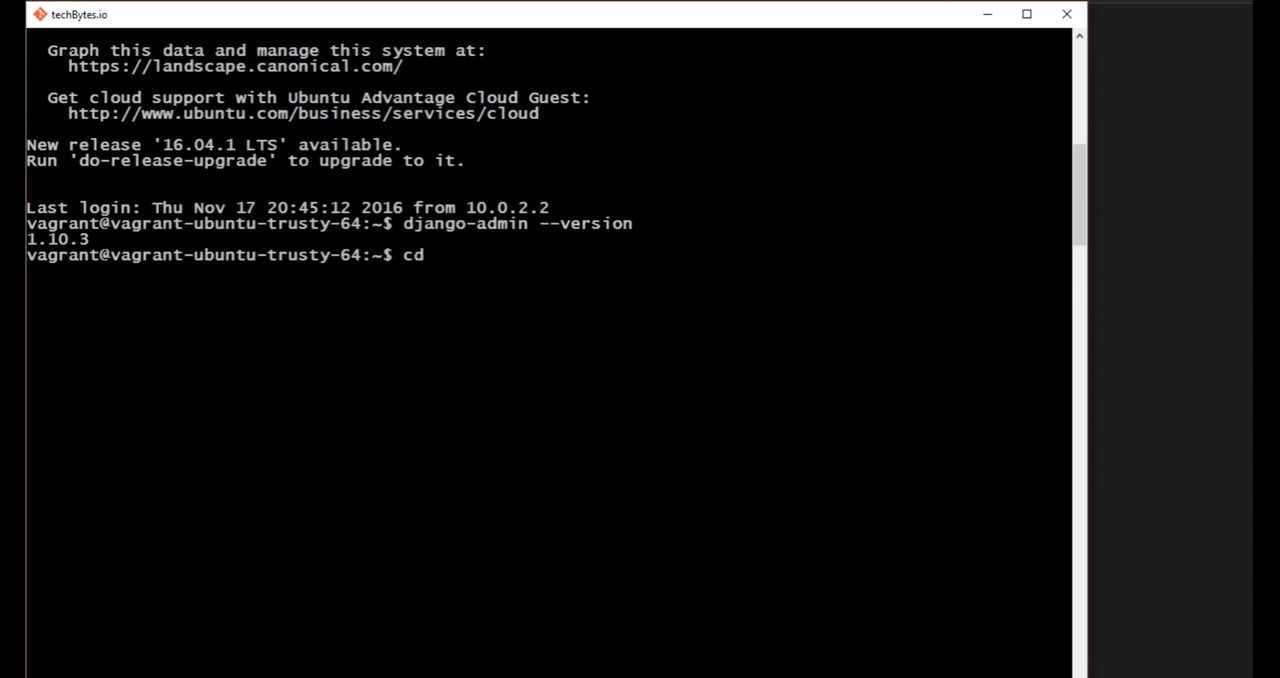
{"action": "type", "text": "/"}
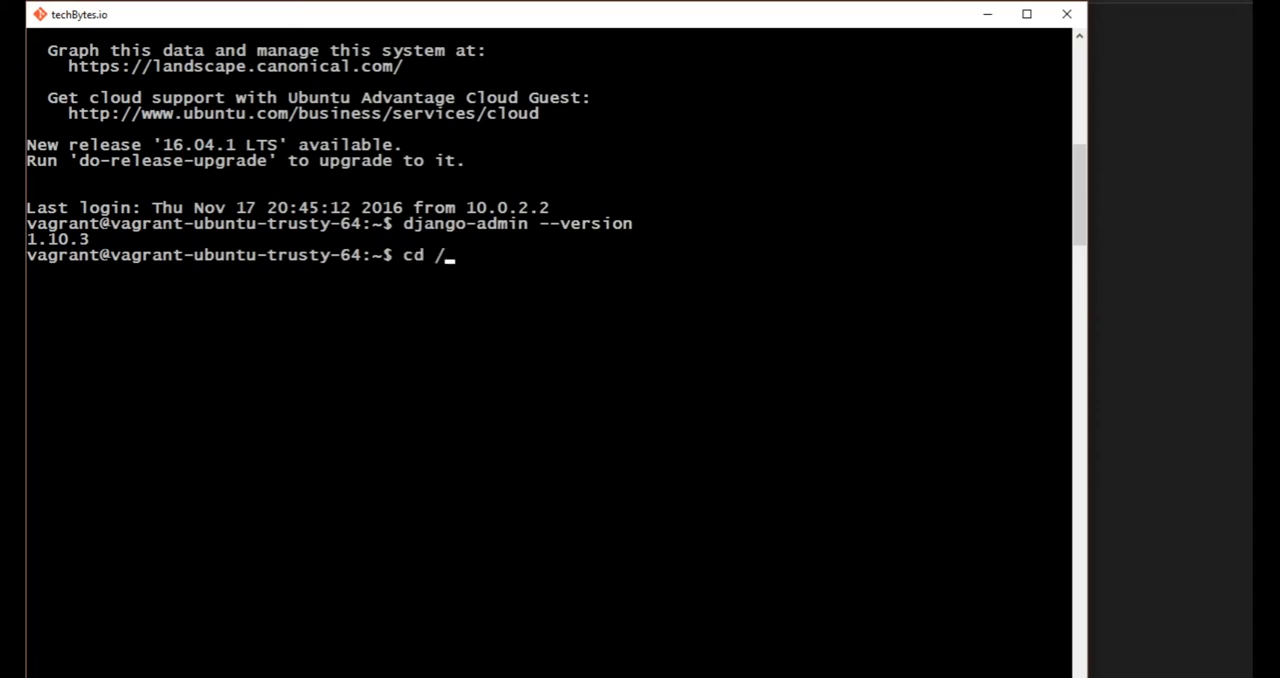
{"action": "type", "text": "vagrant"}
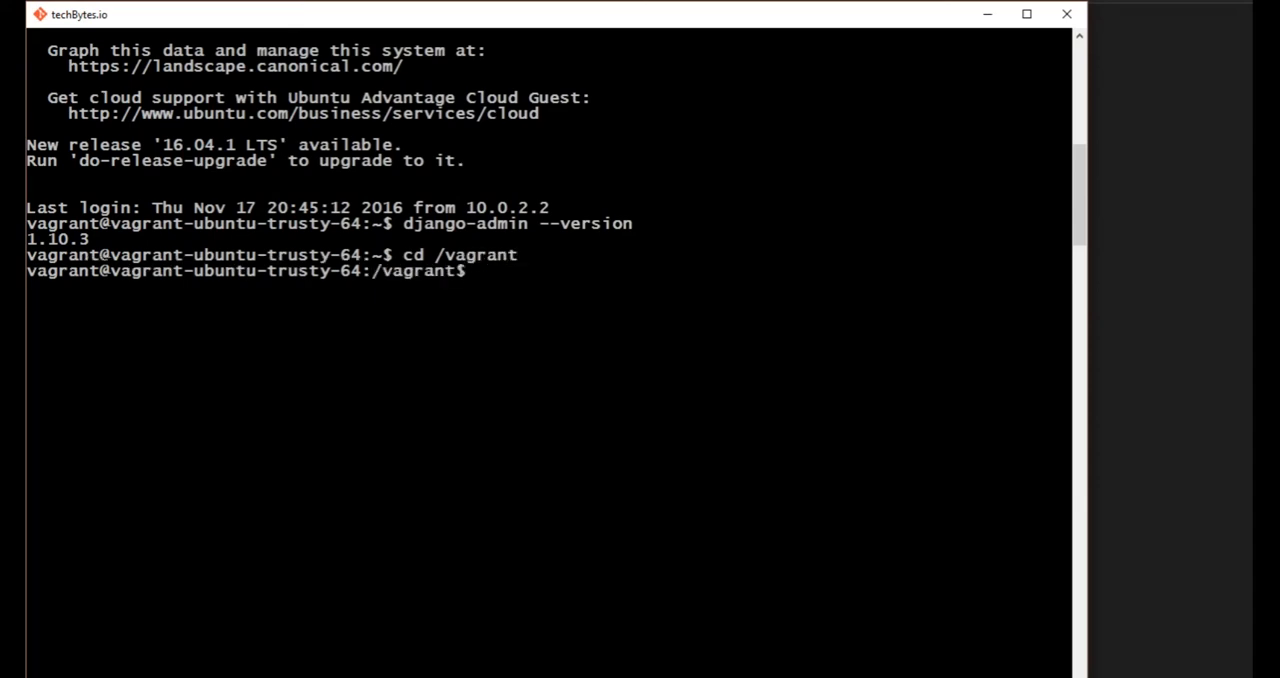
Run 'ls' in /vagrant, showing manage.py, Vagrantfile and the vagranty package.
{"action": "type", "text": "ls"}
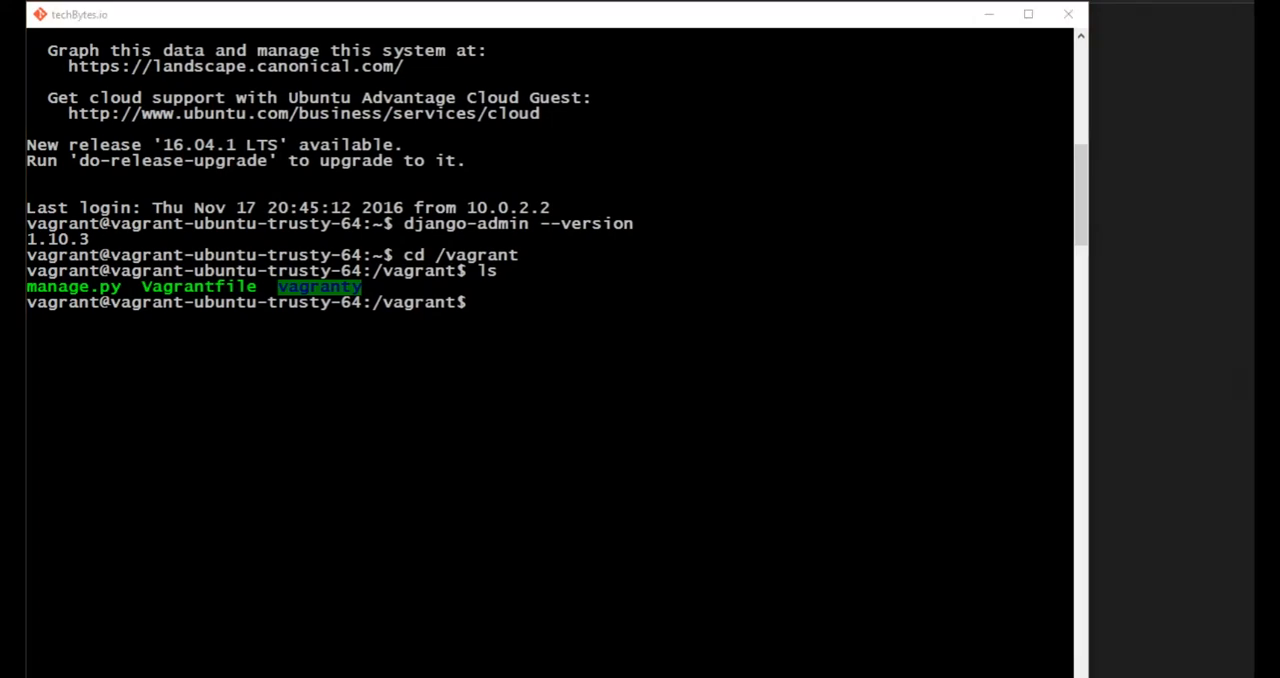
{"action": "mouse_move", "coordinate": [835, 561]}
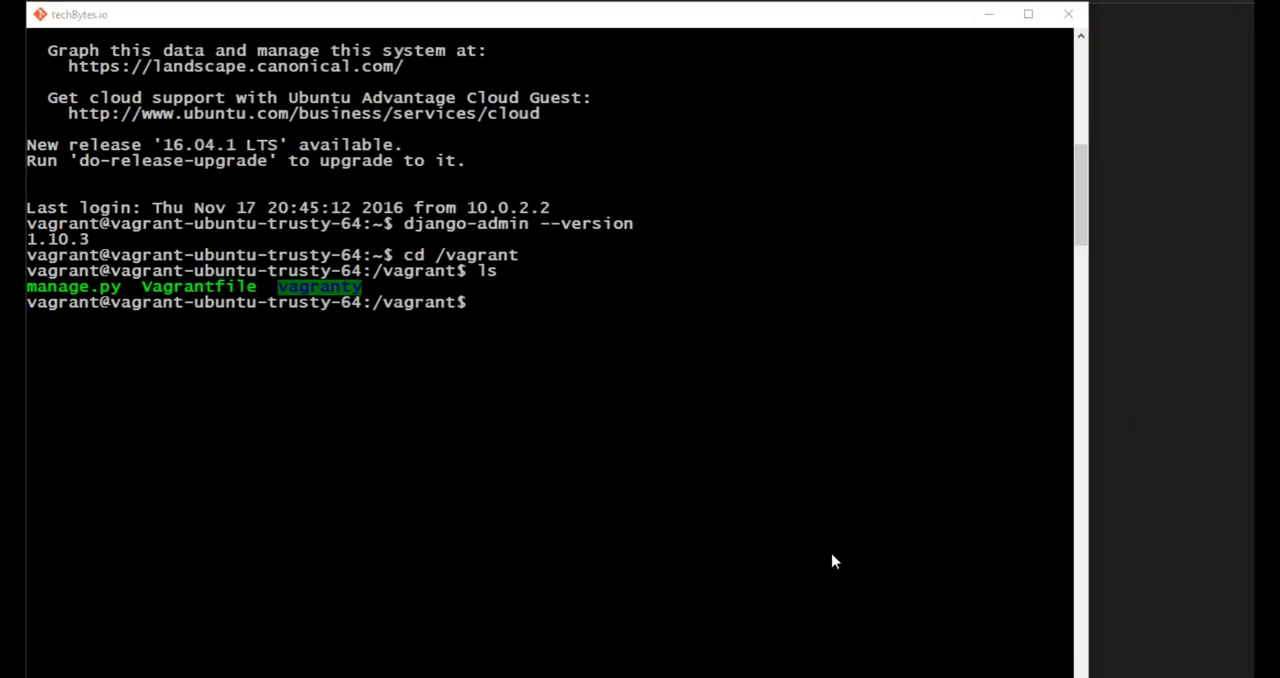
{"action": "mouse_move", "coordinate": [894, 441]}
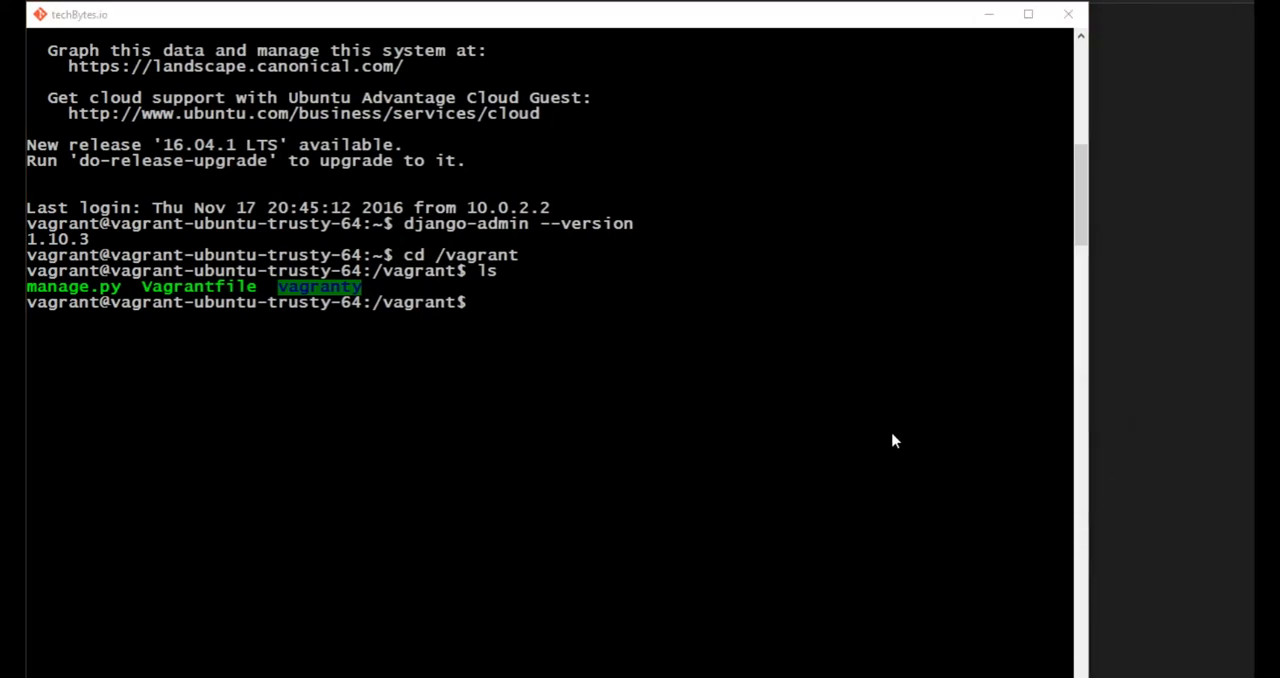
{"action": "mouse_move", "coordinate": [686, 388]}
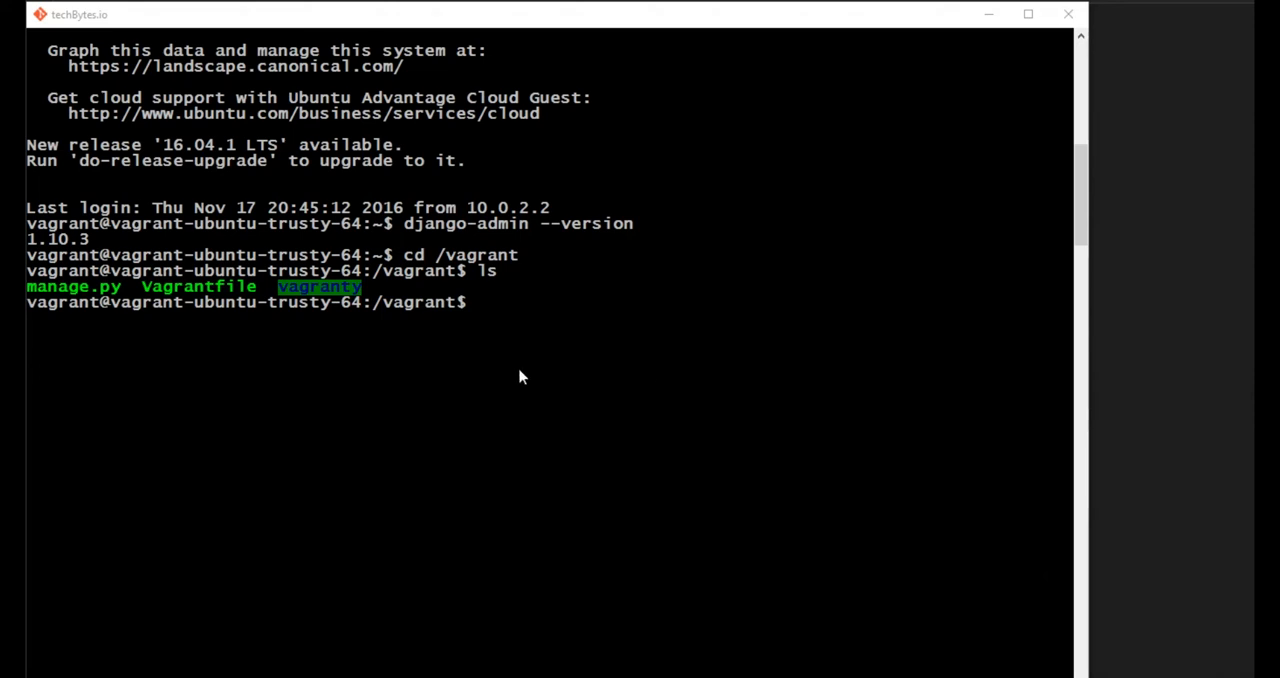
{"action": "mouse_move", "coordinate": [140, 300]}
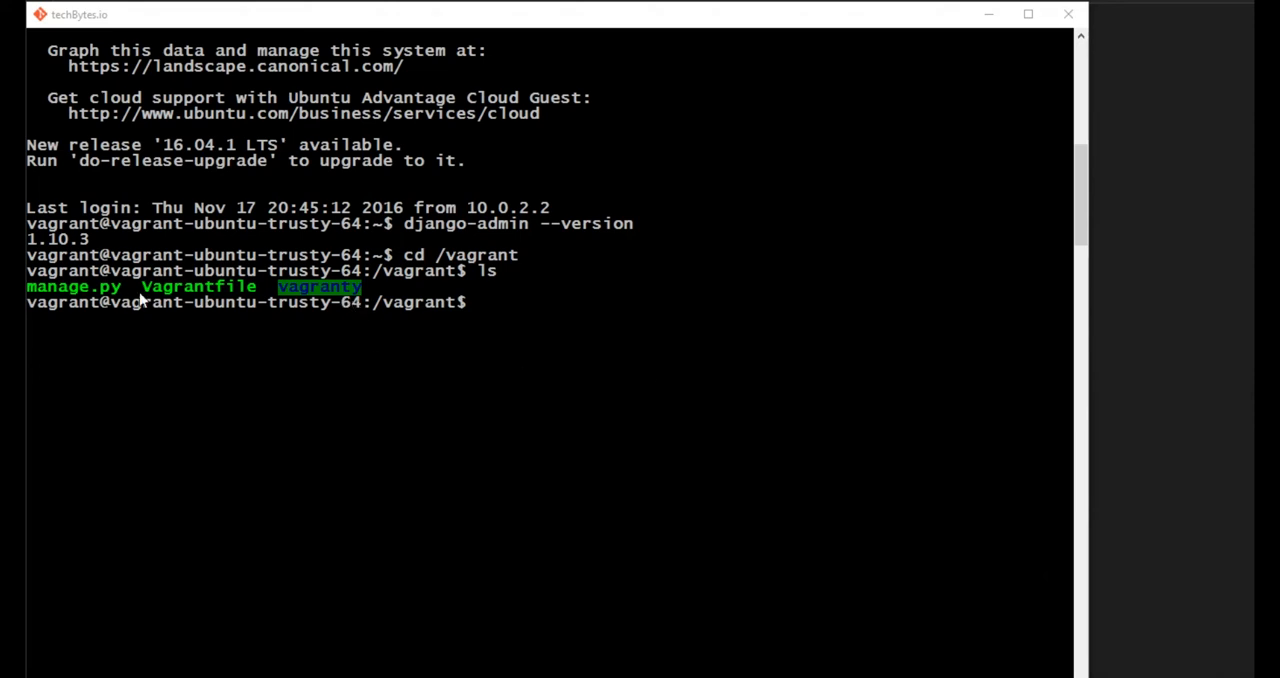
{"action": "mouse_move", "coordinate": [527, 345]}
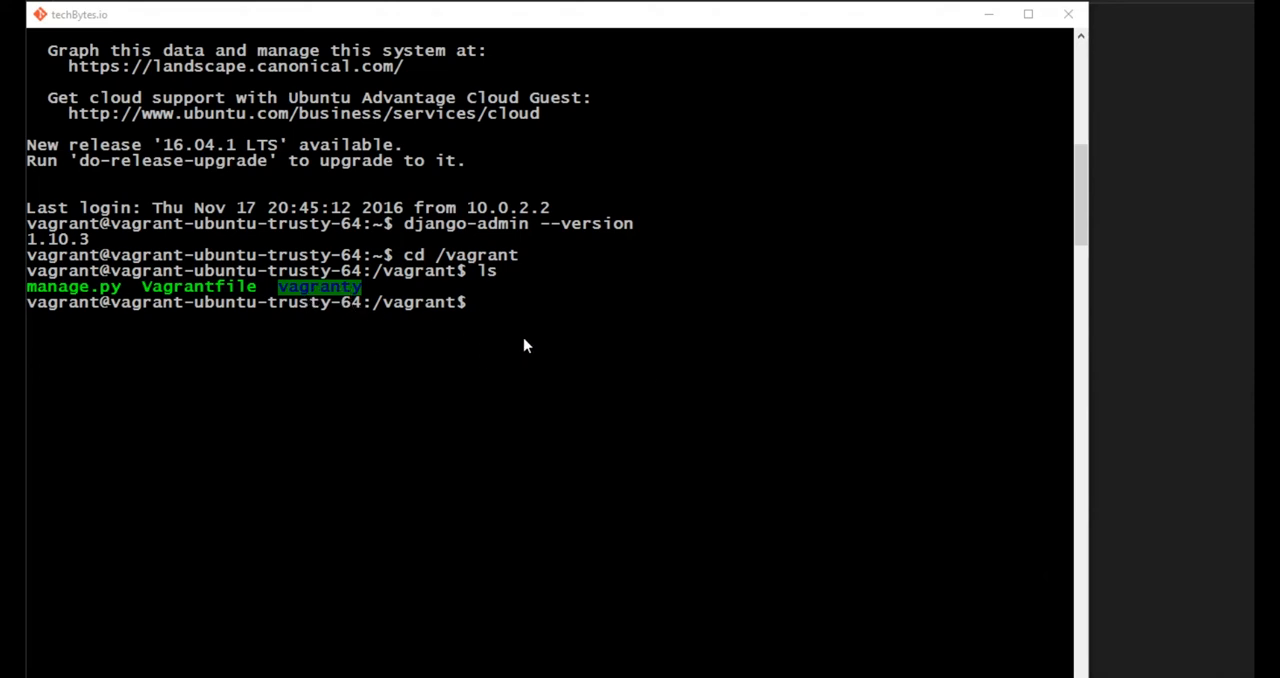
{"action": "mouse_move", "coordinate": [535, 331]}
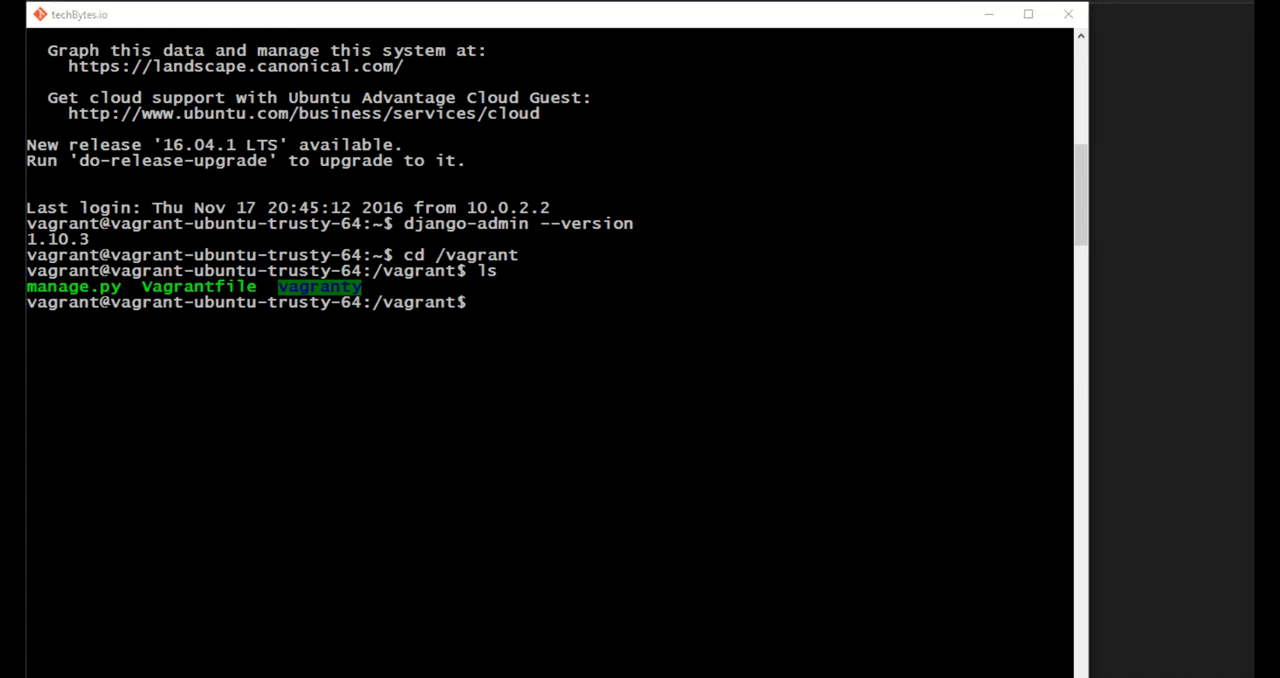
{"action": "mouse_move", "coordinate": [750, 551]}
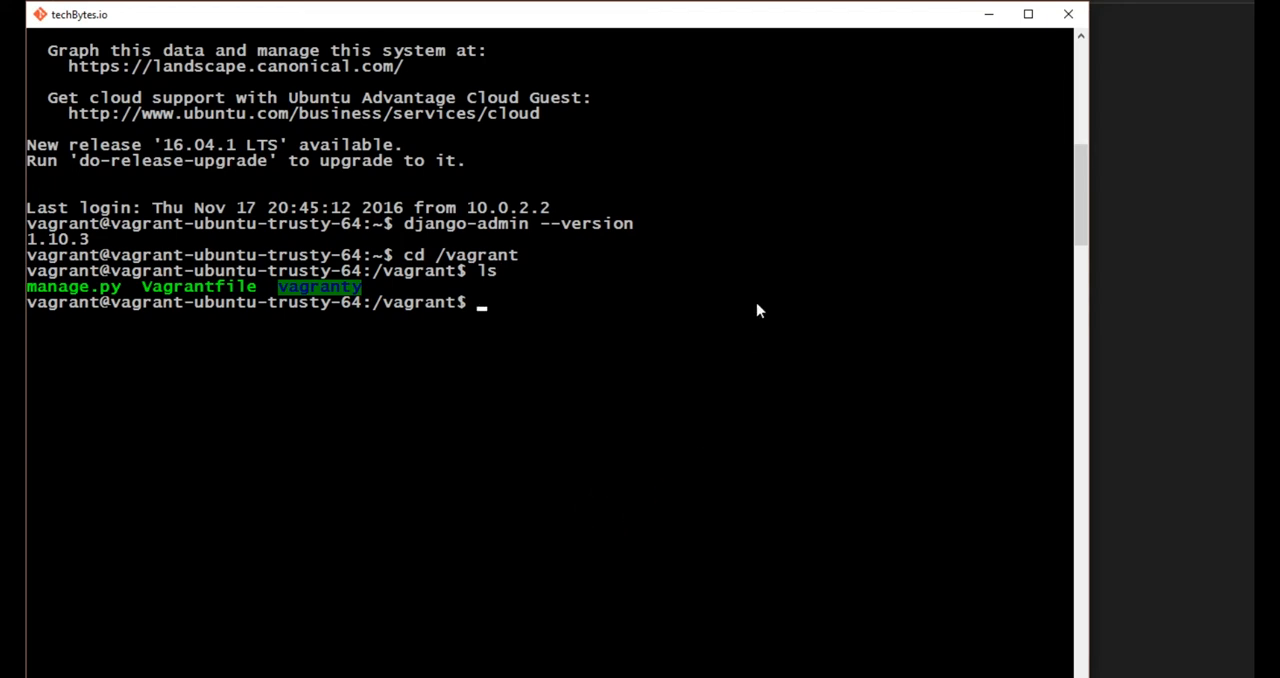
Run python3 manage.py migrate to apply the admin, auth, contenttypes and sessions migrations.
{"action": "type", "text": "python3"}
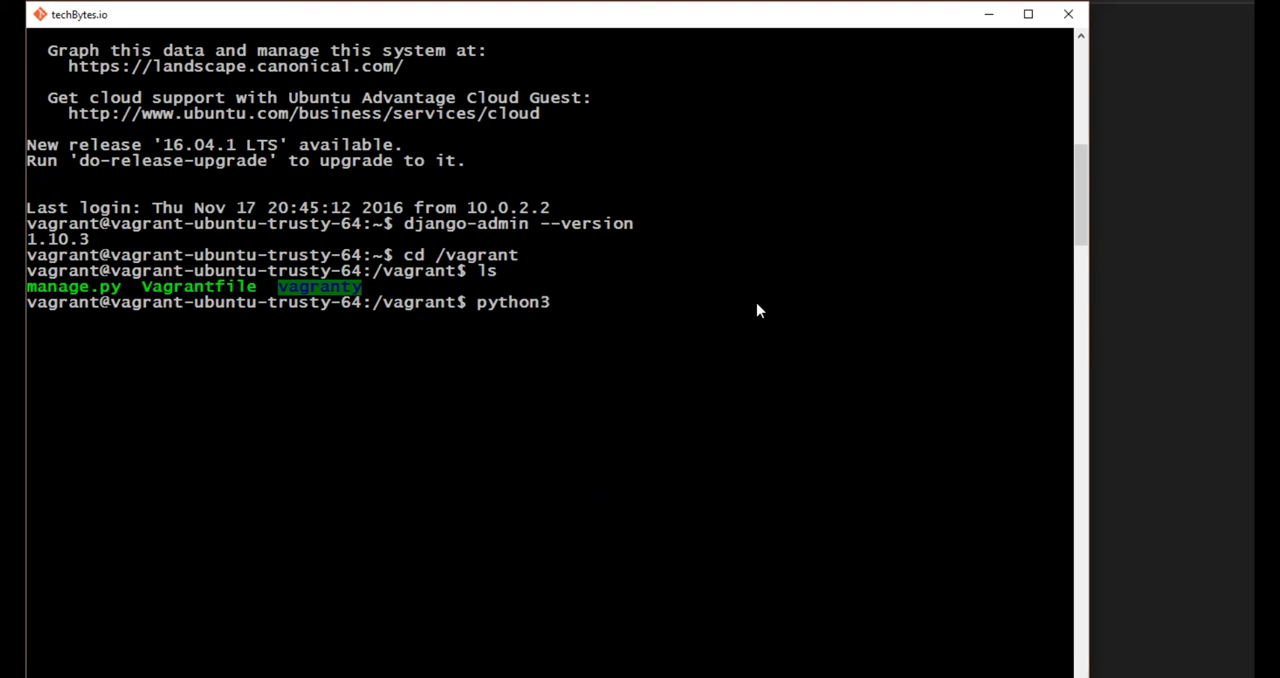
{"action": "type", "text": "manag"}
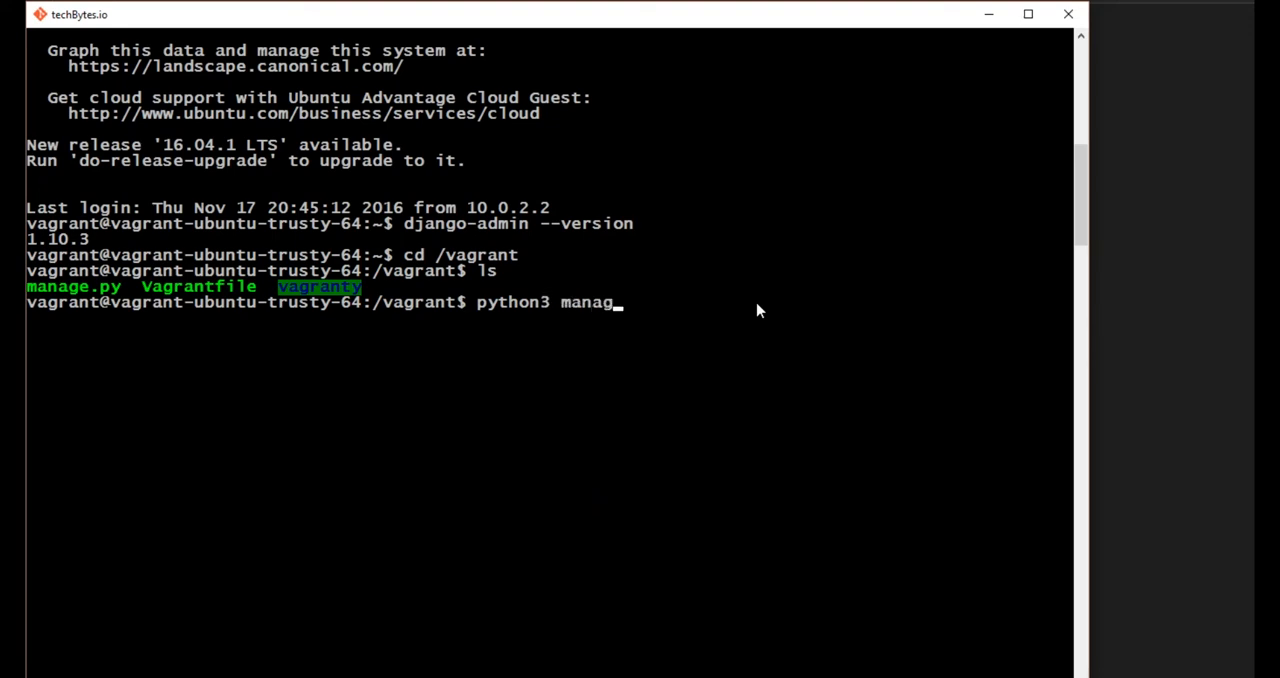
{"action": "type", "text": "e.py"}
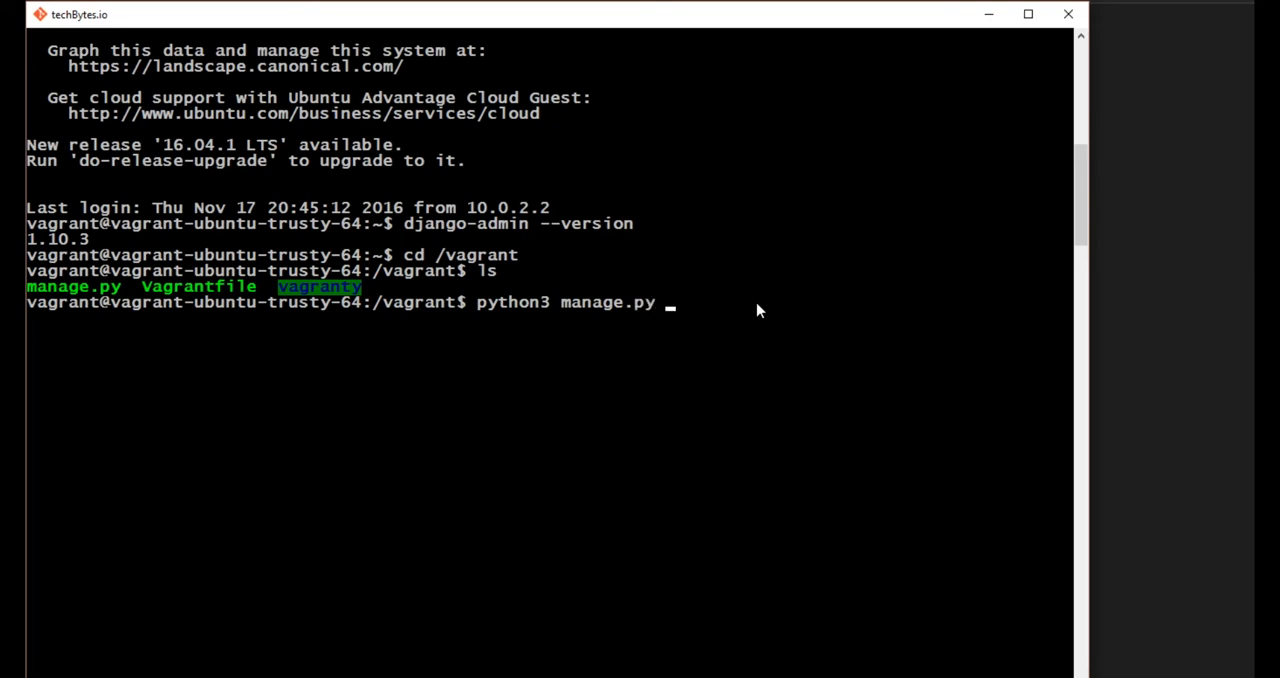
{"action": "type", "text": "migrate"}
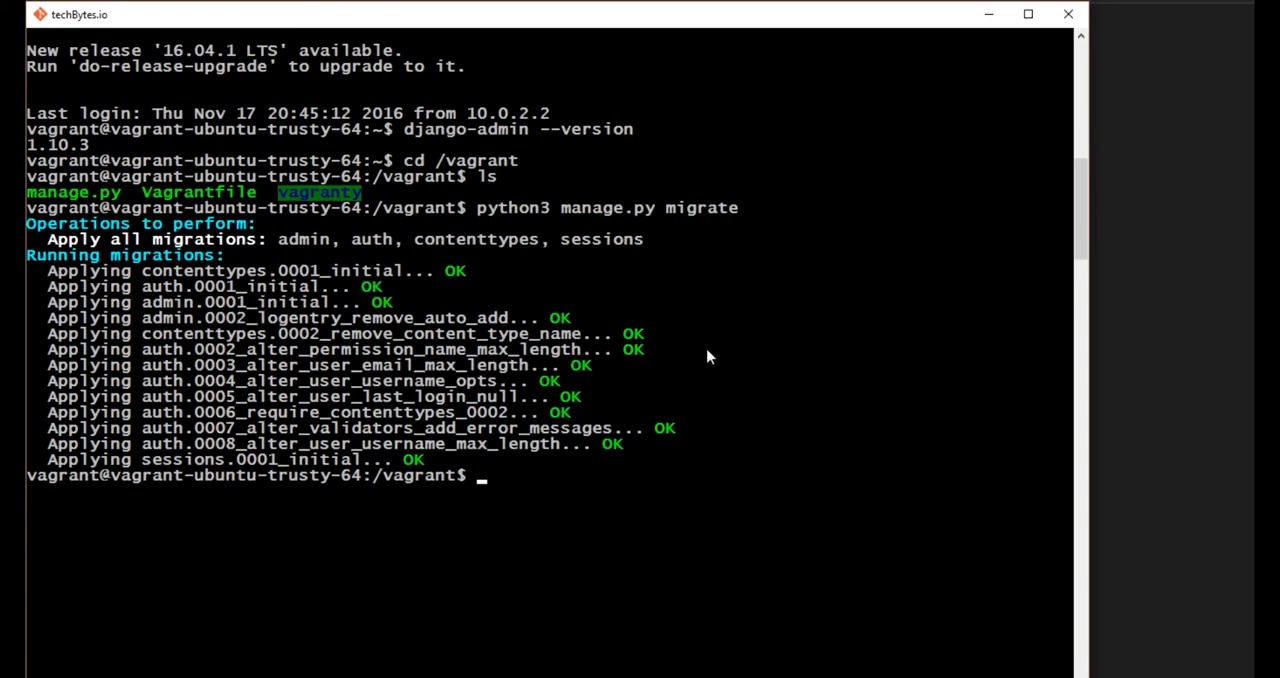
Start the Django development server with python3 manage.py runserver 0.0.0.0:8000.
{"action": "scroll", "scroll_direction": "down", "scroll_amount": 3}
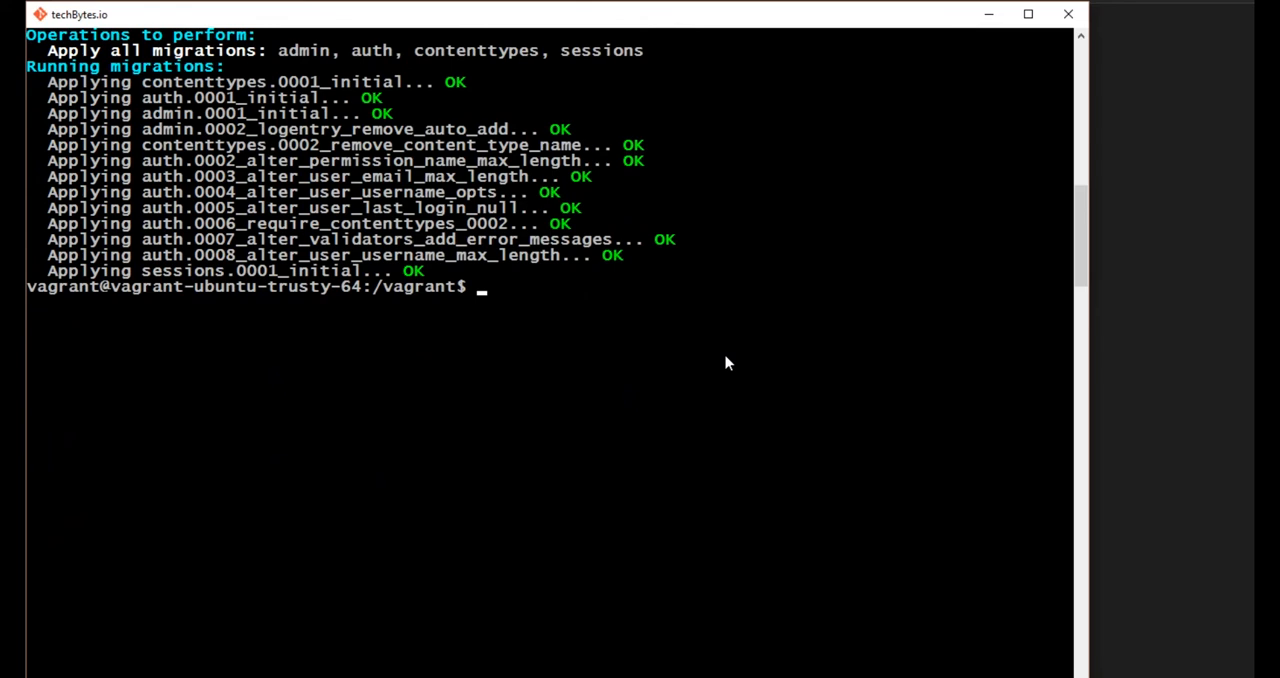
{"action": "type", "text": "python"}
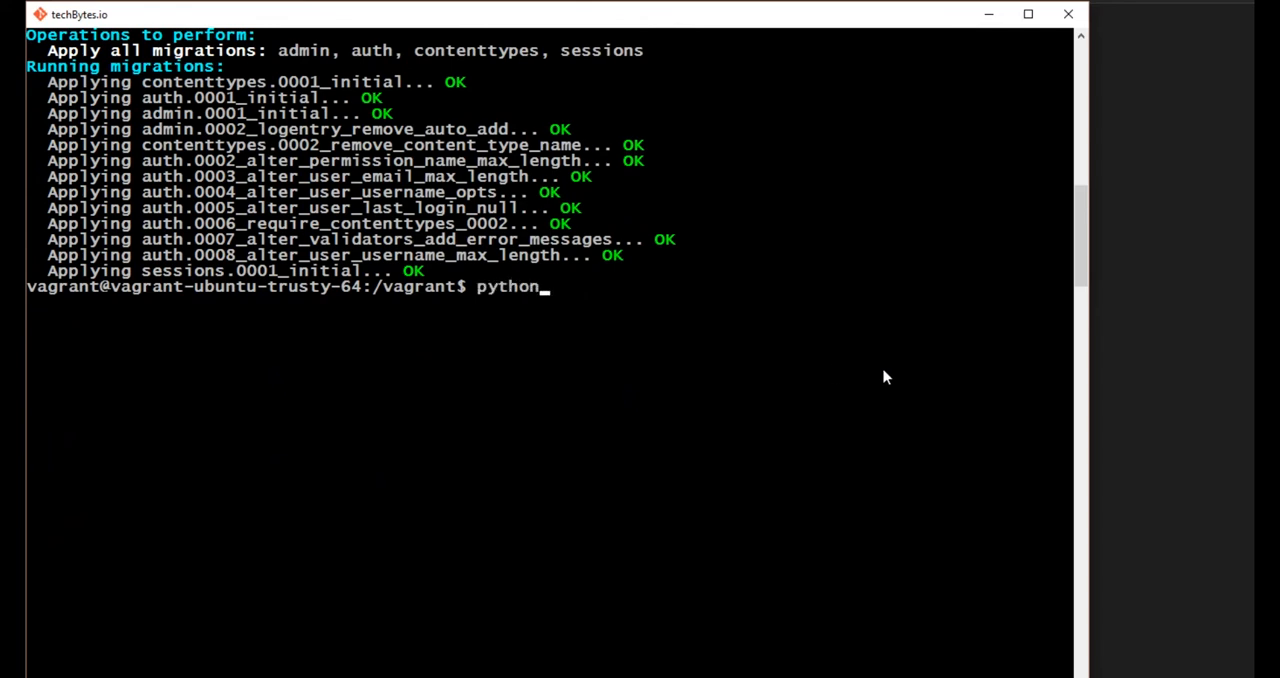
{"action": "type", "text": "3 m"}
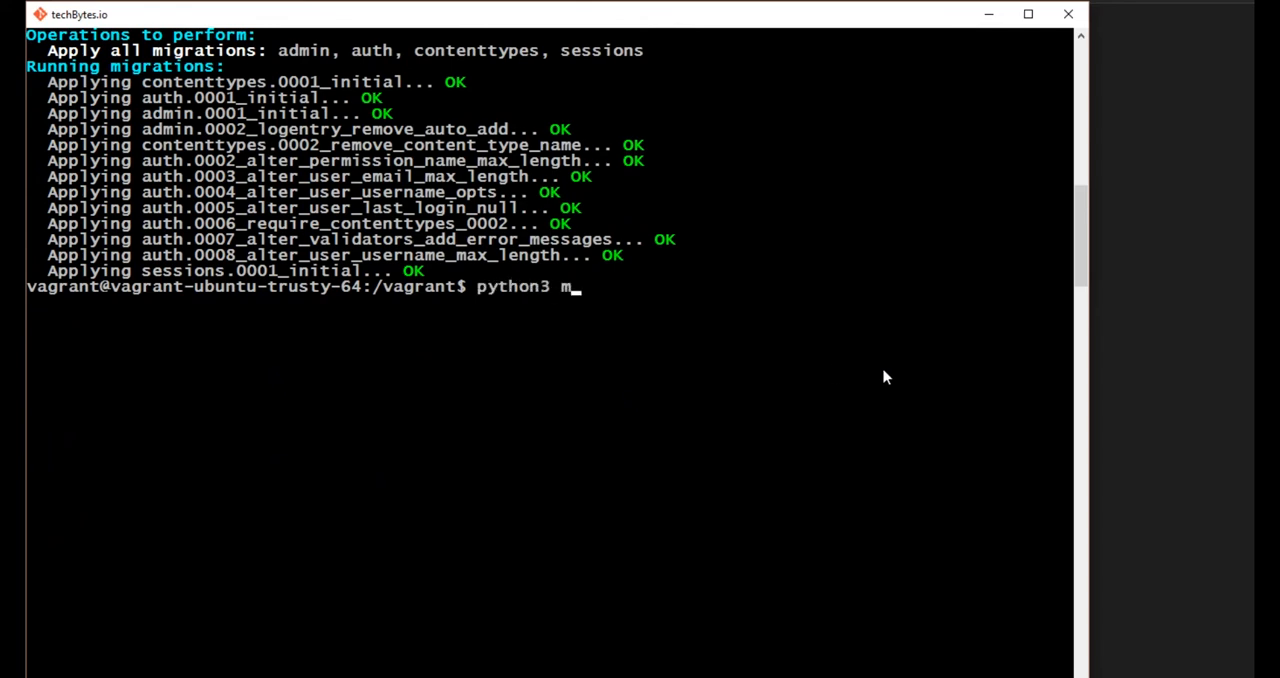
{"action": "type", "text": "anage.py"}
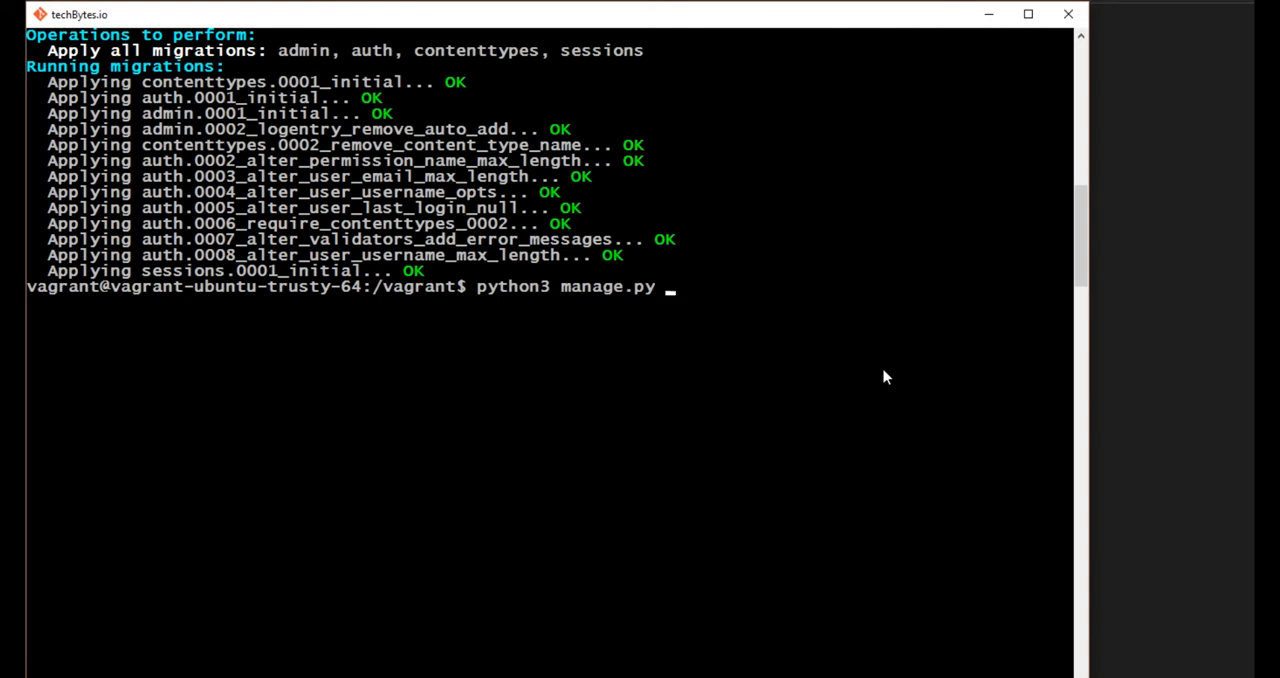
{"action": "type", "text": "runserver"}
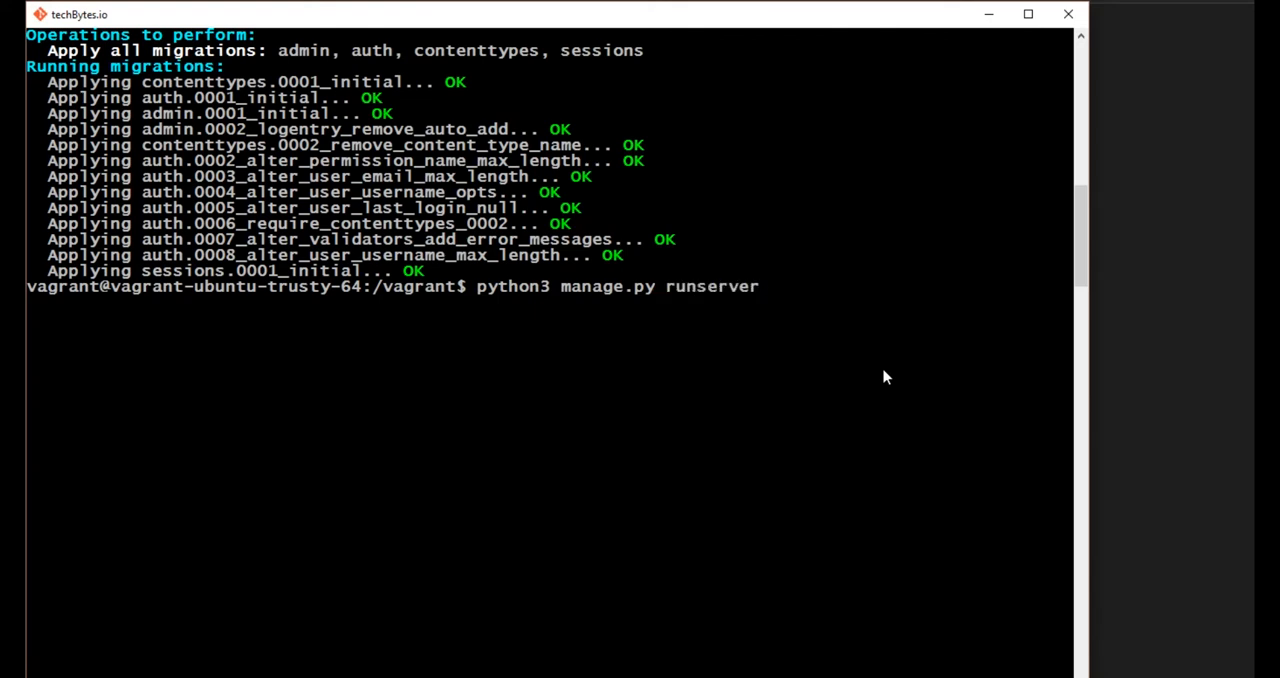
{"action": "type", "text": "0.0.0"}
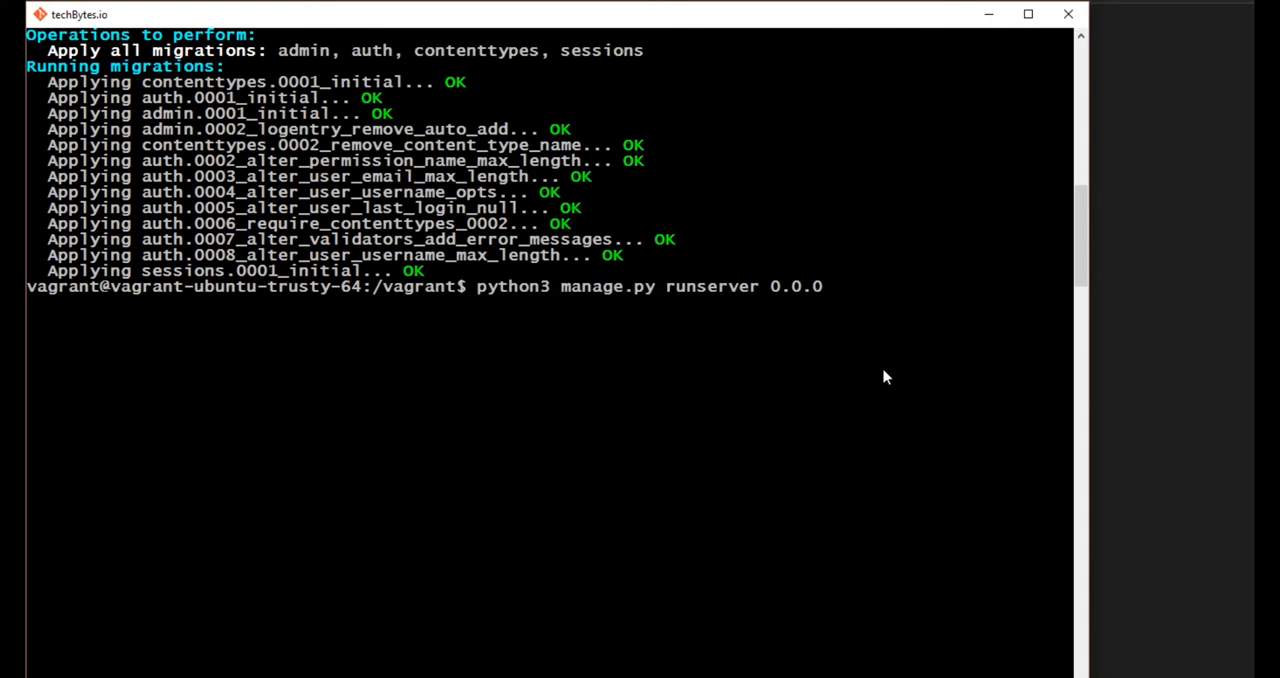
{"action": "type", "text": ".0:"}
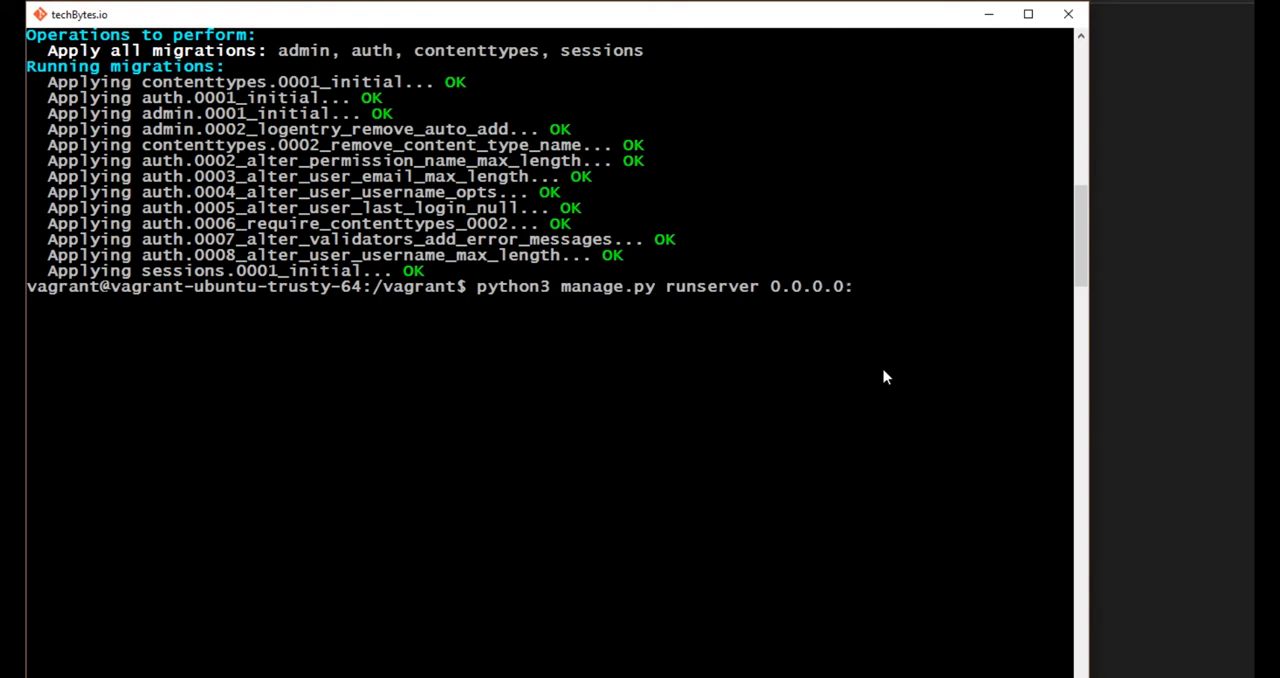
{"action": "type", "text": "8000"}
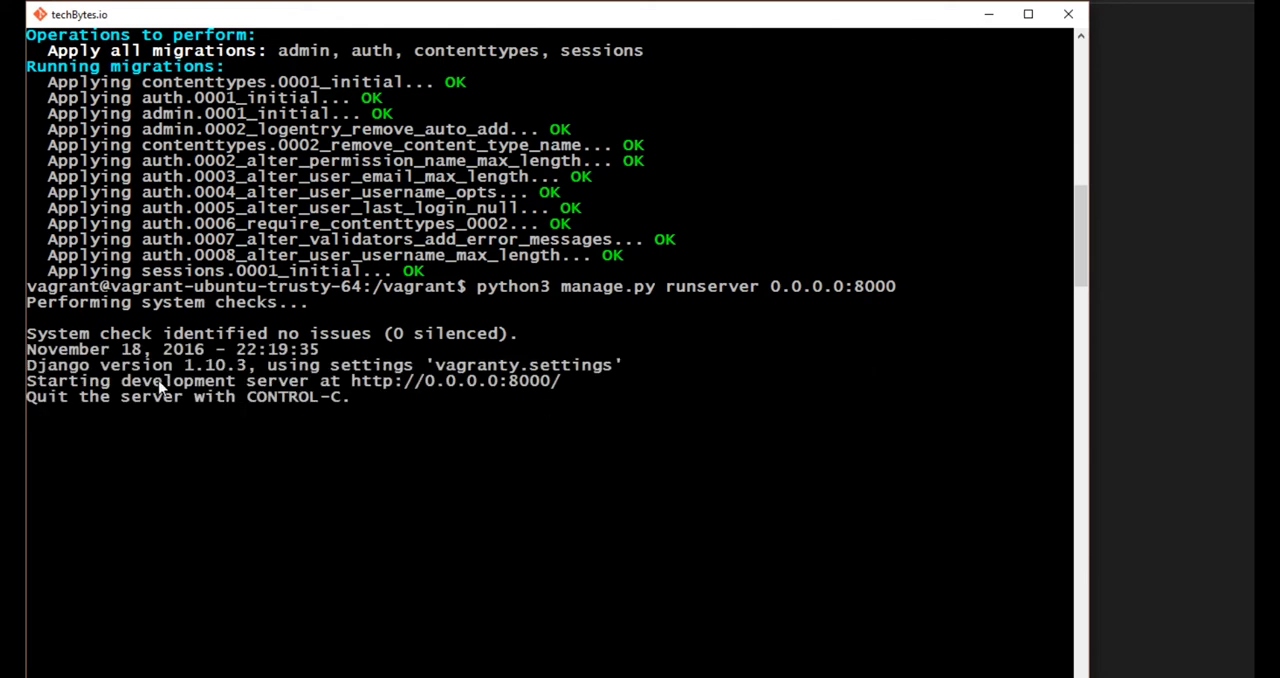
{"action": "mouse_move", "coordinate": [455, 403]}
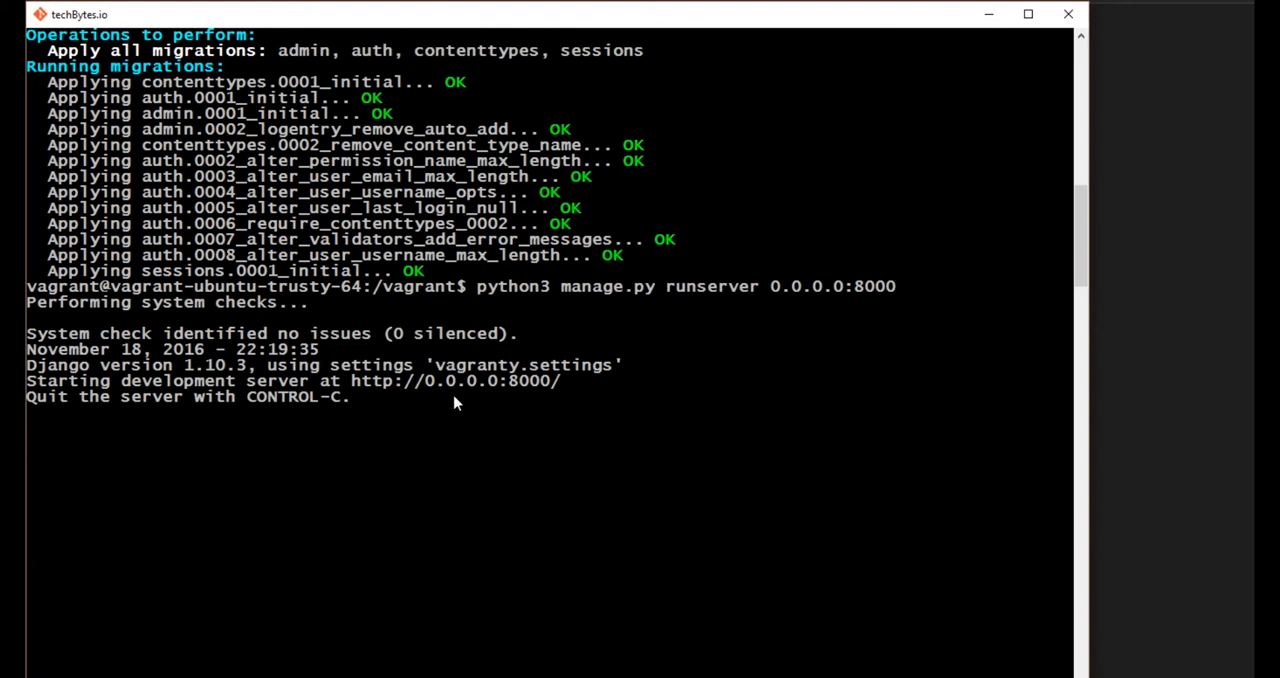
{"action": "mouse_move", "coordinate": [477, 431]}
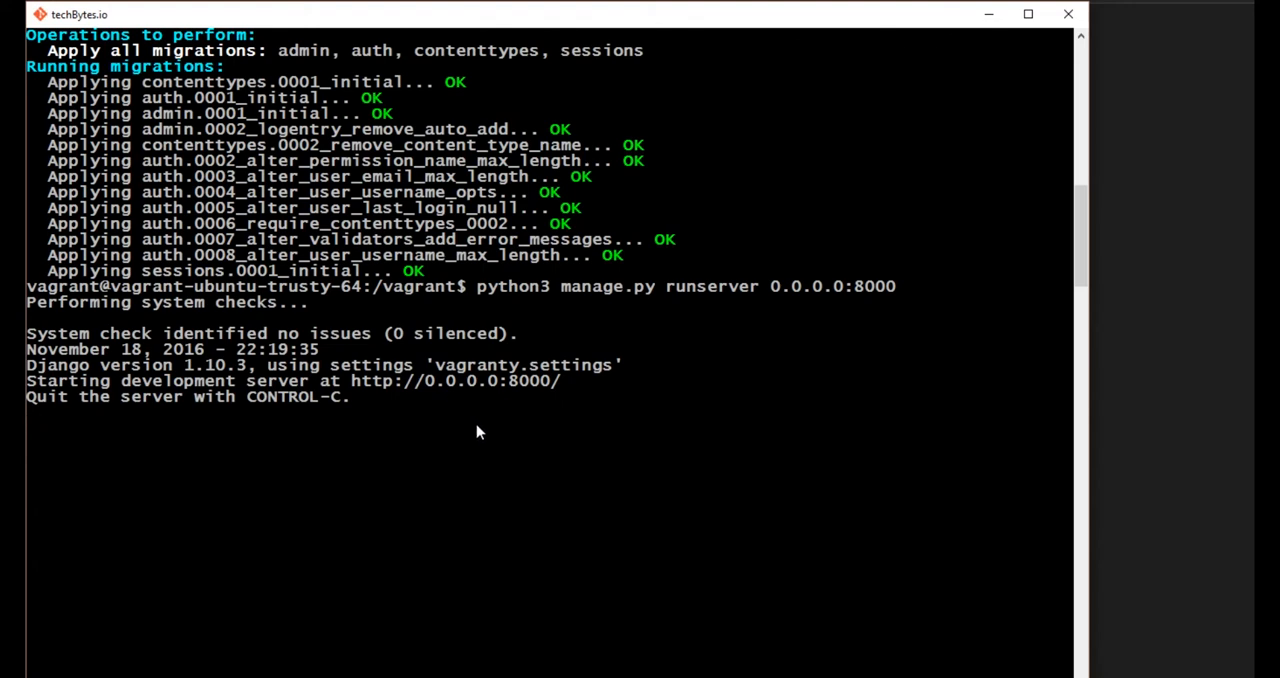
{"action": "mouse_move", "coordinate": [437, 447]}
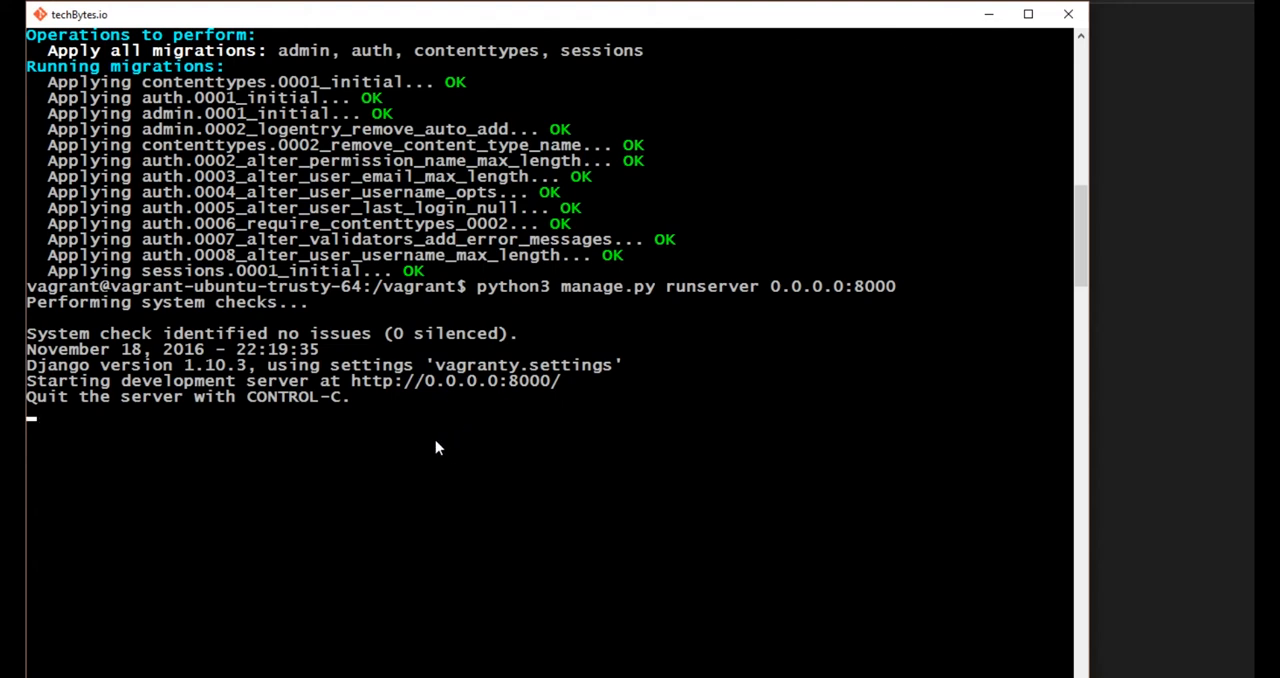
{"action": "mouse_move", "coordinate": [262, 388]}
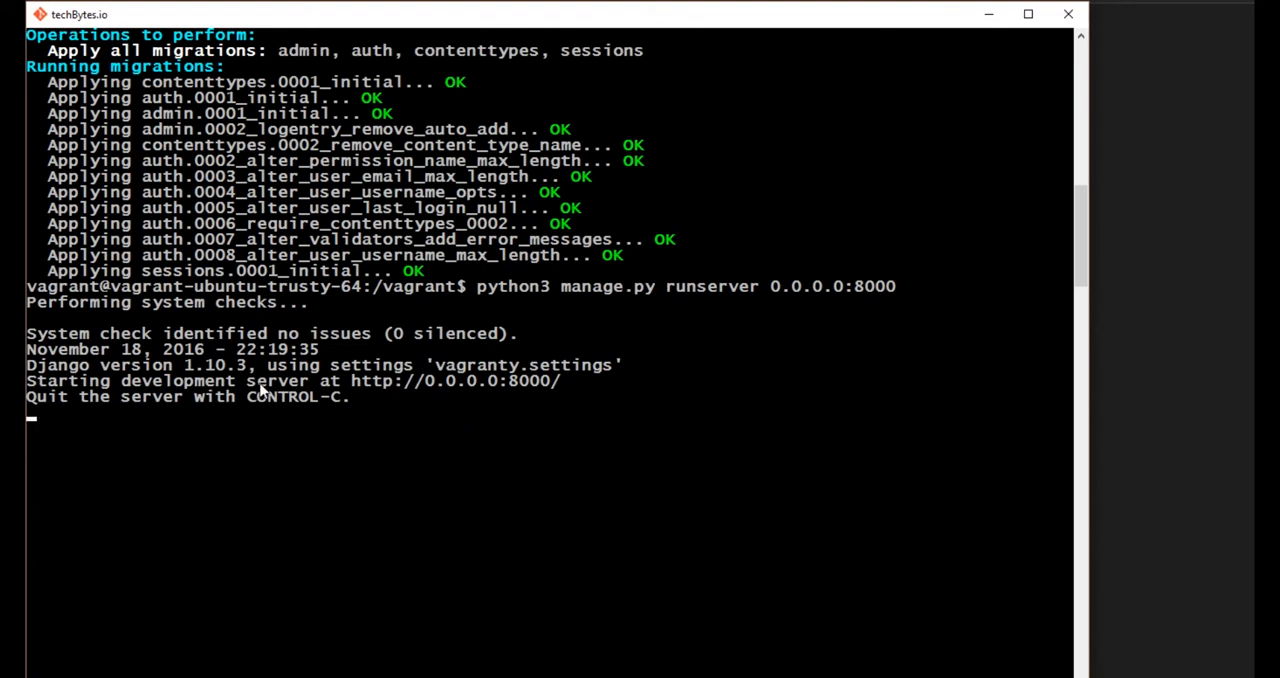
{"action": "mouse_move", "coordinate": [413, 397]}
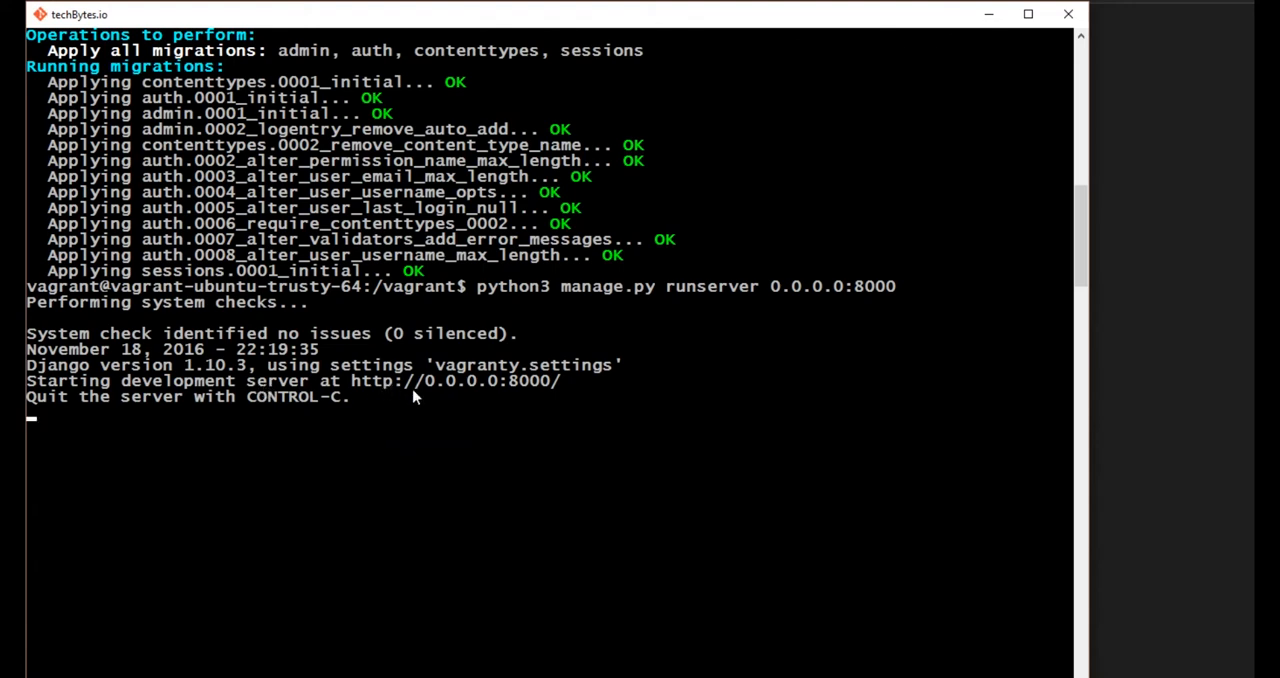
{"action": "mouse_move", "coordinate": [296, 408]}
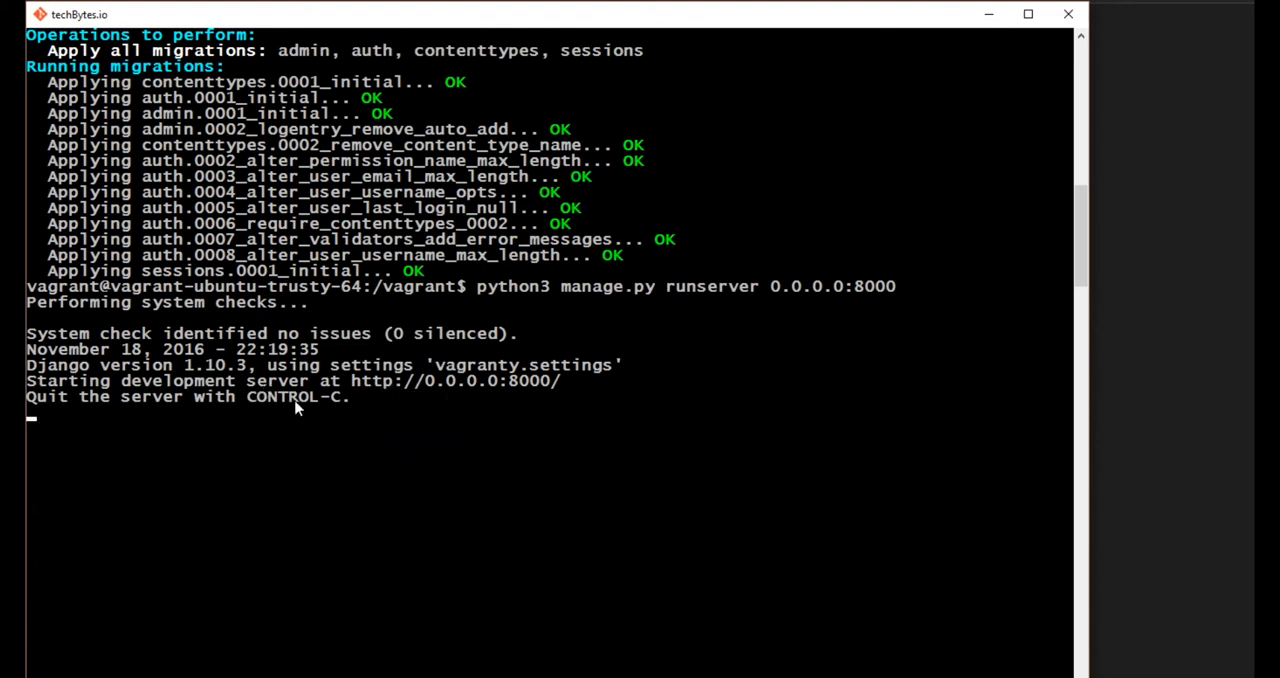
{"action": "mouse_move", "coordinate": [528, 428]}
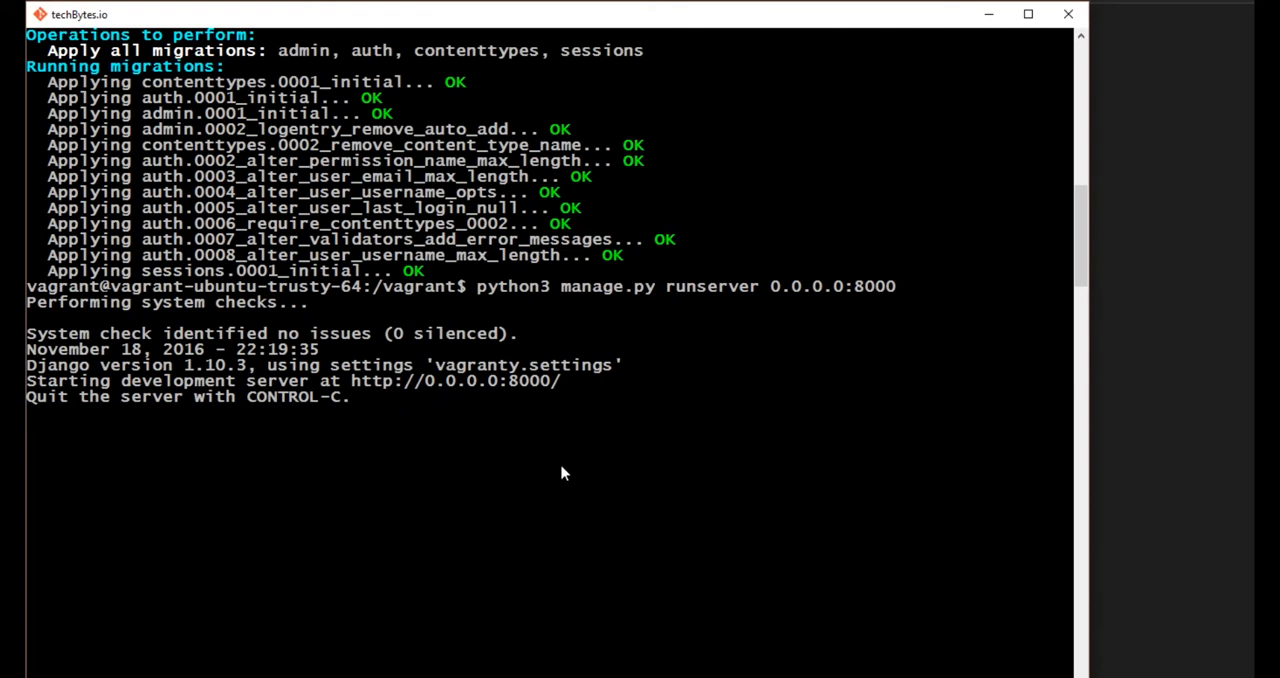
{"action": "mouse_move", "coordinate": [598, 498]}
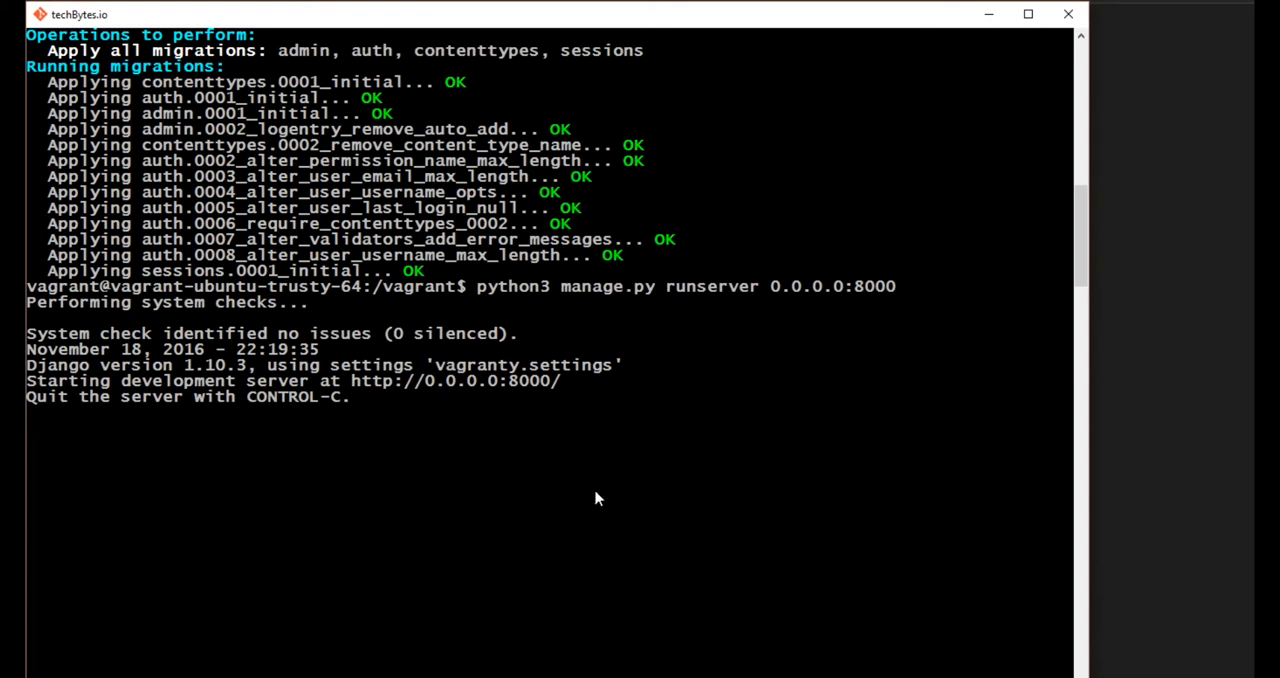
{"action": "mouse_move", "coordinate": [630, 508]}
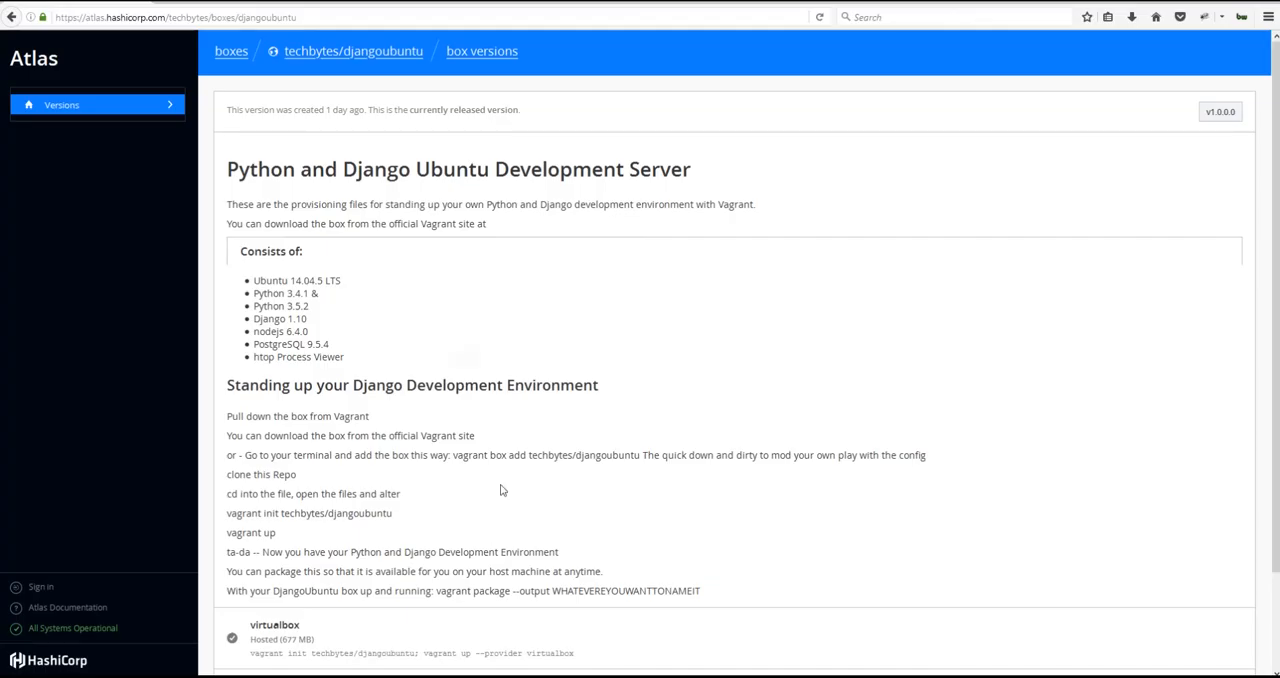
Switch to the Firefox tab showing the DisallowedHost error for 55.55.55.5:8000.
{"action": "left_click", "coordinate": [175, 17]}
{"action": "type", "text": "55.55.55.5:8000"}
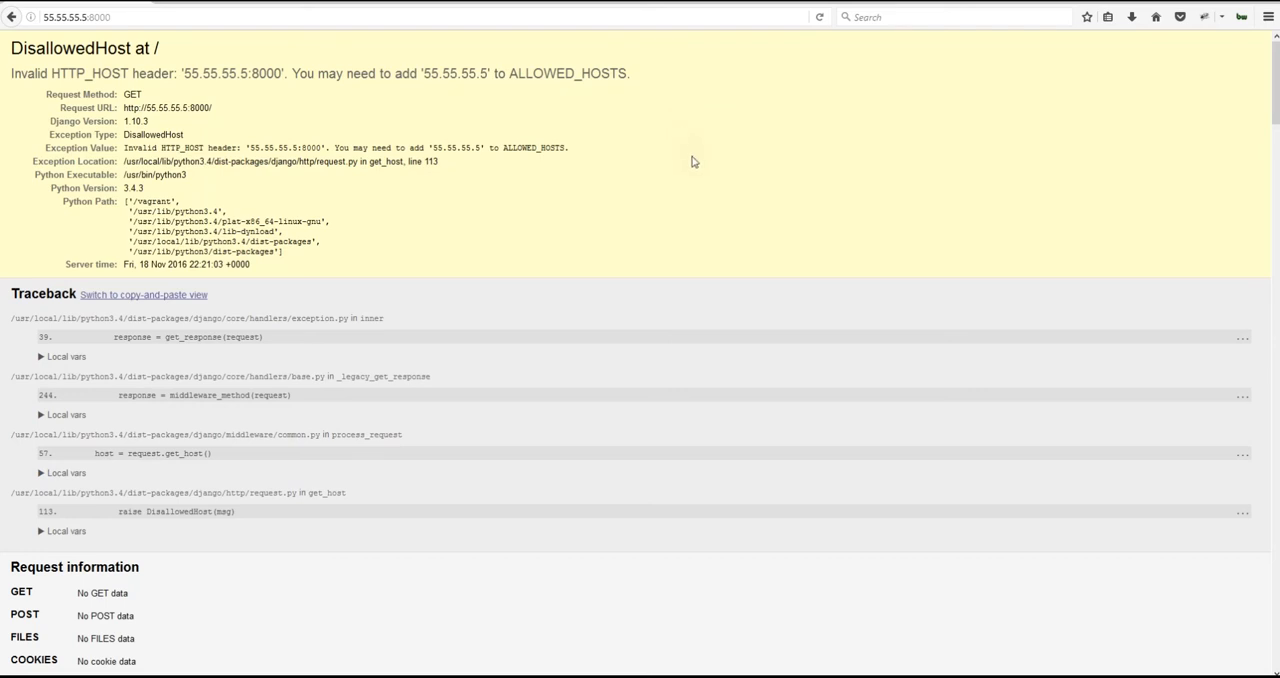
{"action": "mouse_move", "coordinate": [483, 92]}
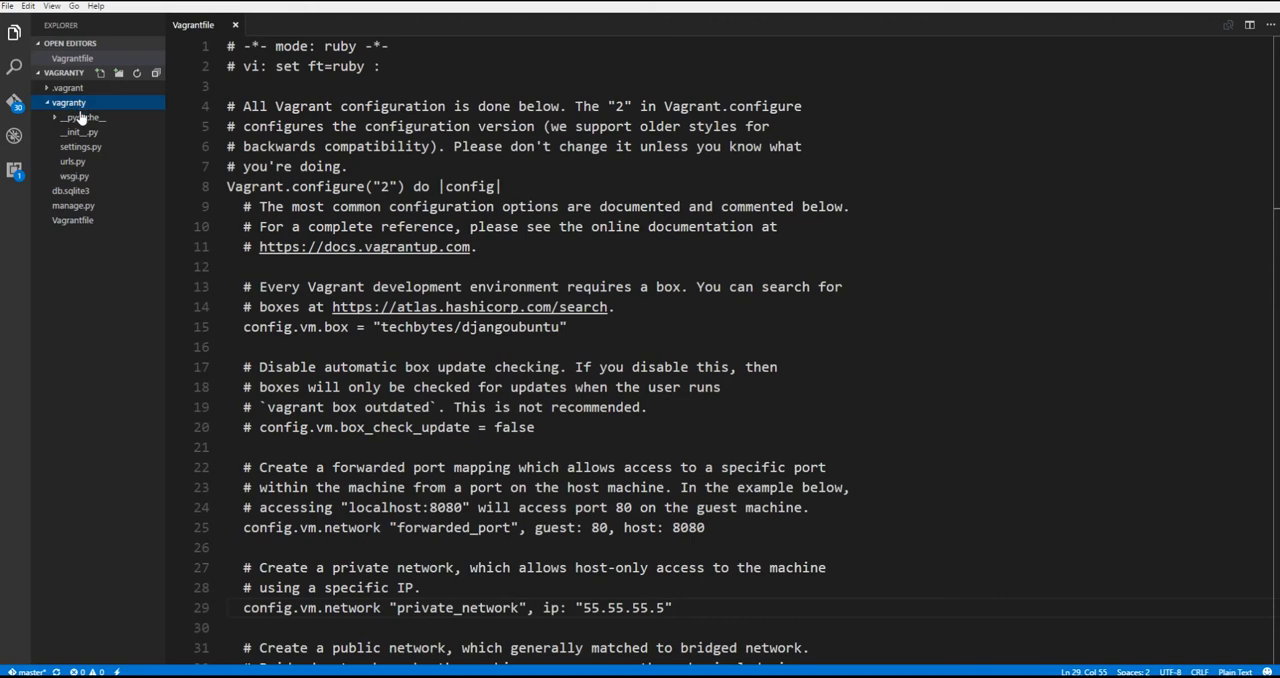
Open vagranty/settings.py and enter '55.55.55.5' inside the ALLOWED_HOSTS brackets.
{"action": "left_click", "coordinate": [80, 147]}
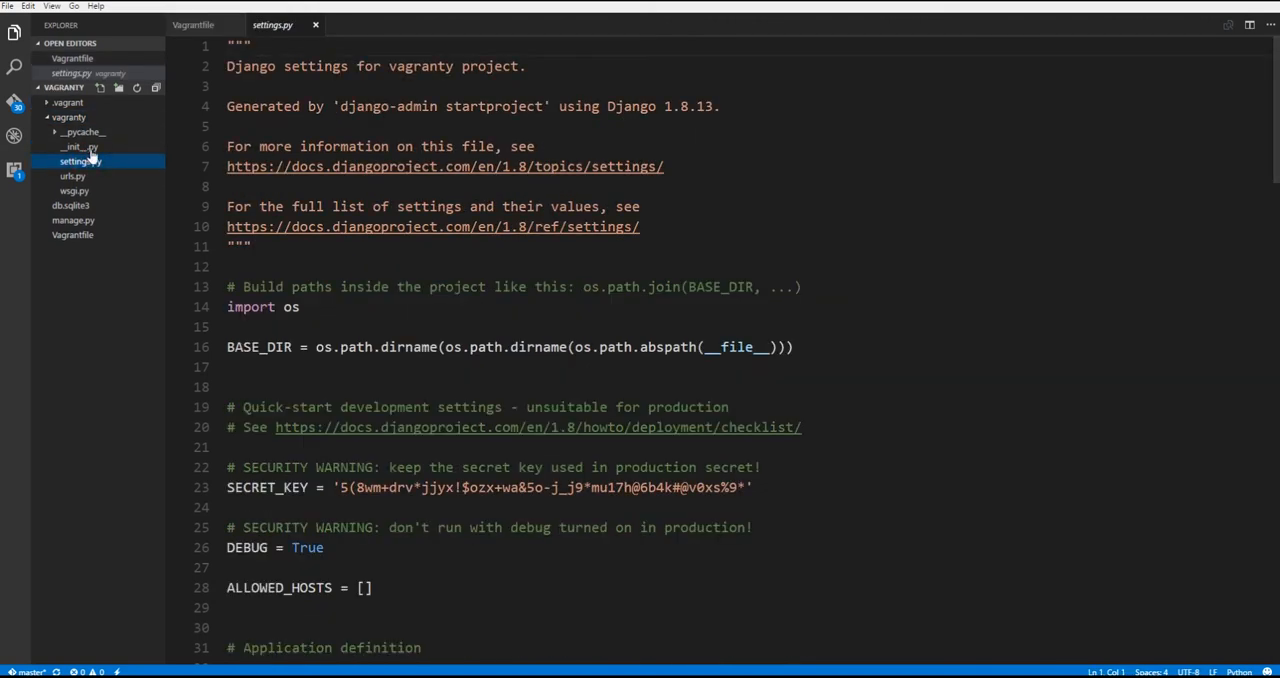
{"action": "scroll", "scroll_direction": "down", "scroll_amount": 3}
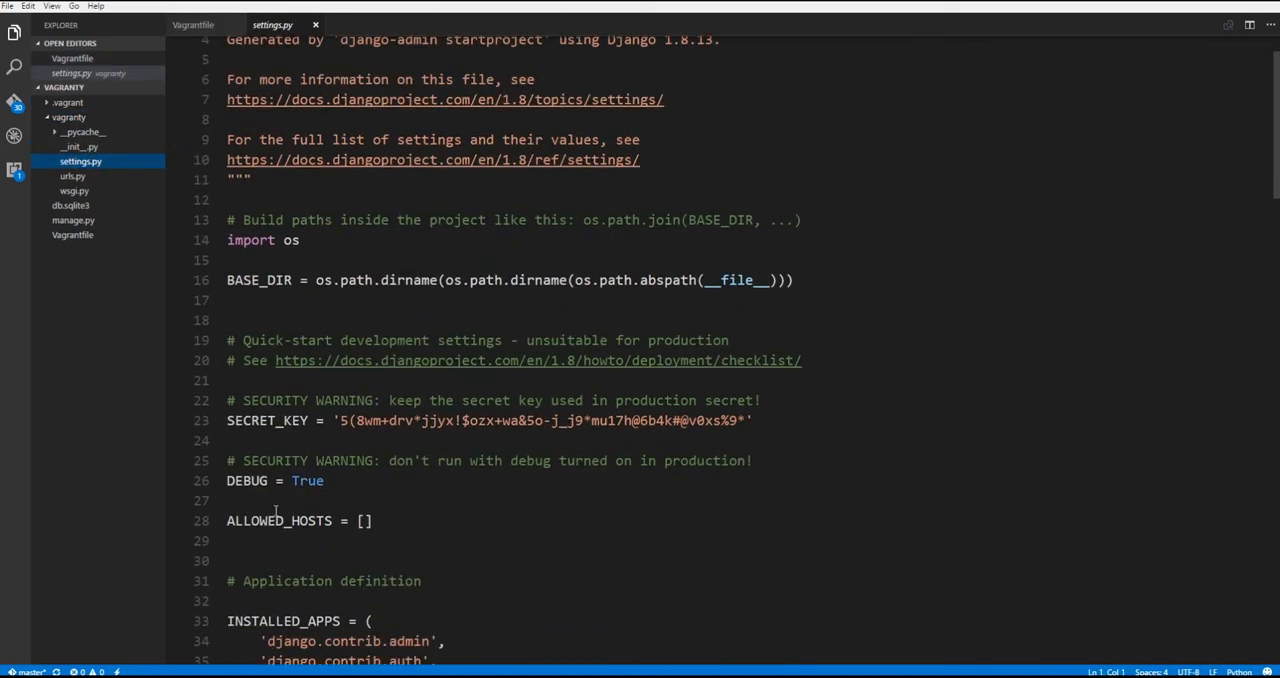
{"action": "scroll", "scroll_direction": "down", "scroll_amount": 3}
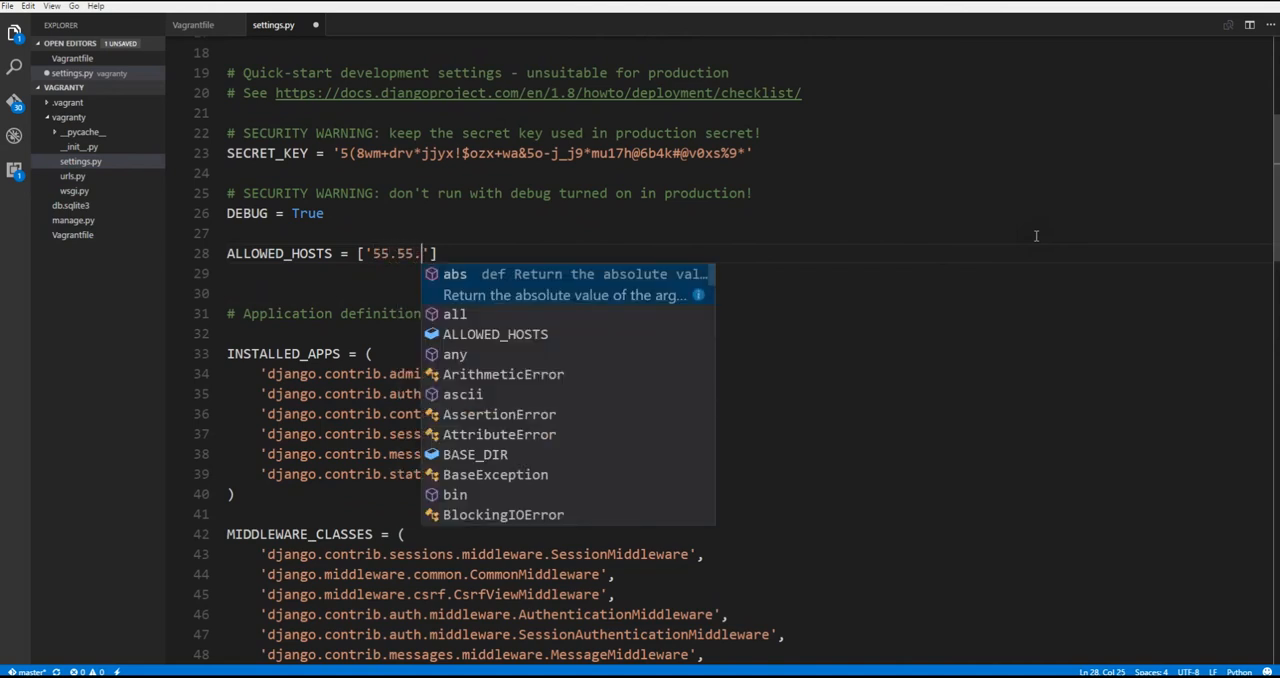
{"action": "type", "text": "55.5"}
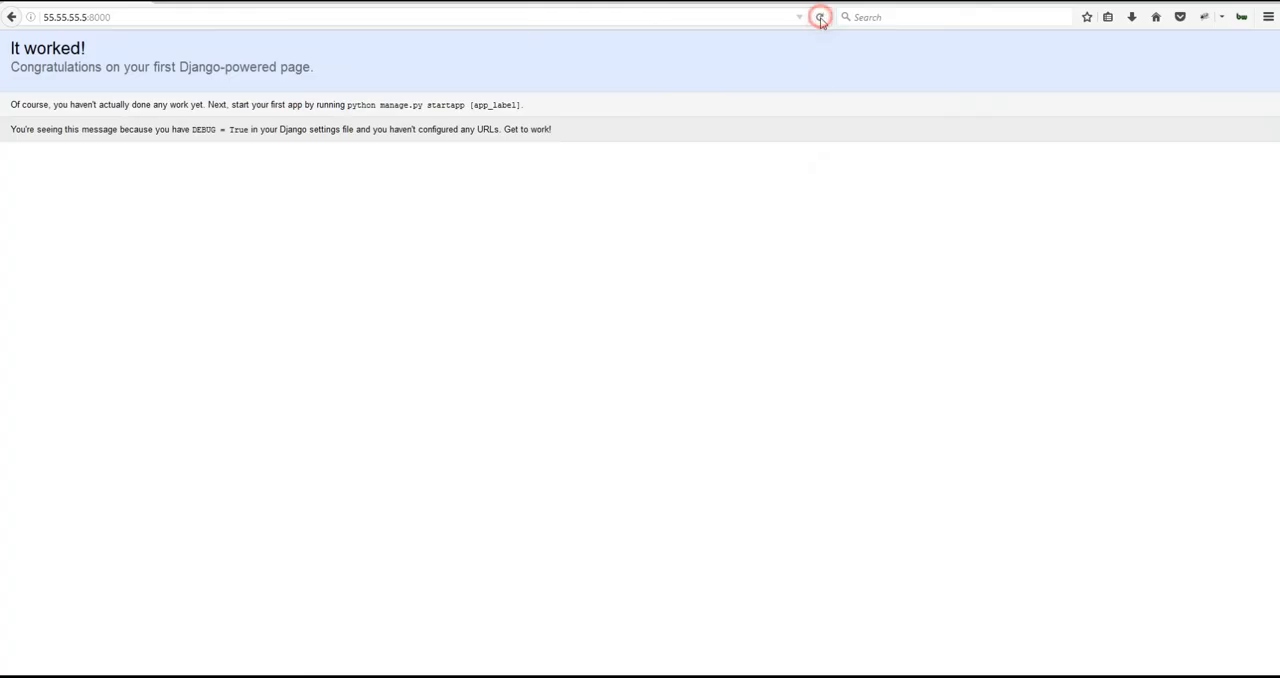
Reload 55.55.55.5:8000 to display Django's 'It worked!' page.
{"action": "left_click", "coordinate": [819, 17]}
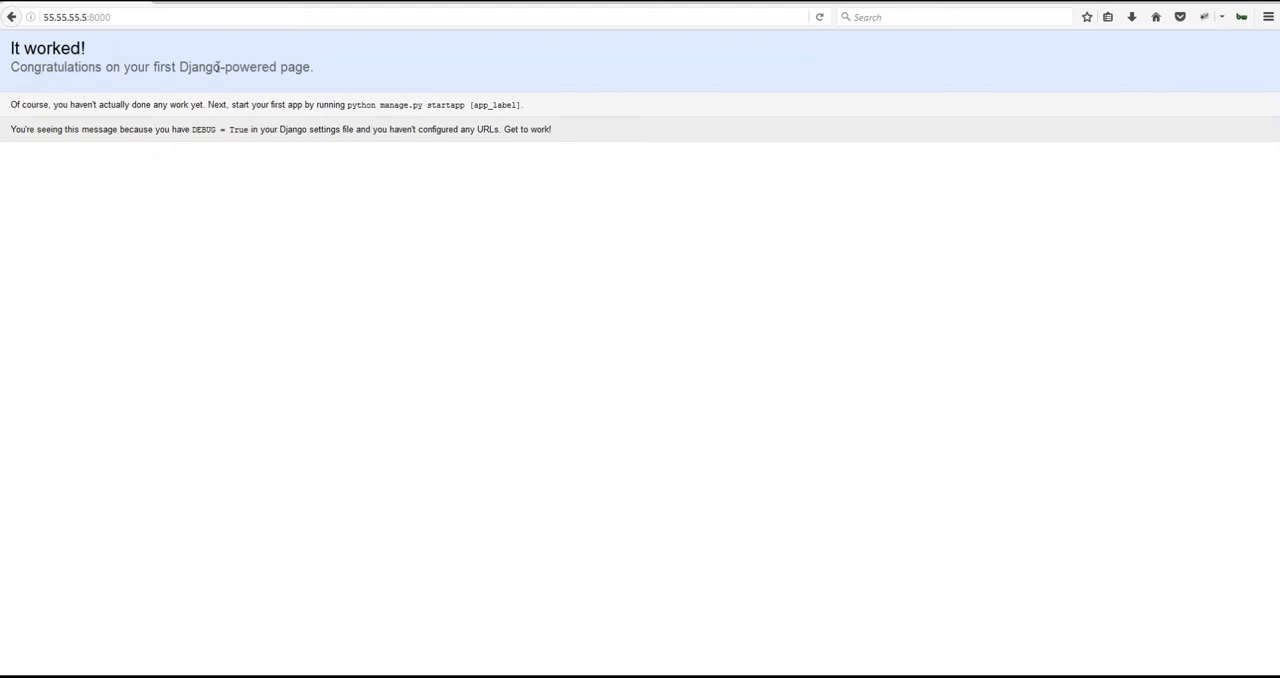
{"action": "mouse_move", "coordinate": [473, 271]}
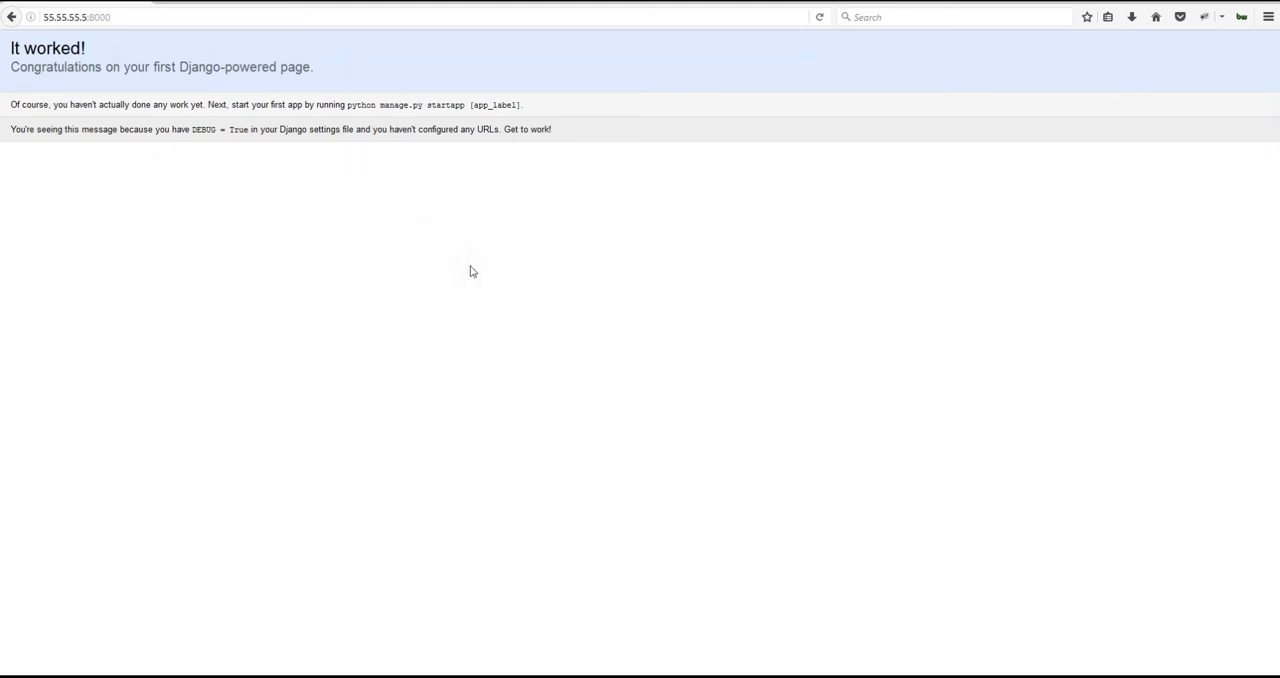
{"action": "mouse_move", "coordinate": [438, 273]}
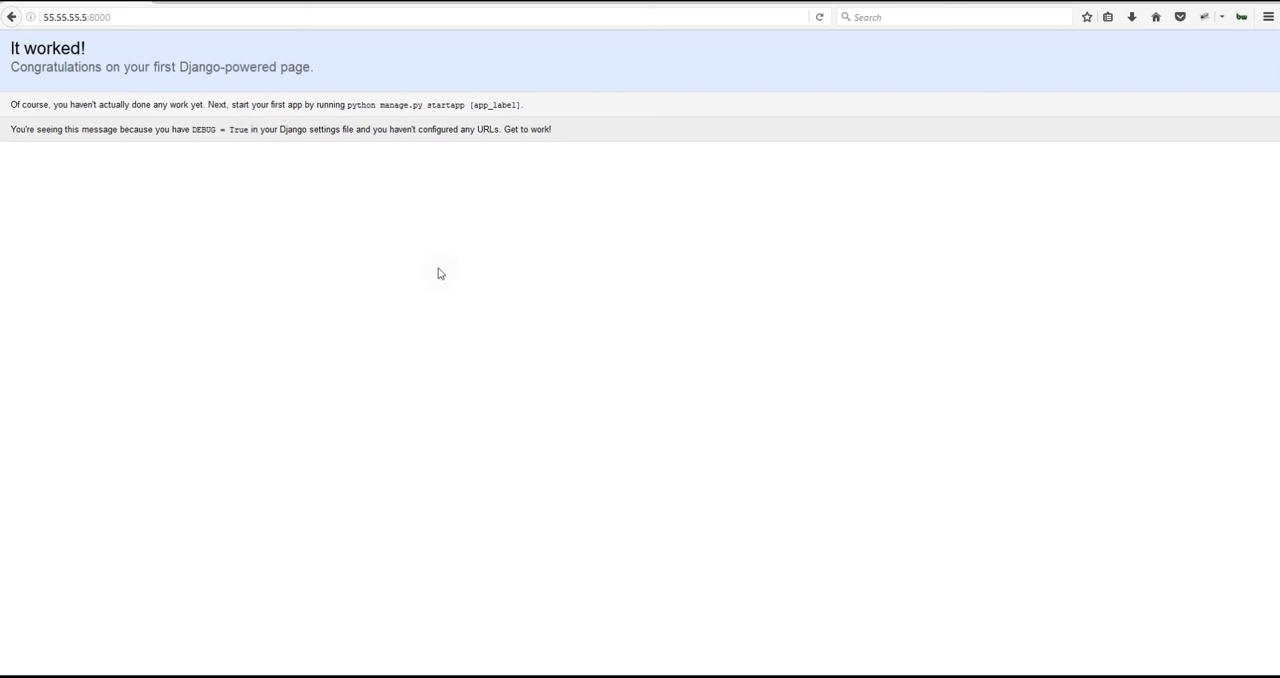
{"action": "mouse_move", "coordinate": [455, 304]}
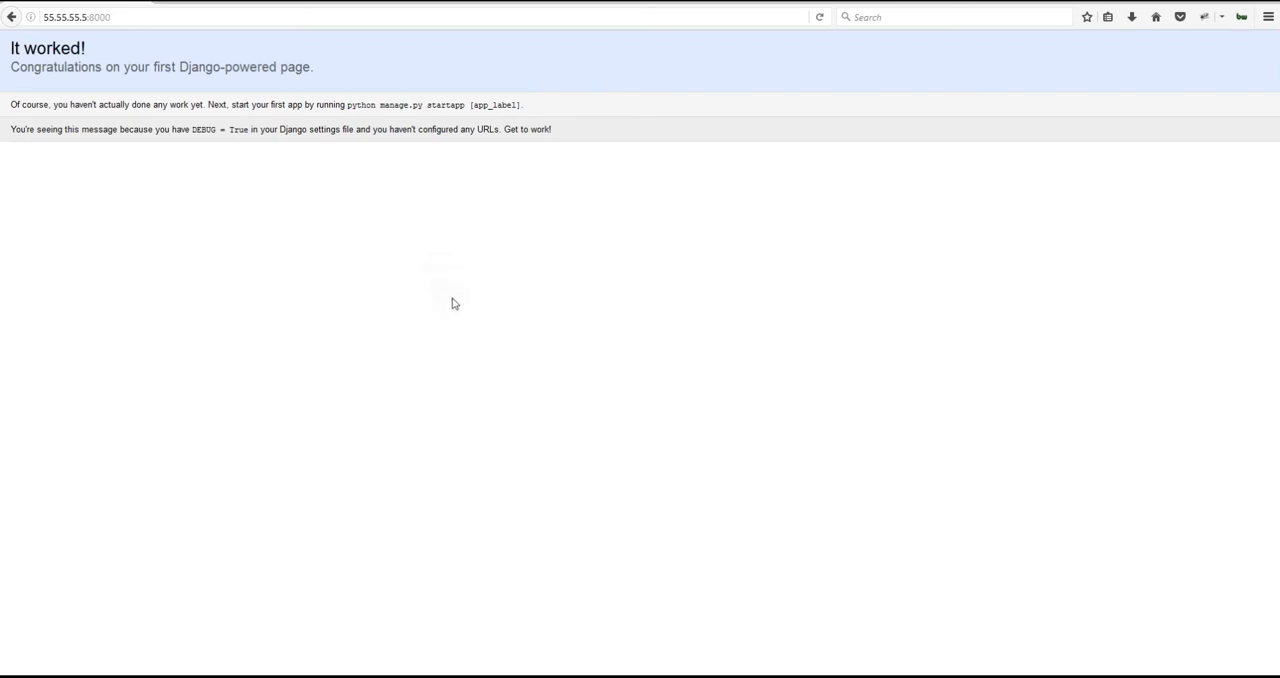
{"action": "mouse_move", "coordinate": [584, 335]}
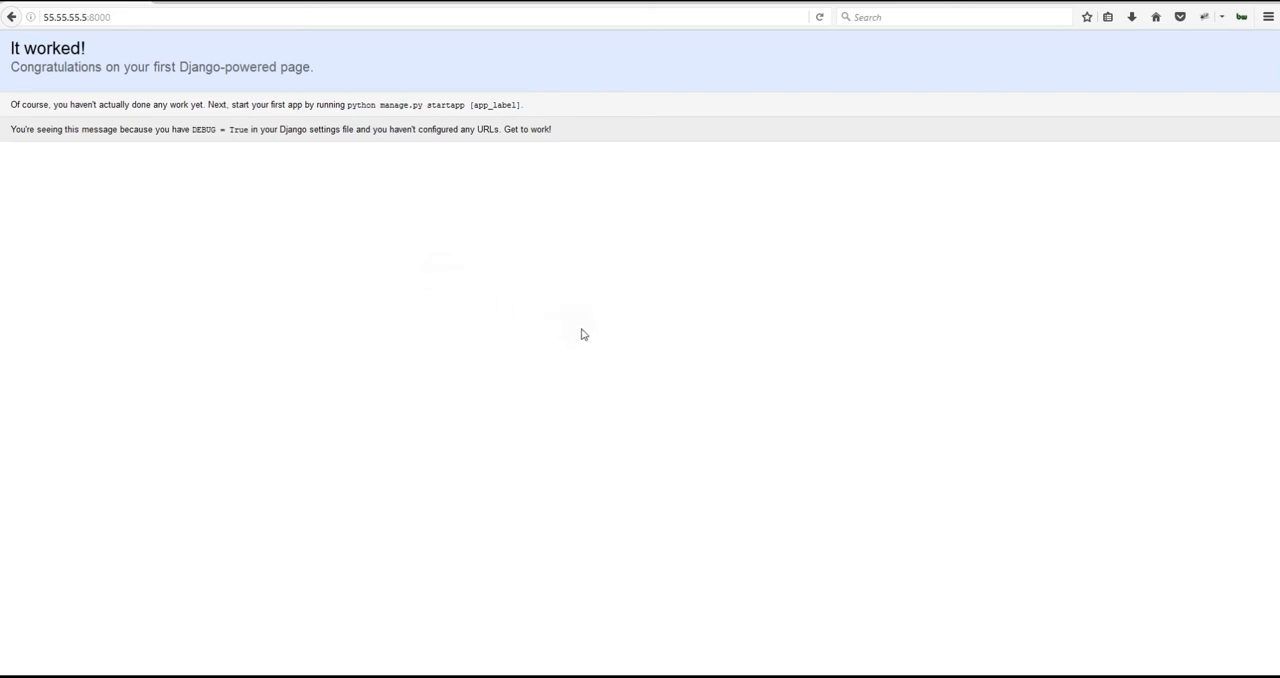
{"action": "mouse_move", "coordinate": [197, 34]}
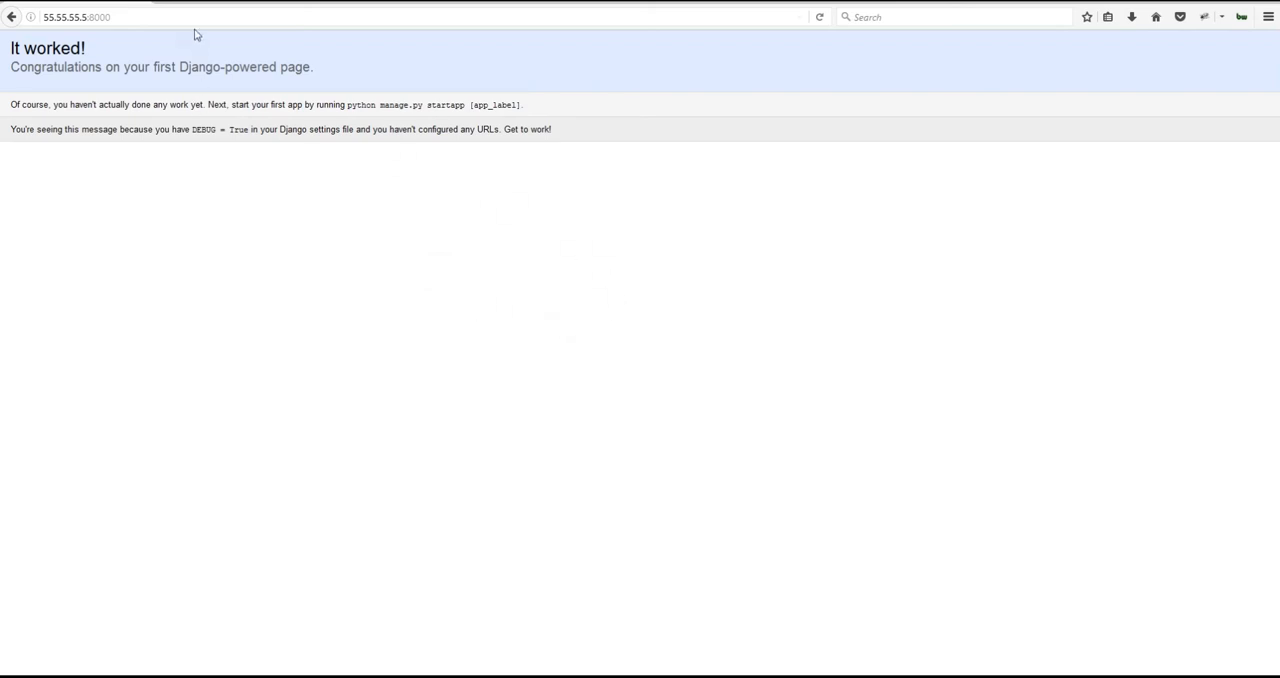
Append /admin to 55.55.55.5:8000 and load the Django administration login page.
{"action": "left_click", "coordinate": [75, 17]}
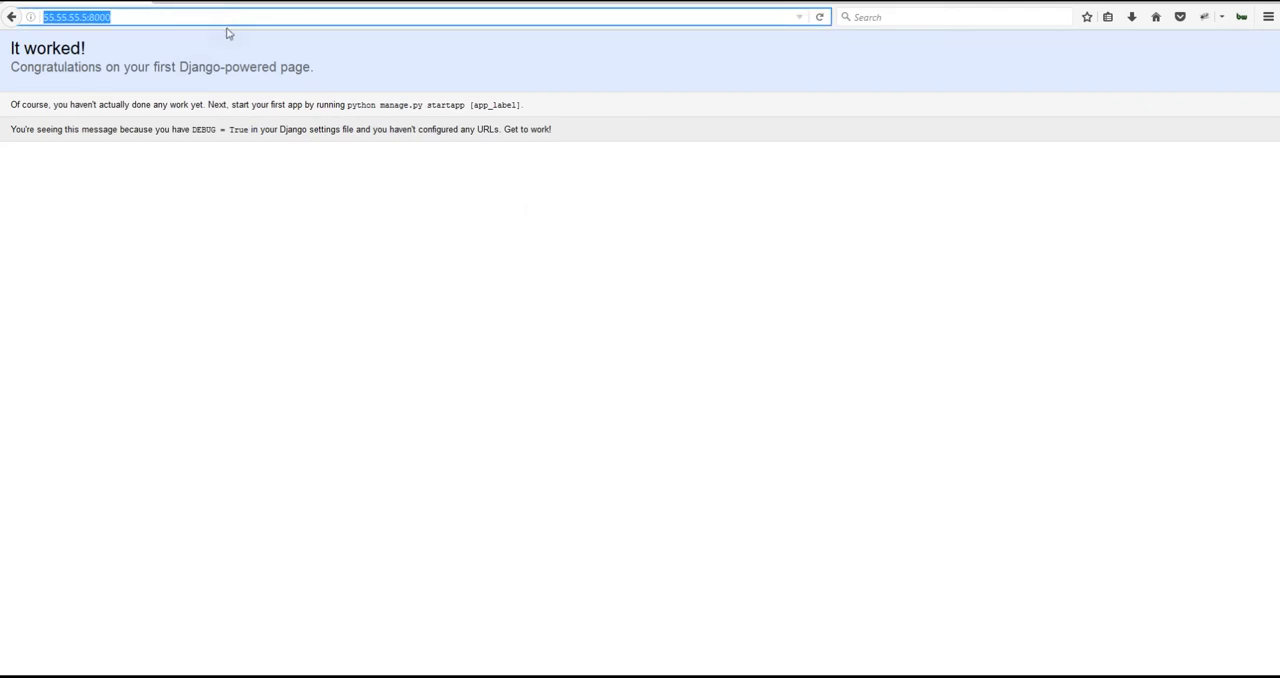
{"action": "type", "text": "/admin/login/?next=/admin/"}
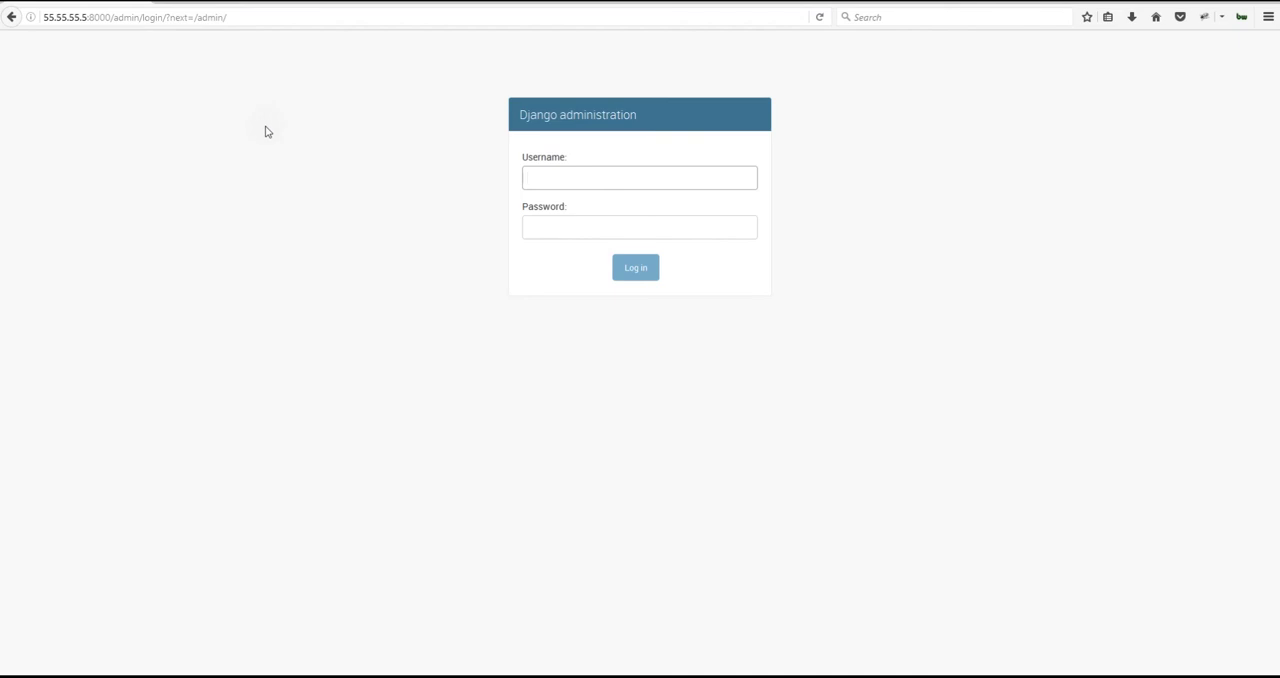
{"action": "left_click", "coordinate": [639, 178]}
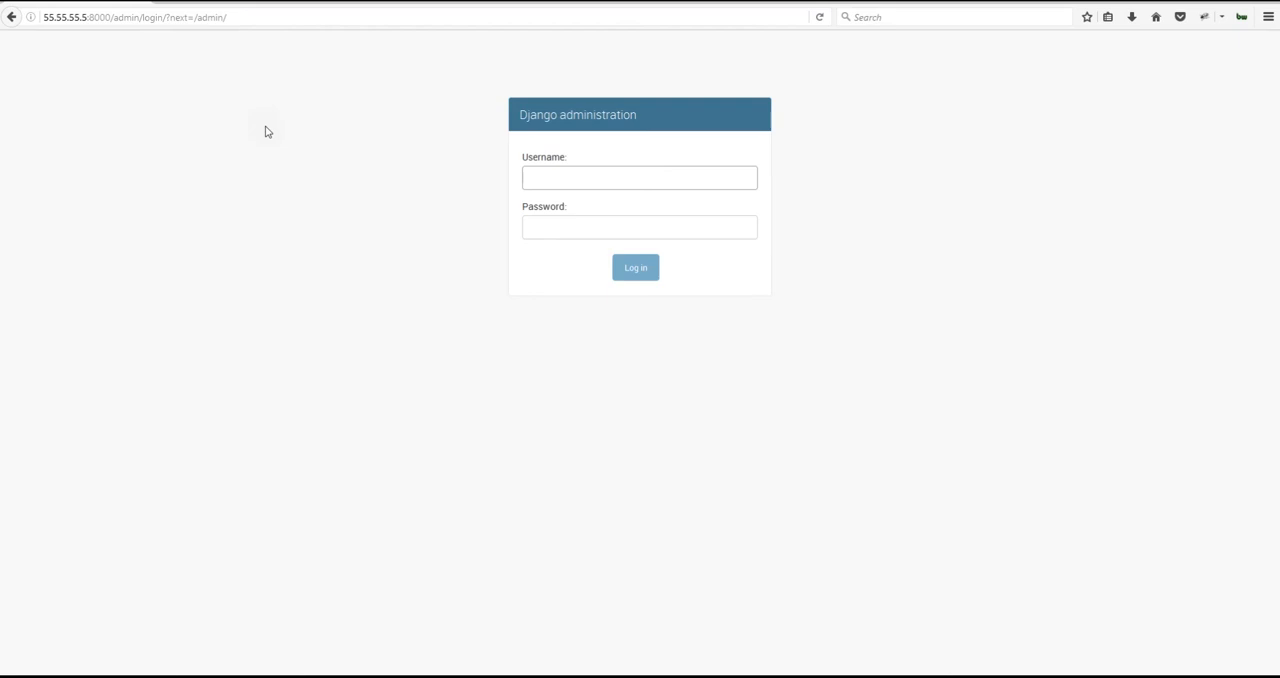
{"action": "left_click", "coordinate": [639, 178]}
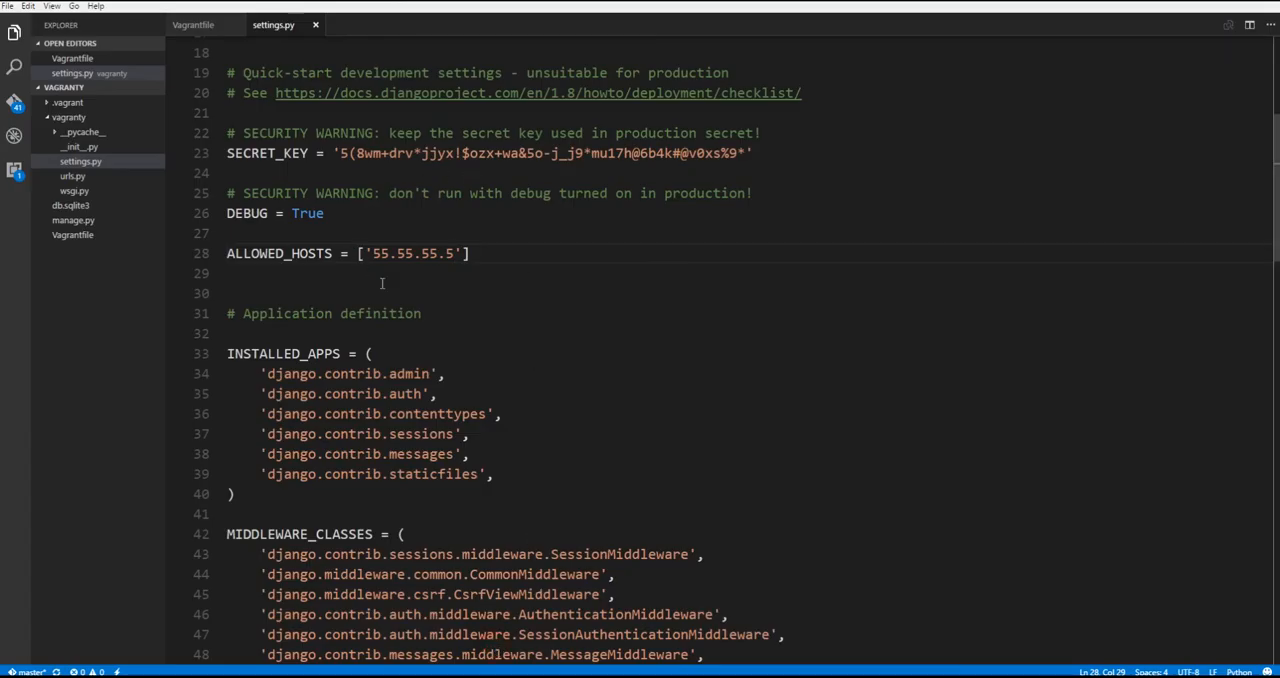
Delete the 55.55.55.5 entry, leaving ALLOWED_HOSTS as an empty list.
{"action": "key", "text": "Backspace"}
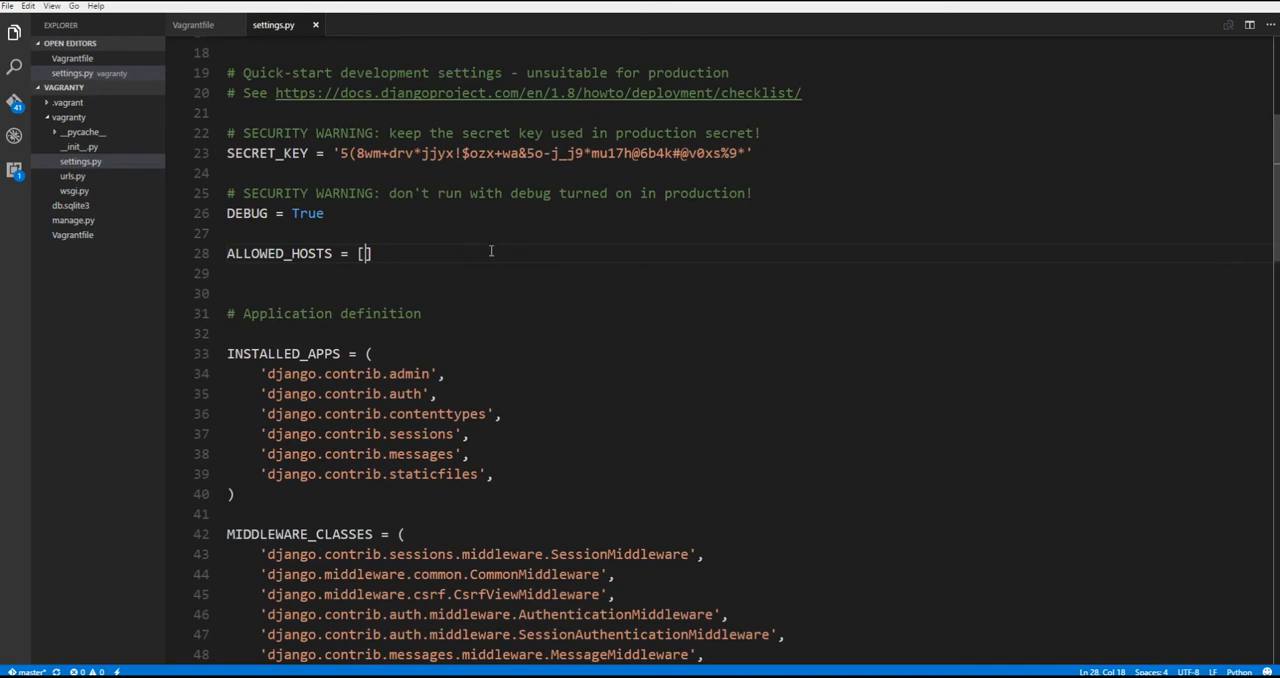
{"action": "mouse_move", "coordinate": [343, 665]}
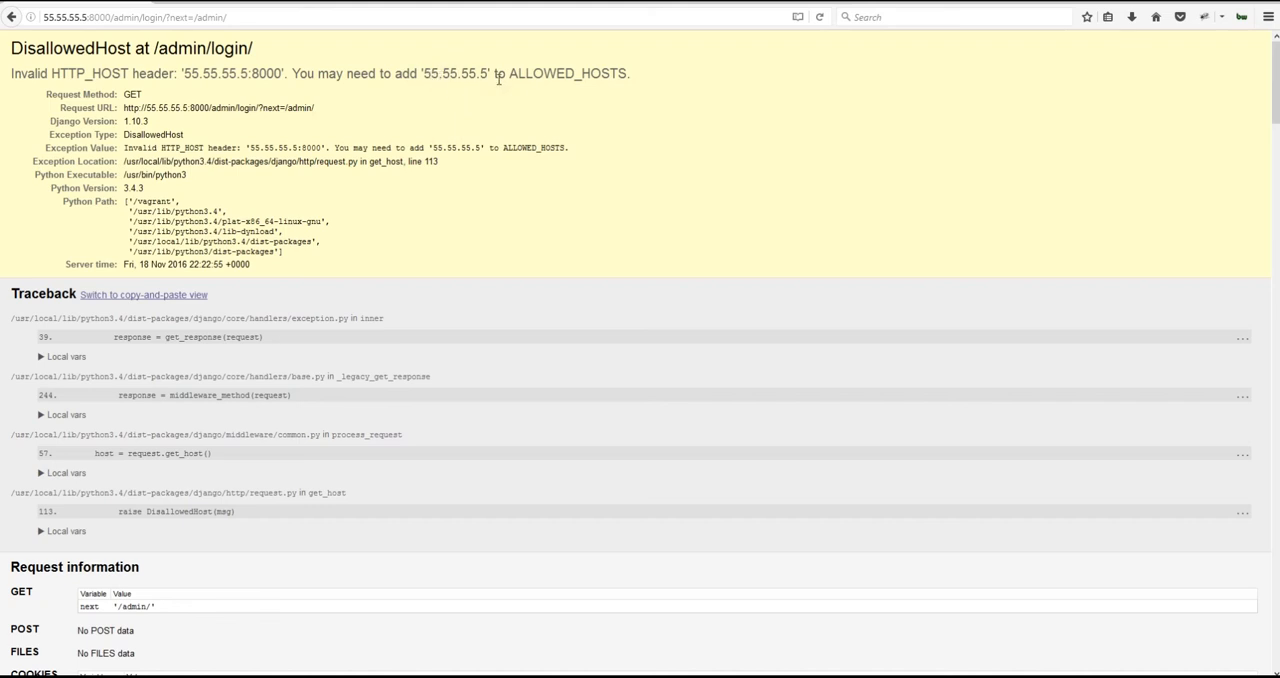
{"action": "mouse_move", "coordinate": [640, 112]}
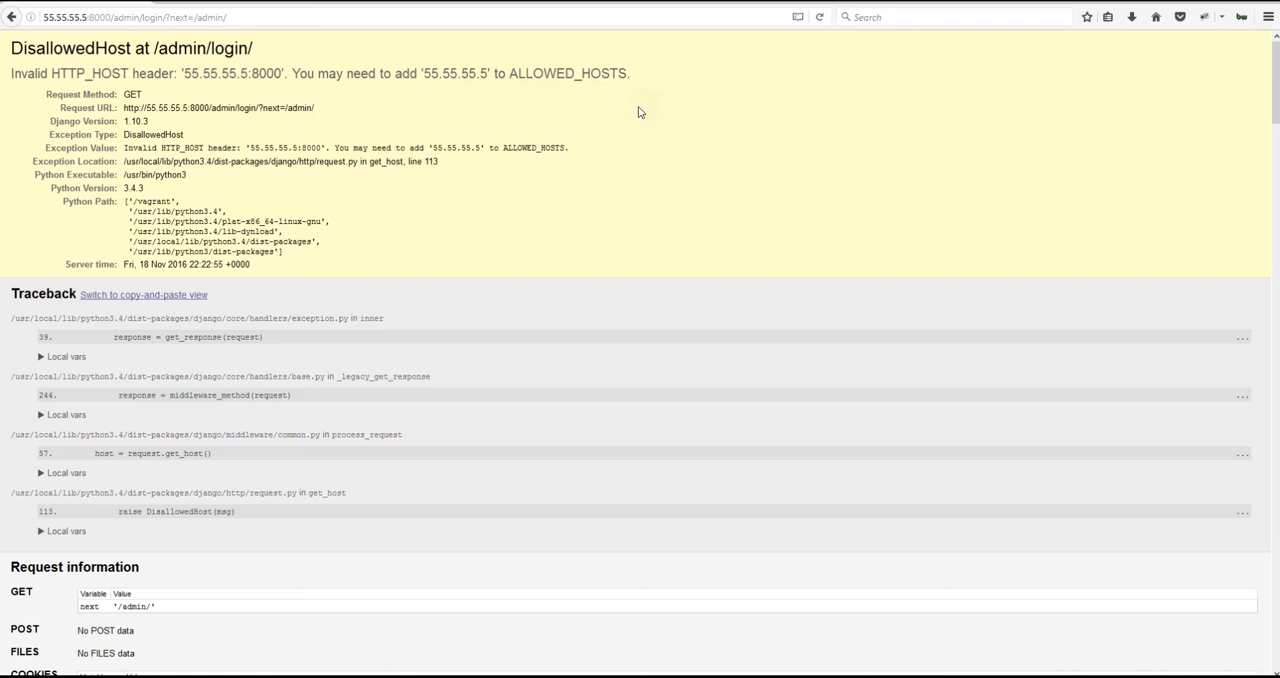
{"action": "mouse_move", "coordinate": [165, 583]}
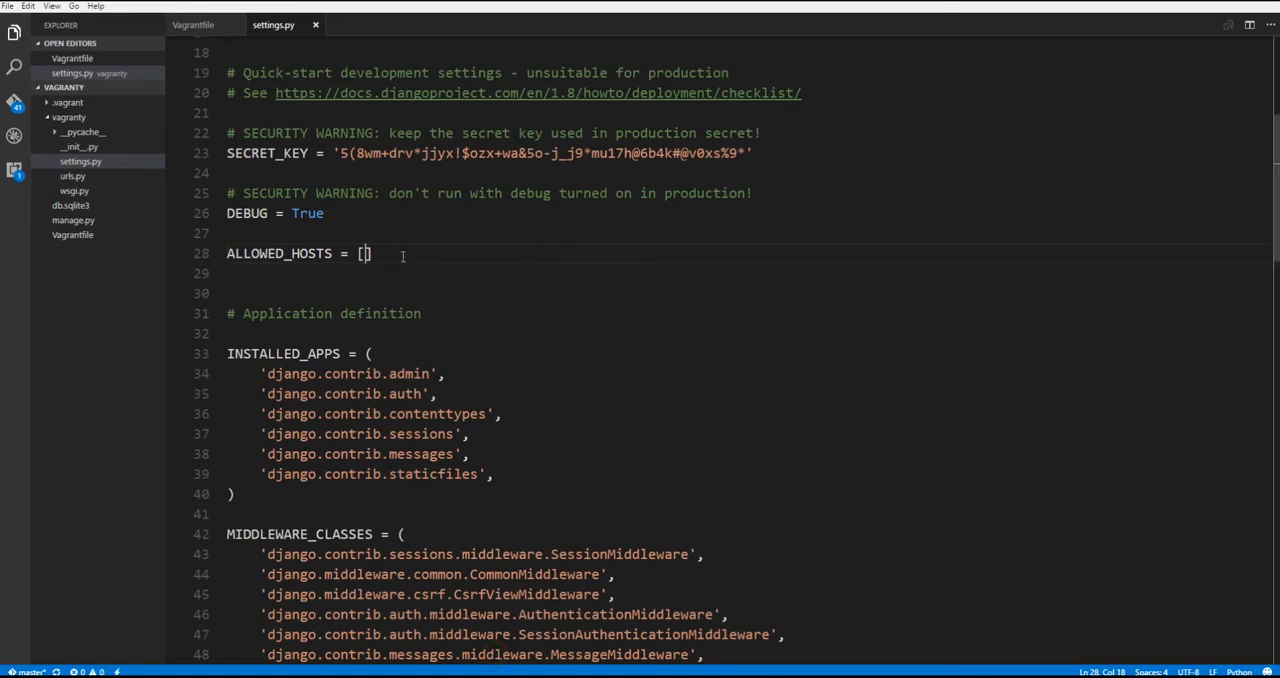
Re-add '55.55.55.5' to ALLOWED_HOSTS in settings.py and reload the admin login.
{"action": "type", "text": "'55'"}
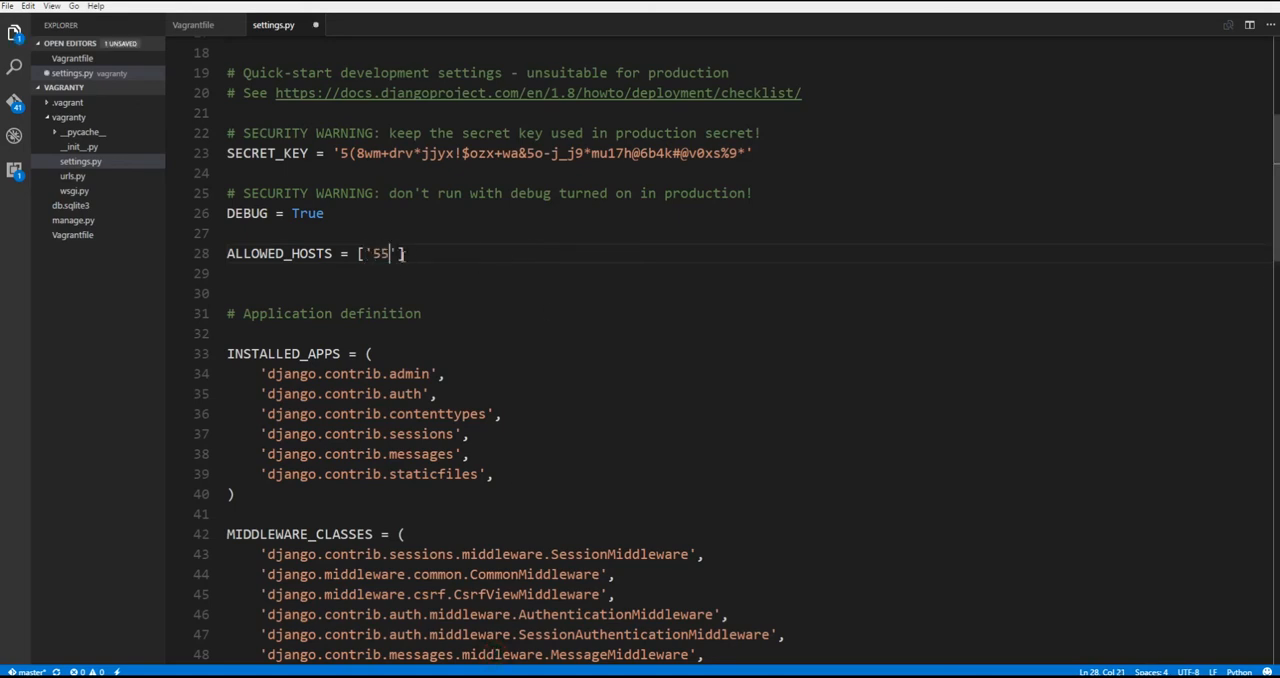
{"action": "type", "text": ".55.55.5"}
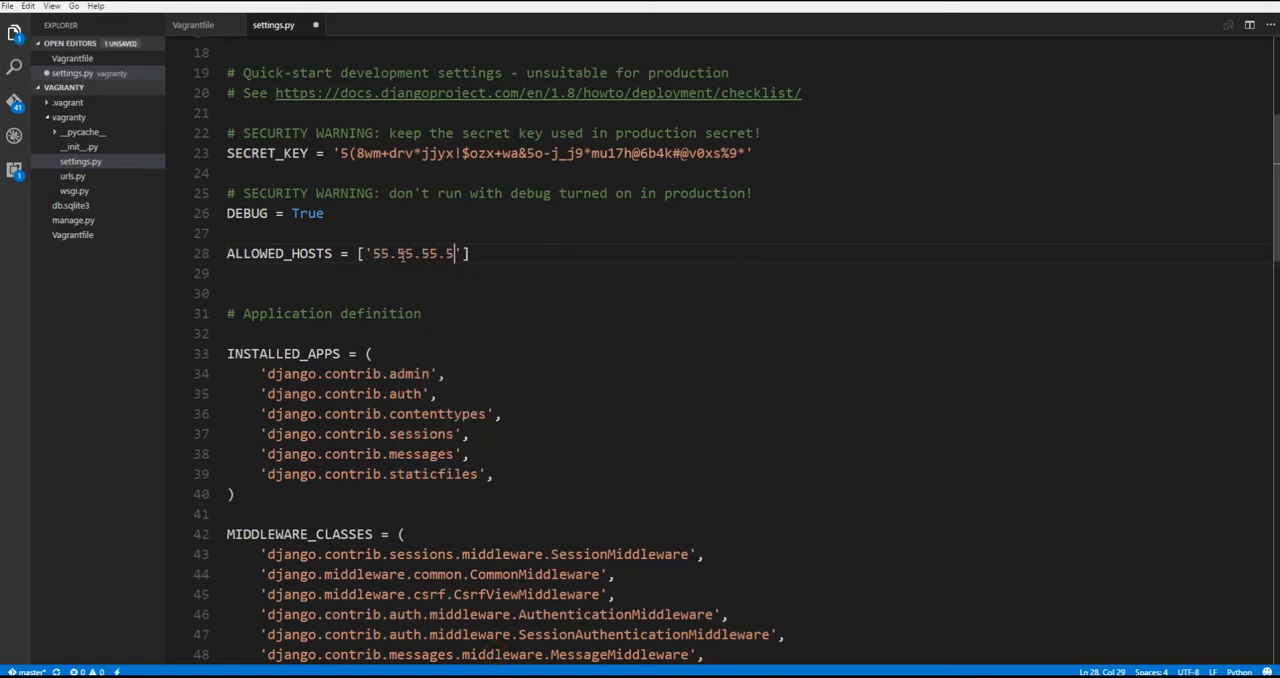
{"action": "key", "text": "Enter"}
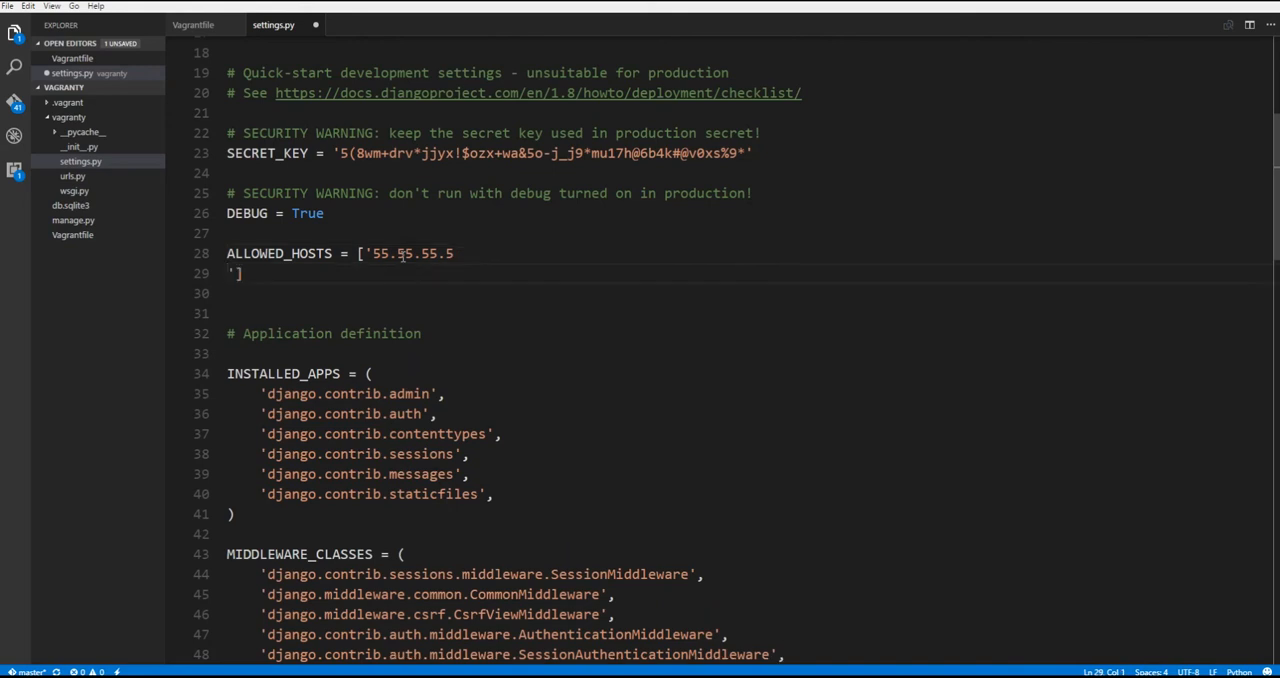
{"action": "key", "text": "Backspace"}
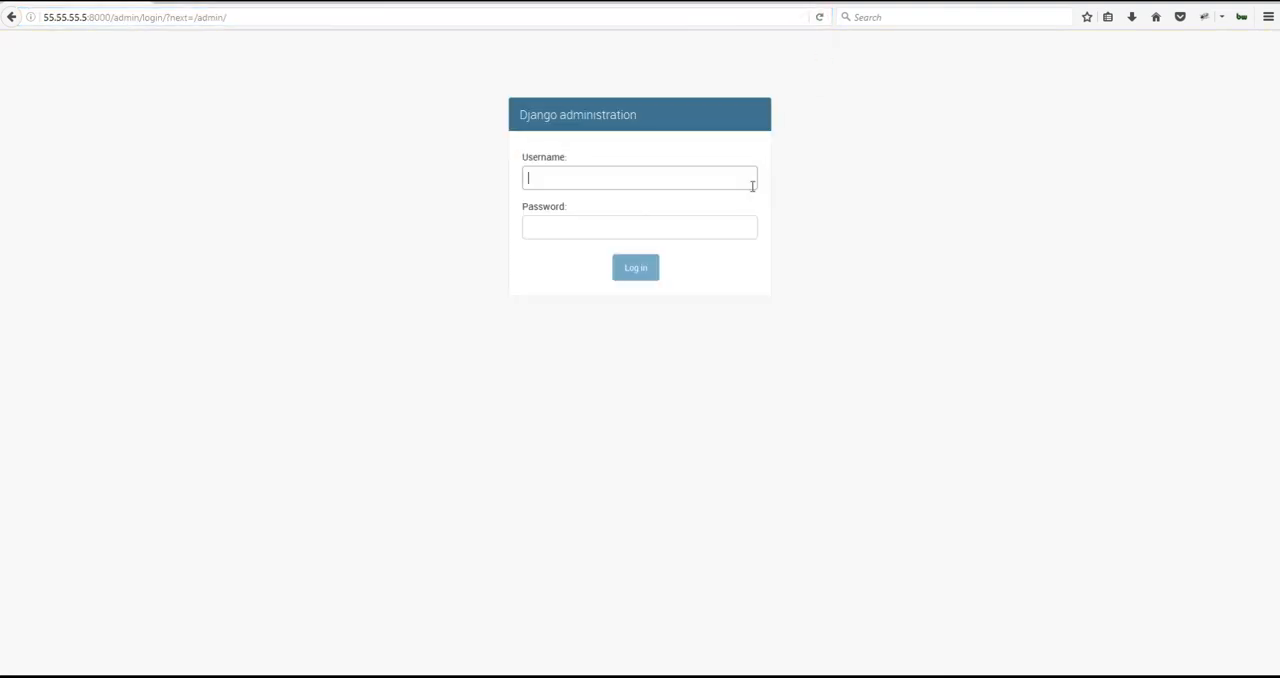
{"action": "mouse_move", "coordinate": [1023, 237]}
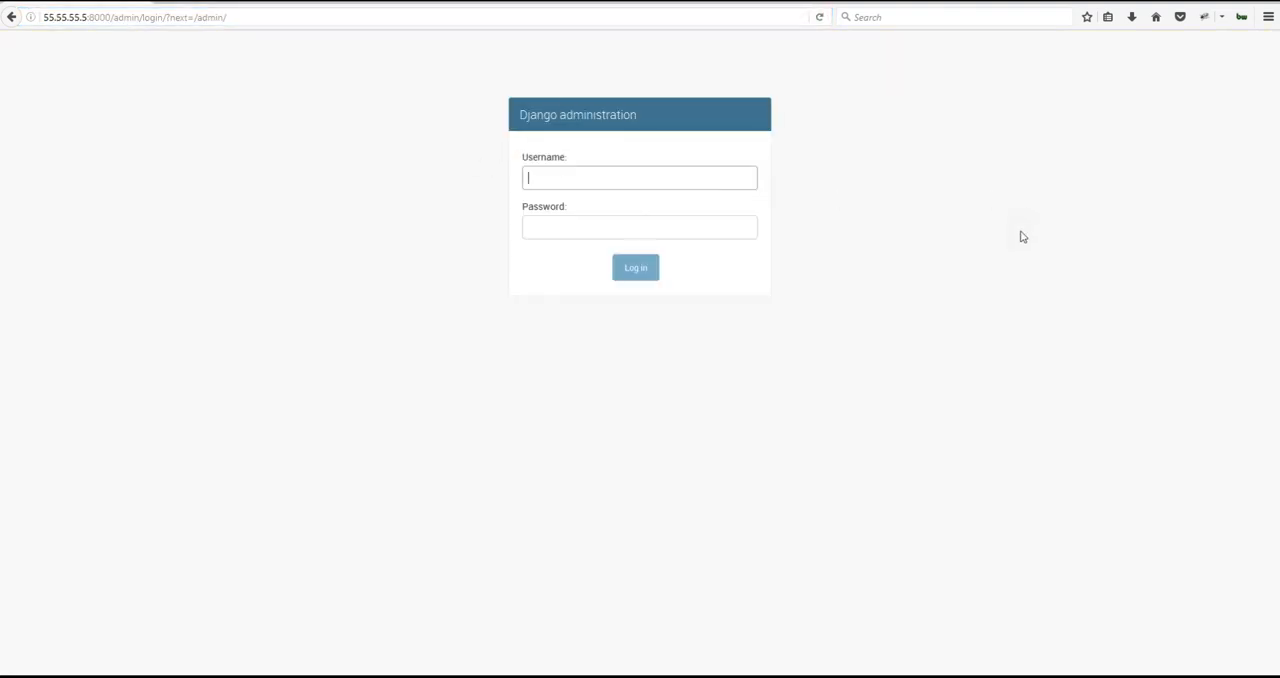
{"action": "mouse_move", "coordinate": [1019, 243]}
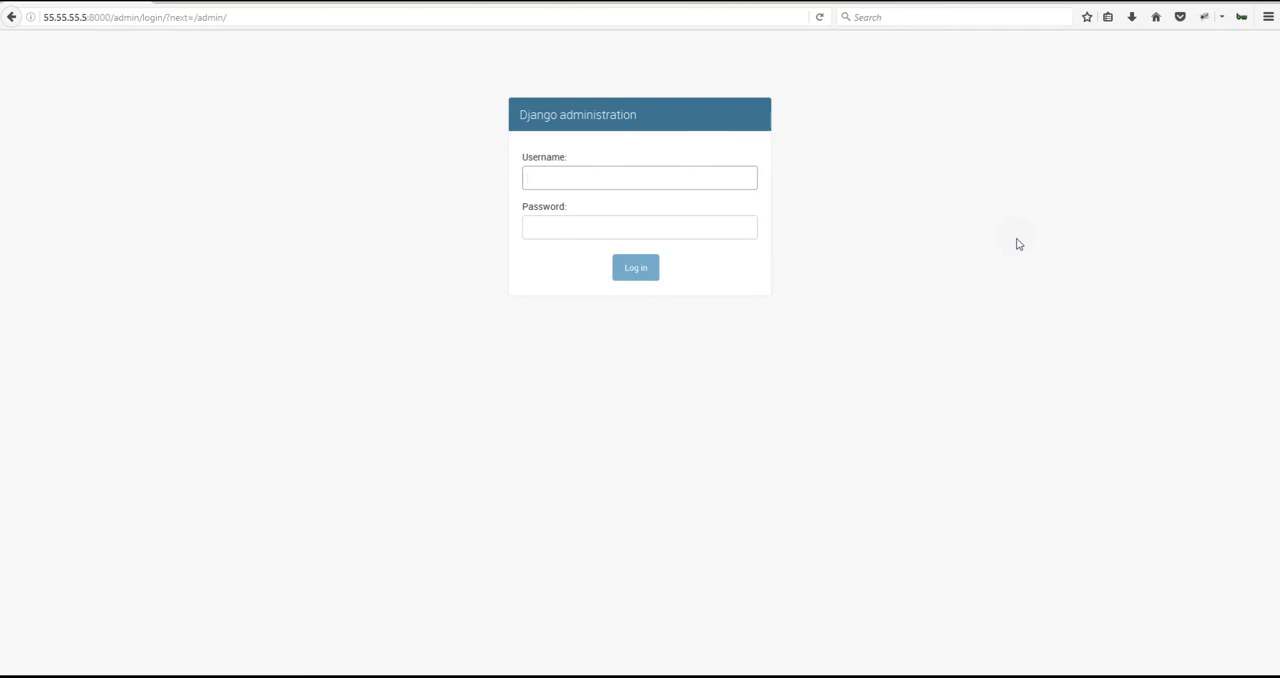
{"action": "mouse_move", "coordinate": [772, 540]}
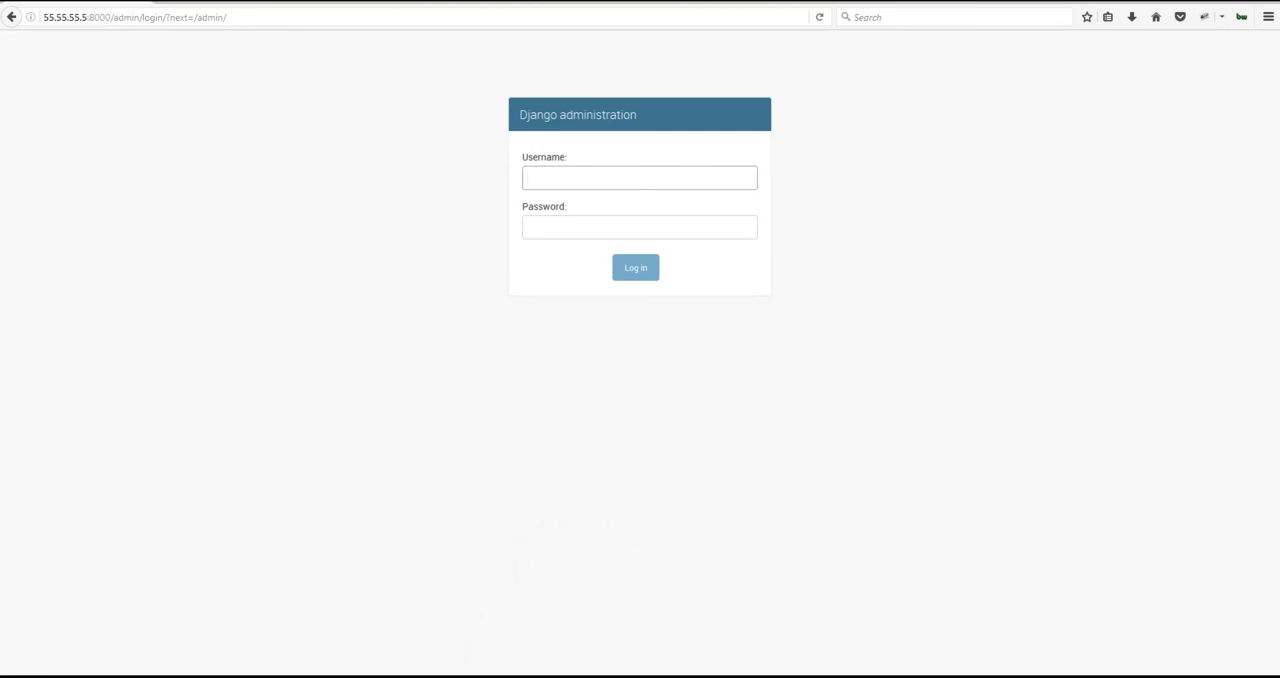
{"action": "left_click", "coordinate": [639, 177]}
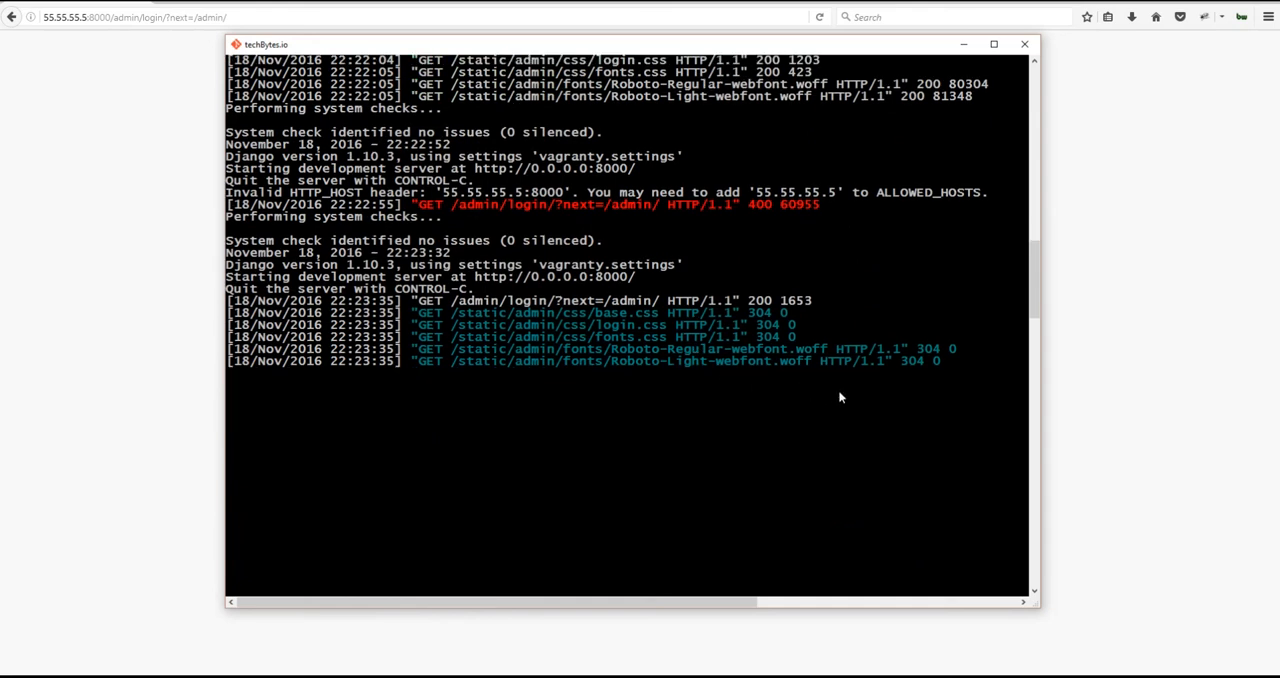
Stop runserver with Ctrl+C and exit the VM's SSH session.
{"action": "key", "text": "ctrl+c"}
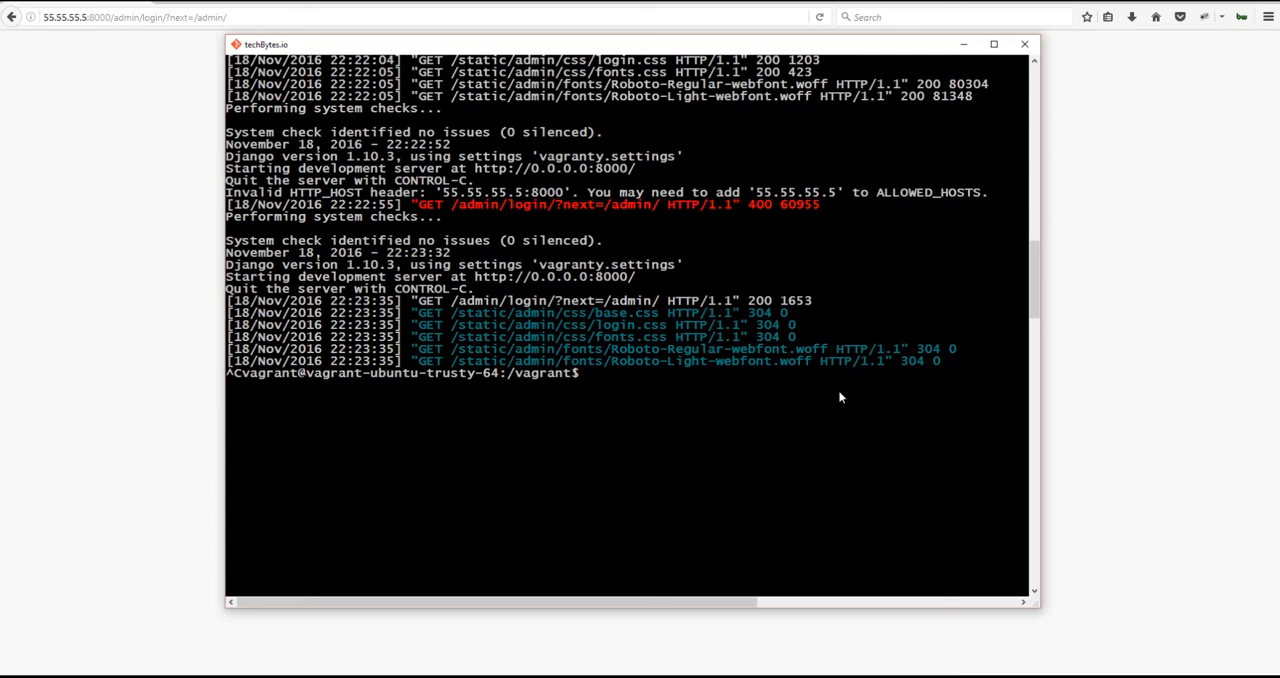
{"action": "type", "text": "exit"}
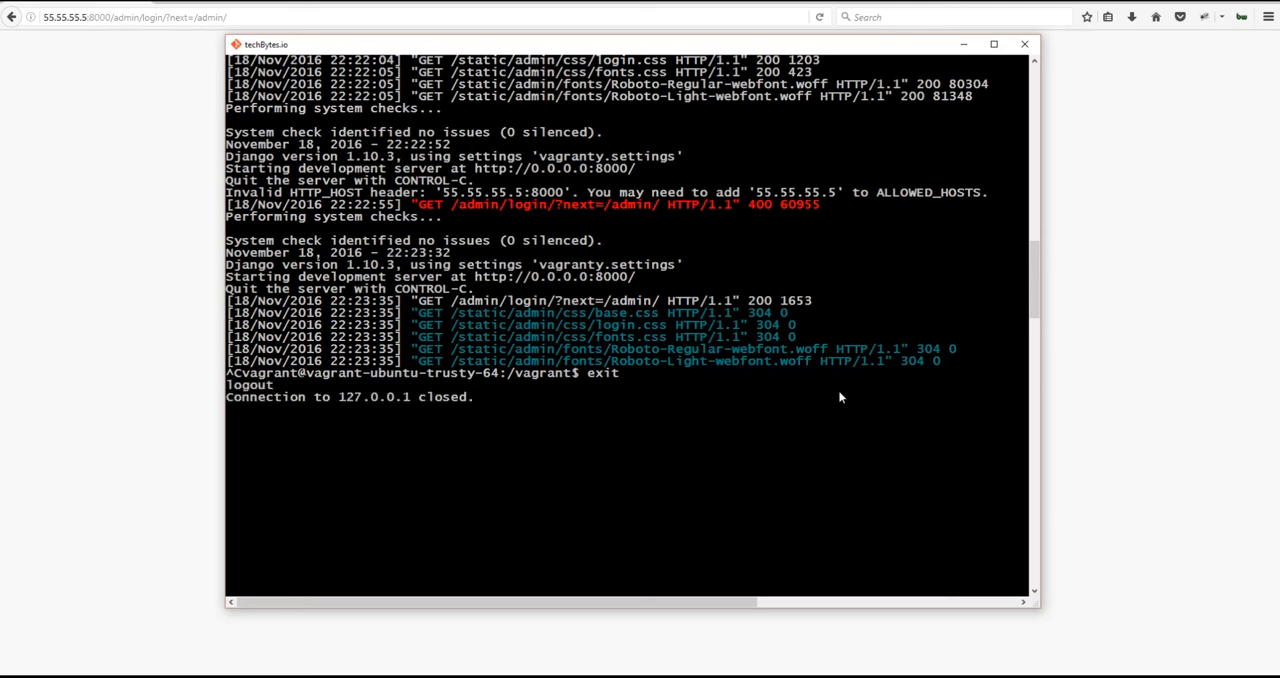
{"action": "scroll", "scroll_direction": "down", "scroll_amount": 3}
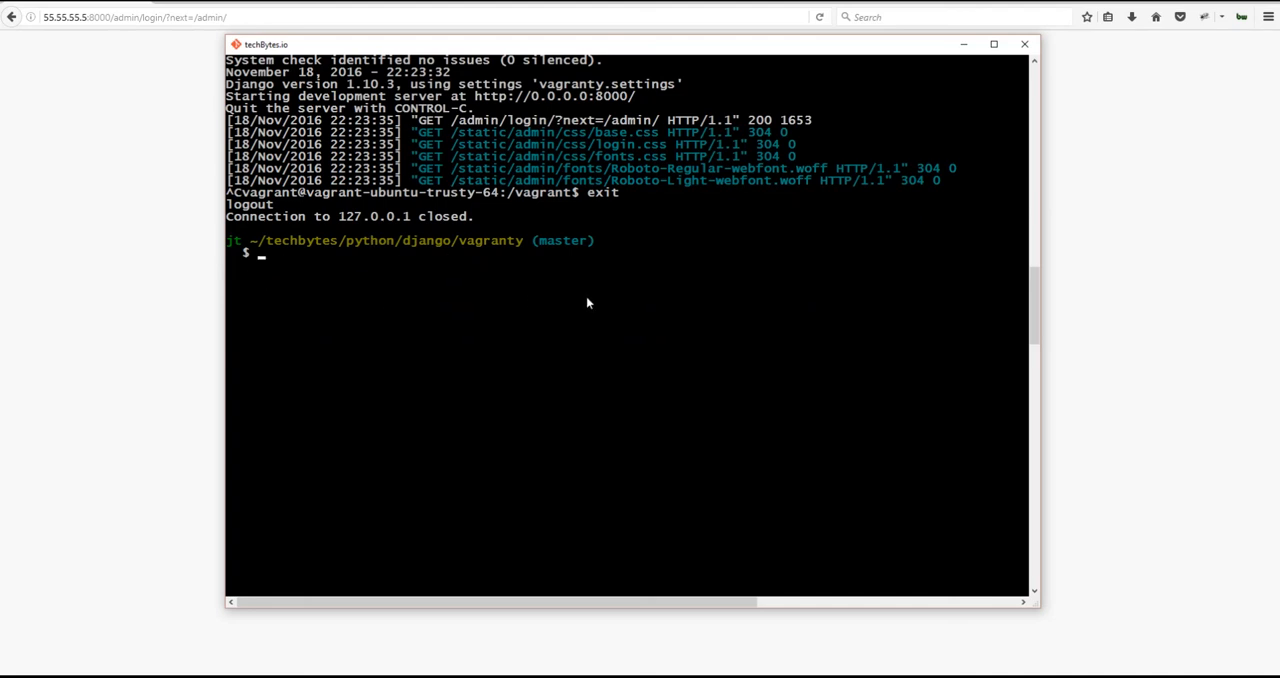
Run vagrant status to confirm the default VM is running.
{"action": "type", "text": "vagrant st"}
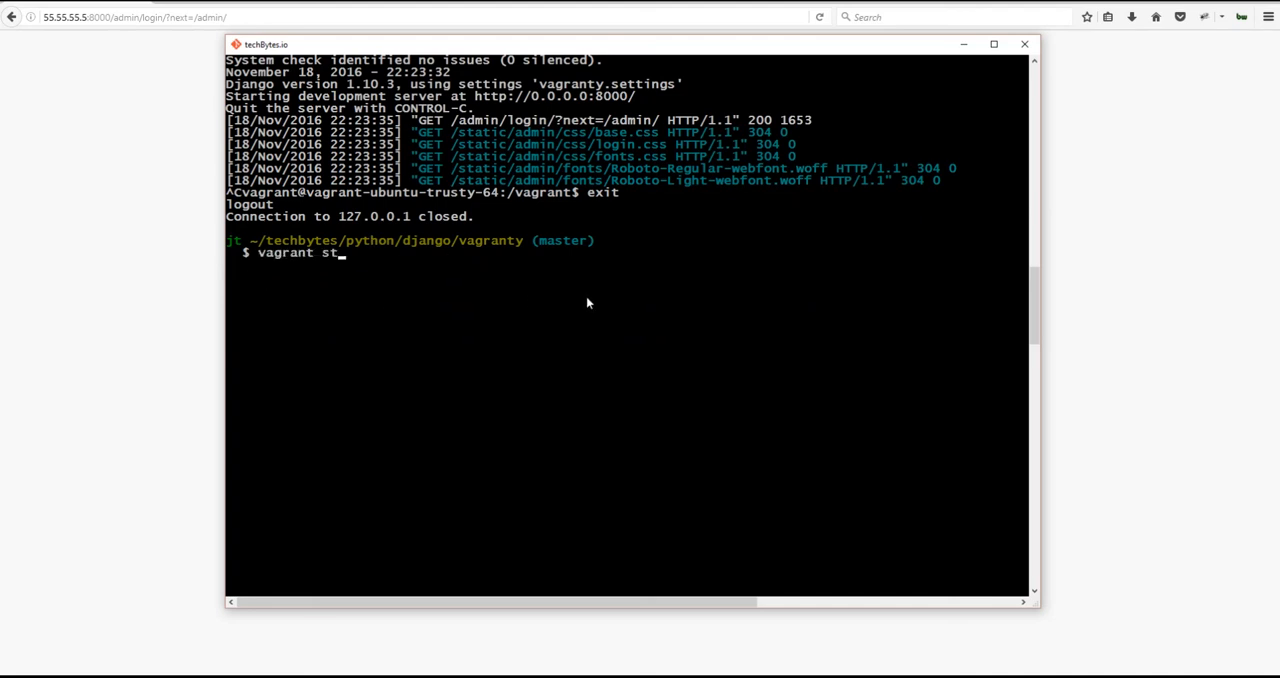
{"action": "type", "text": "atus"}
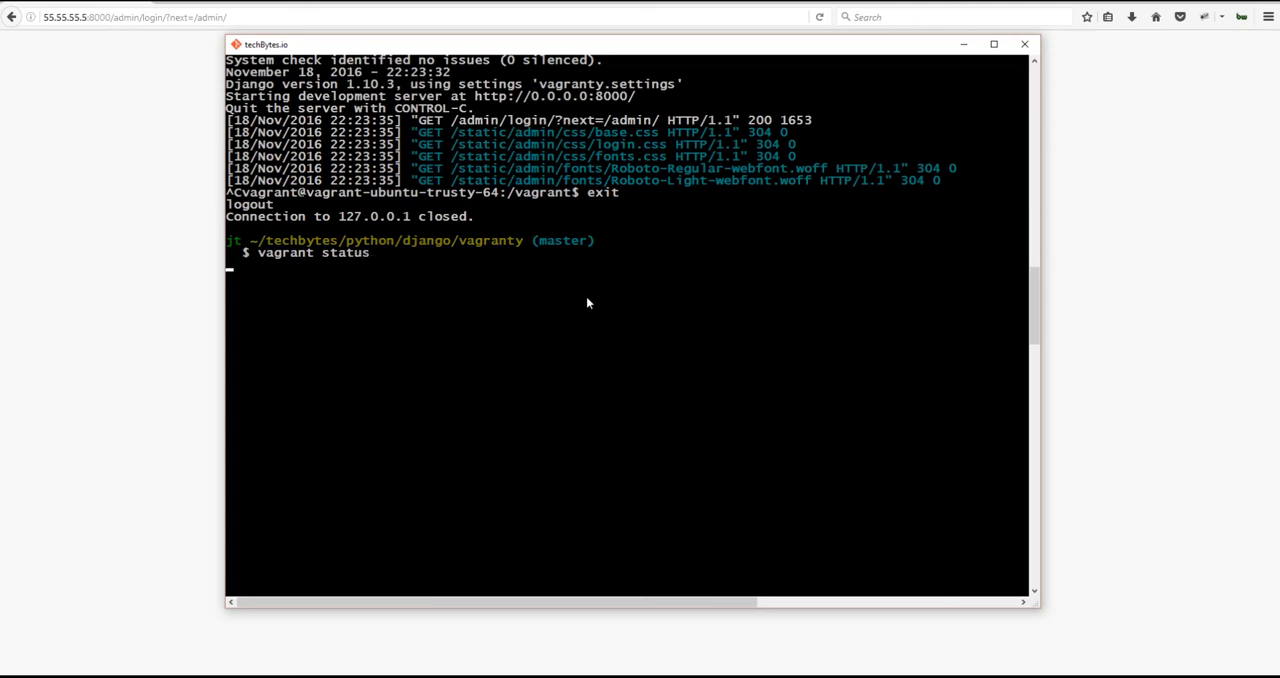
{"action": "mouse_move", "coordinate": [521, 337]}
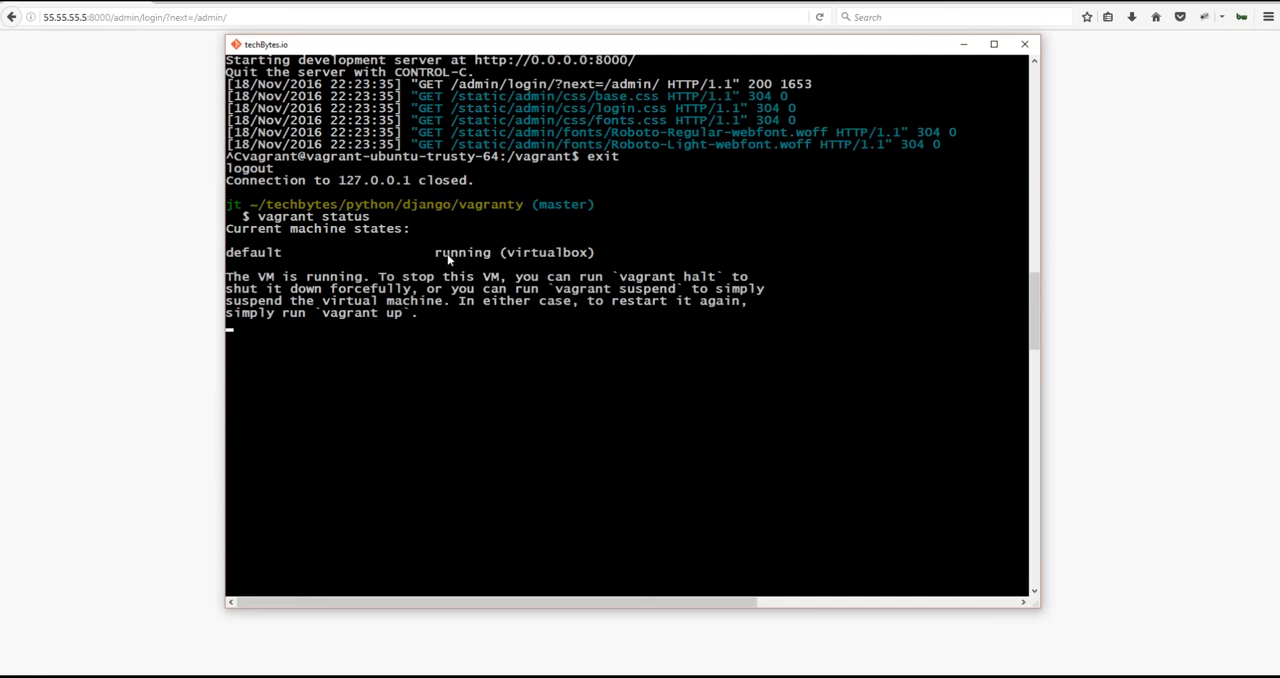
{"action": "mouse_move", "coordinate": [477, 294]}
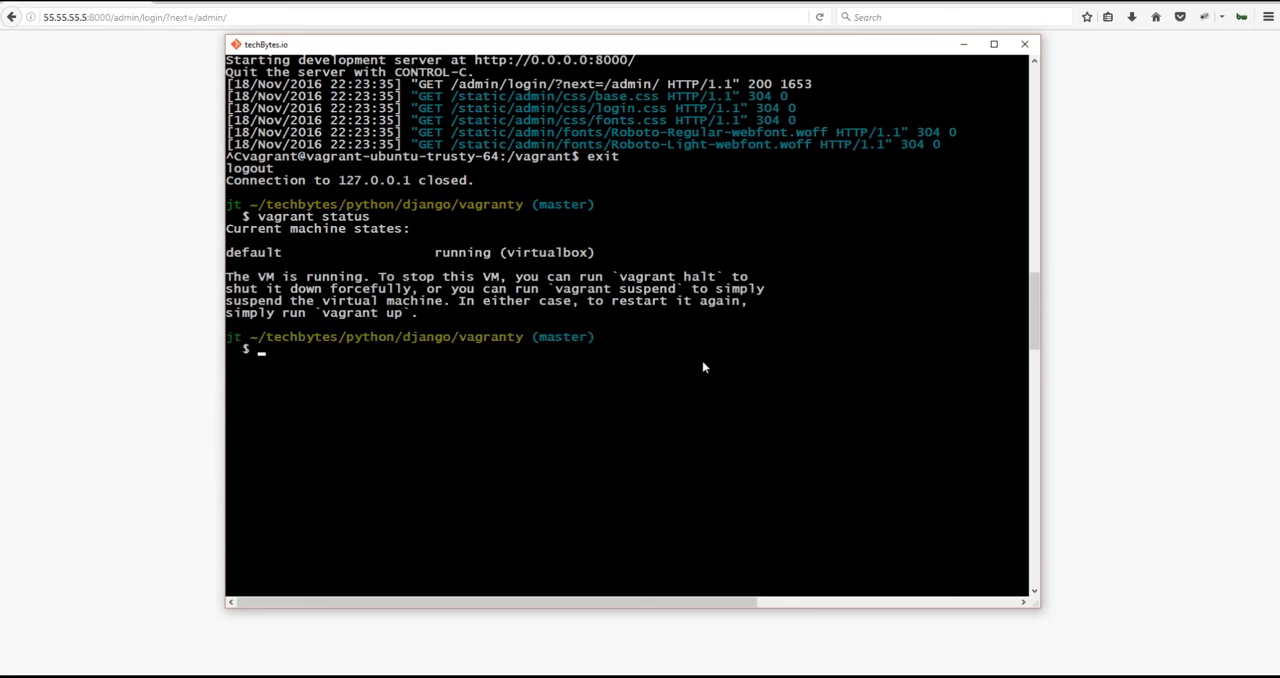
{"action": "scroll", "scroll_direction": "down", "scroll_amount": 3}
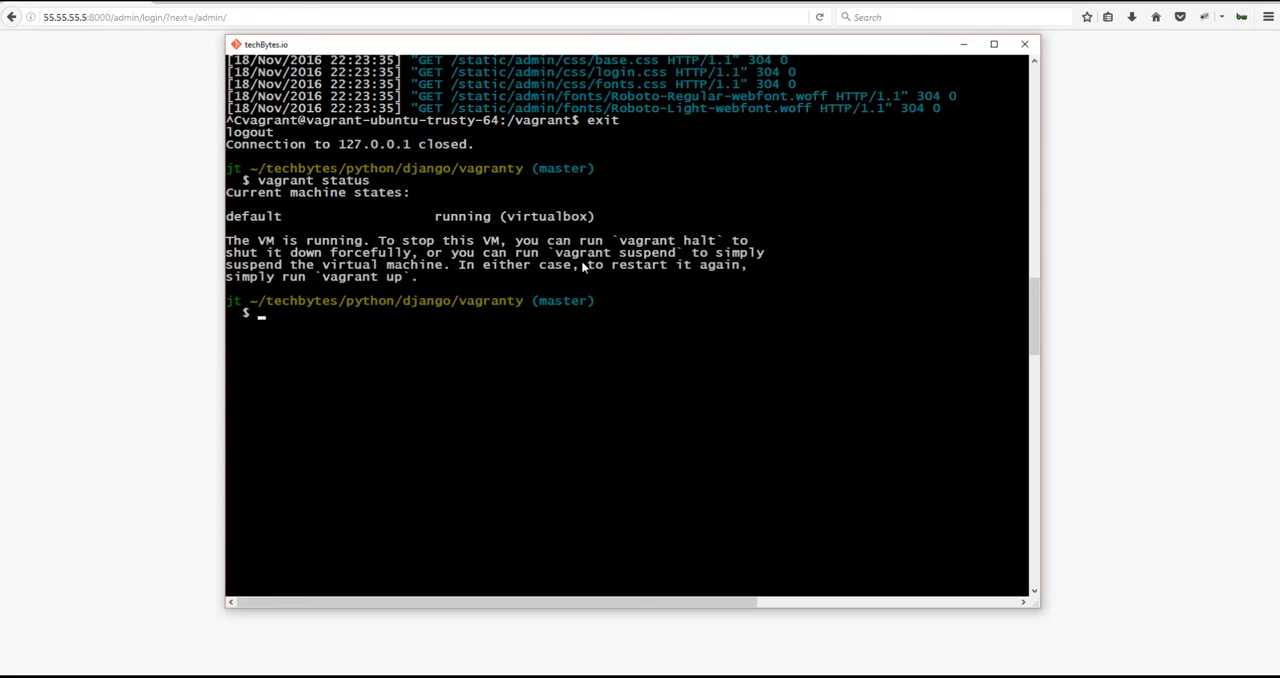
{"action": "mouse_move", "coordinate": [645, 275]}
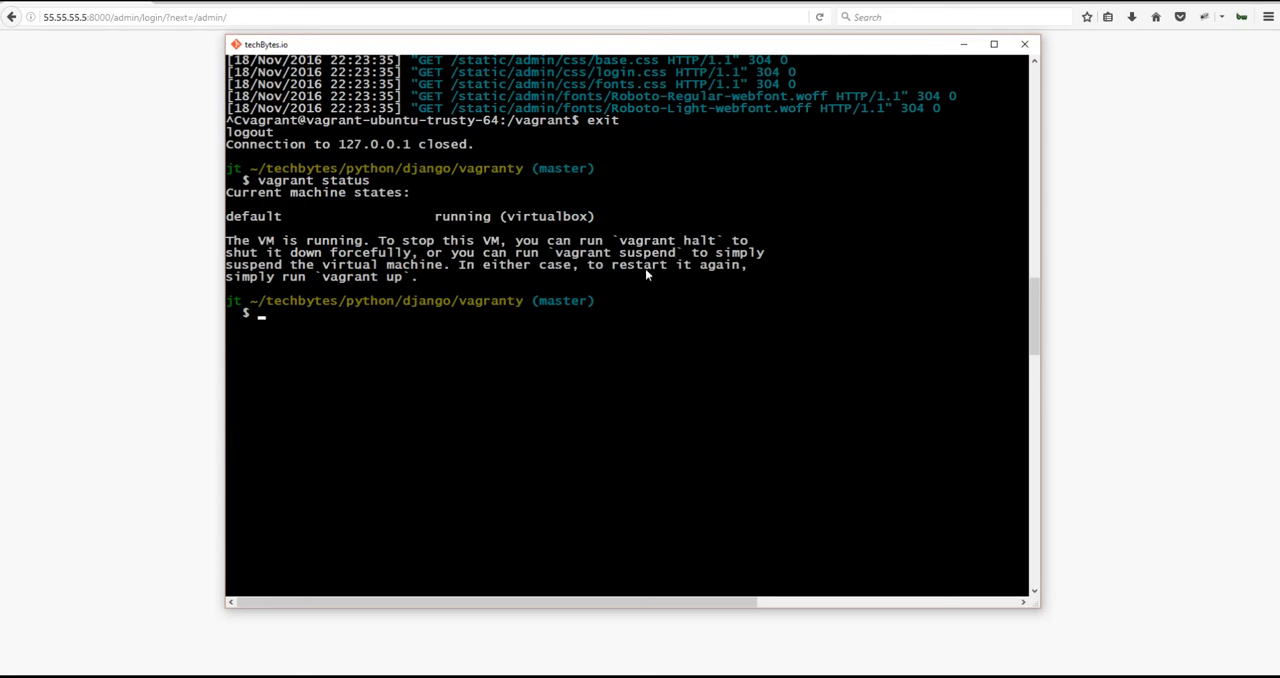
Destroy the VM with vagrant destroy, then enter vagrant up to rebuild it.
{"action": "type", "text": "vagrant dest"}
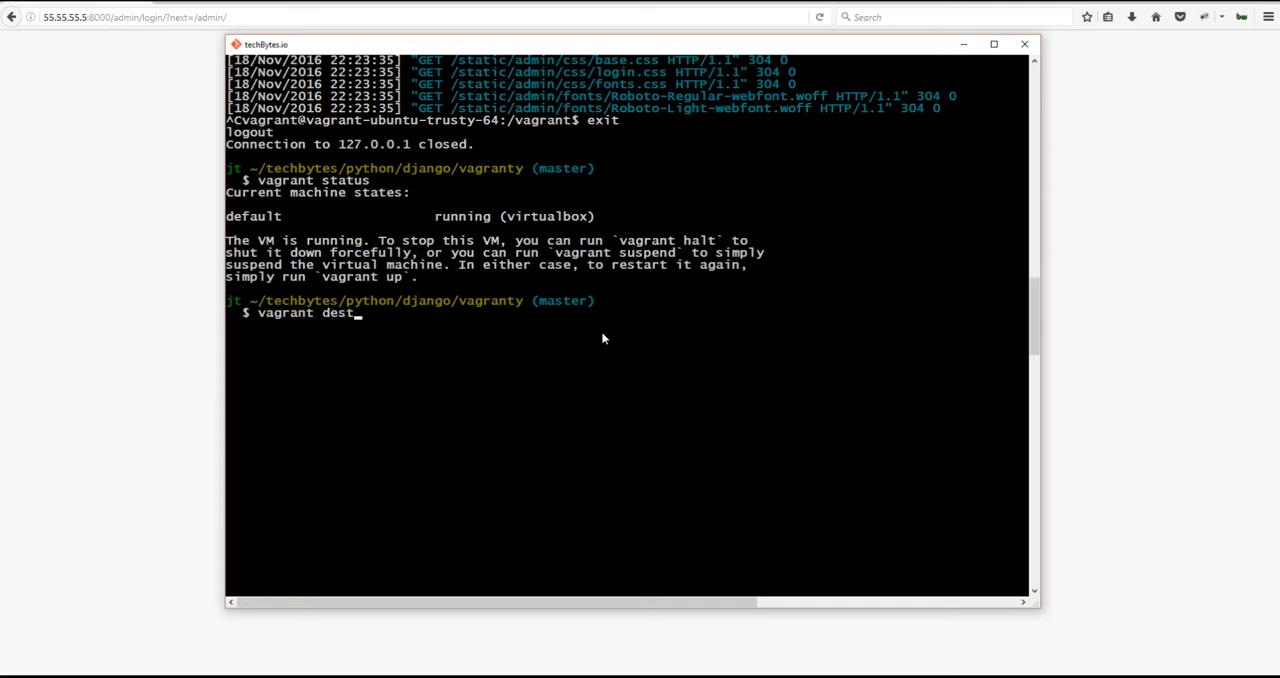
{"action": "type", "text": "roy"}
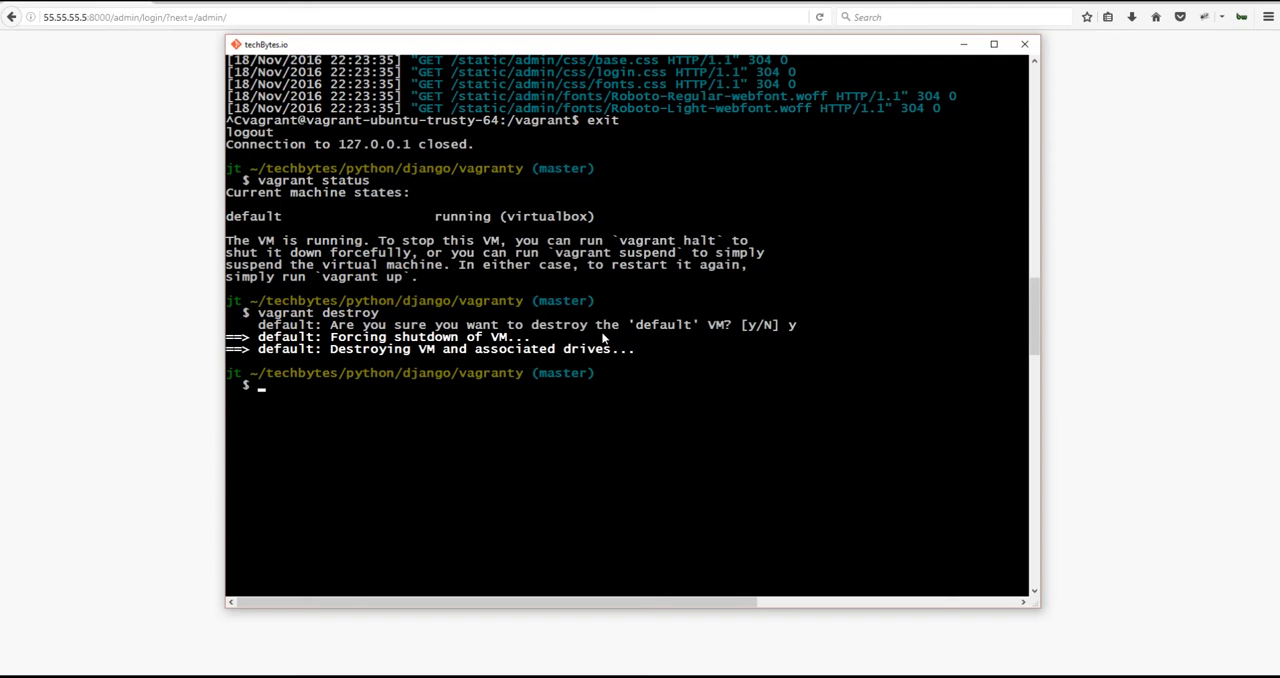
{"action": "type", "text": "vagrant"}
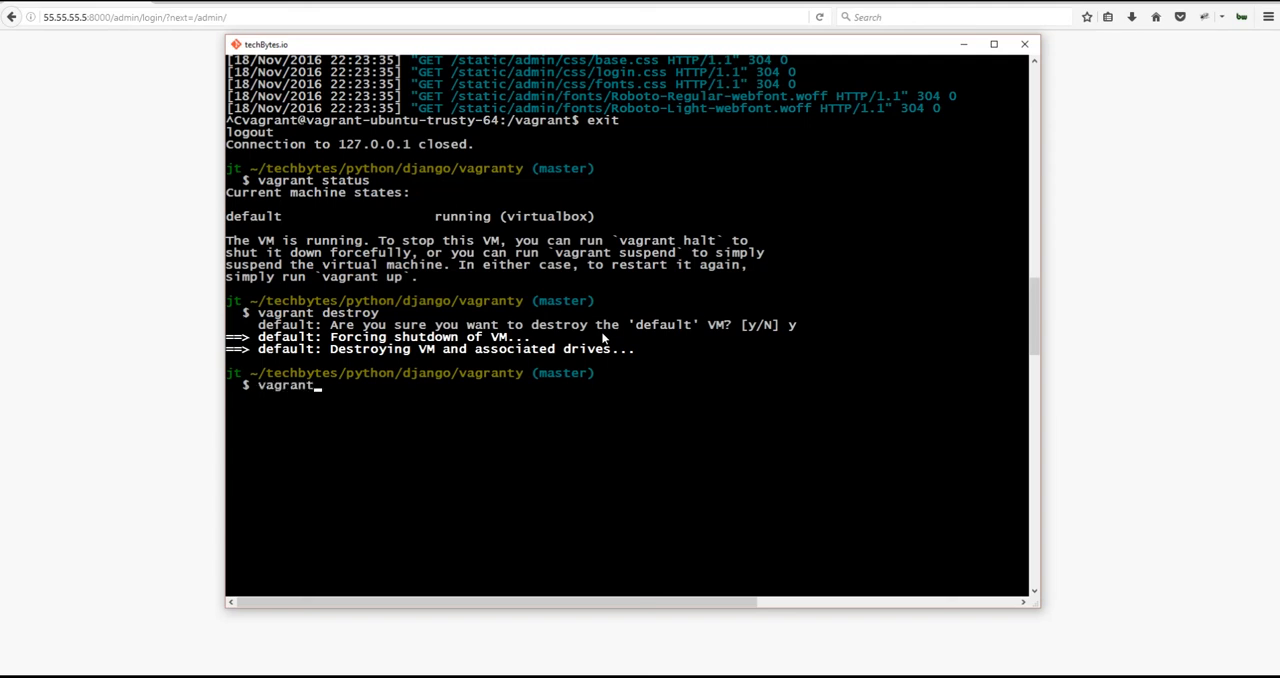
{"action": "type", "text": "up"}
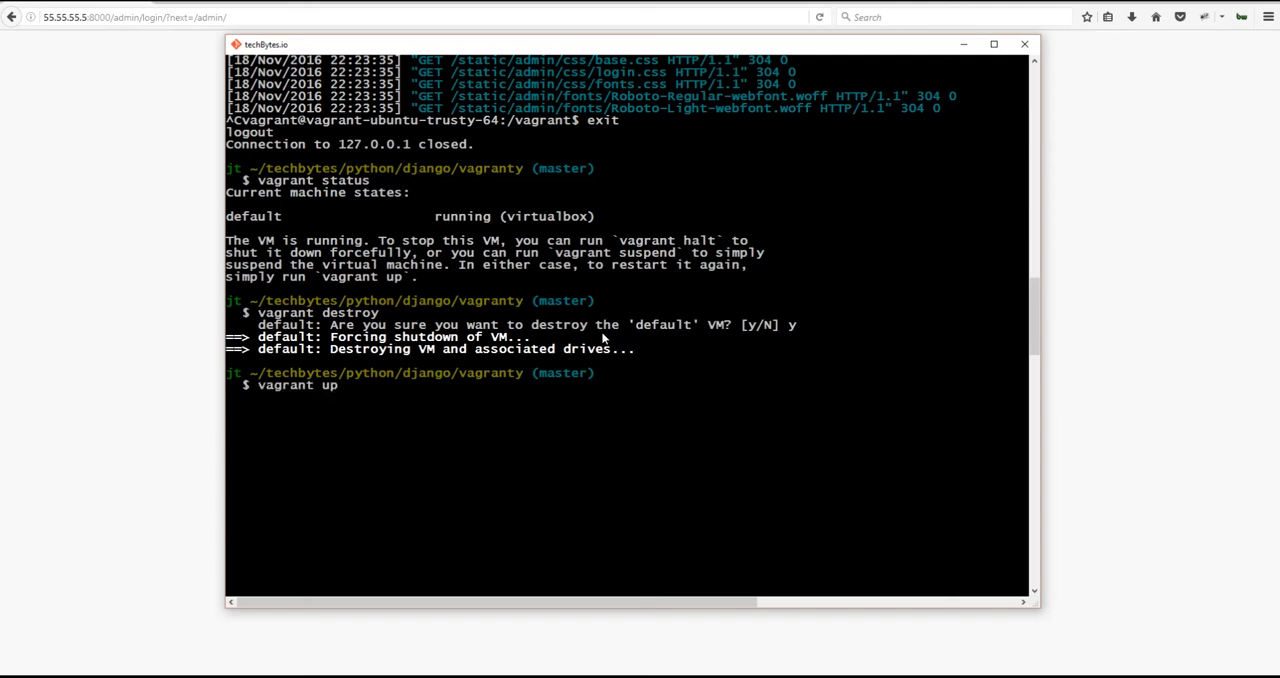